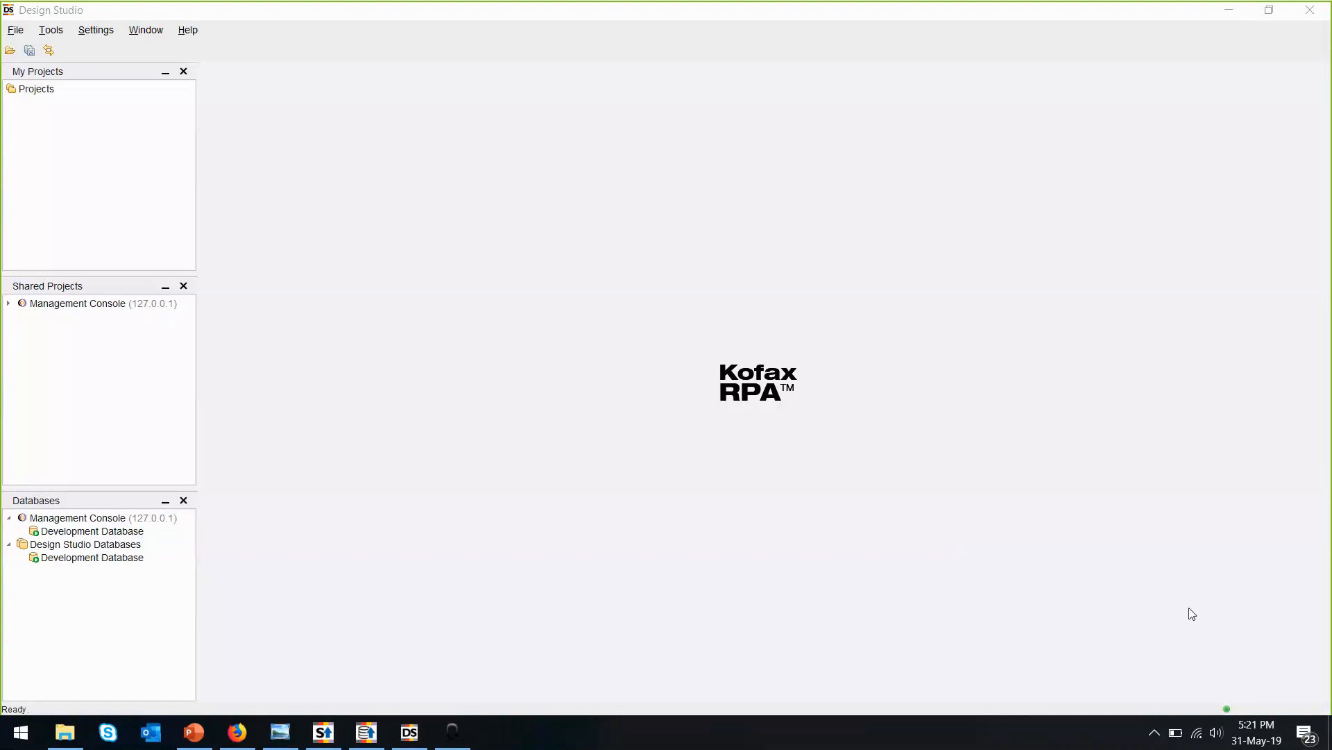
pyautogui.moveTo(1161, 610)
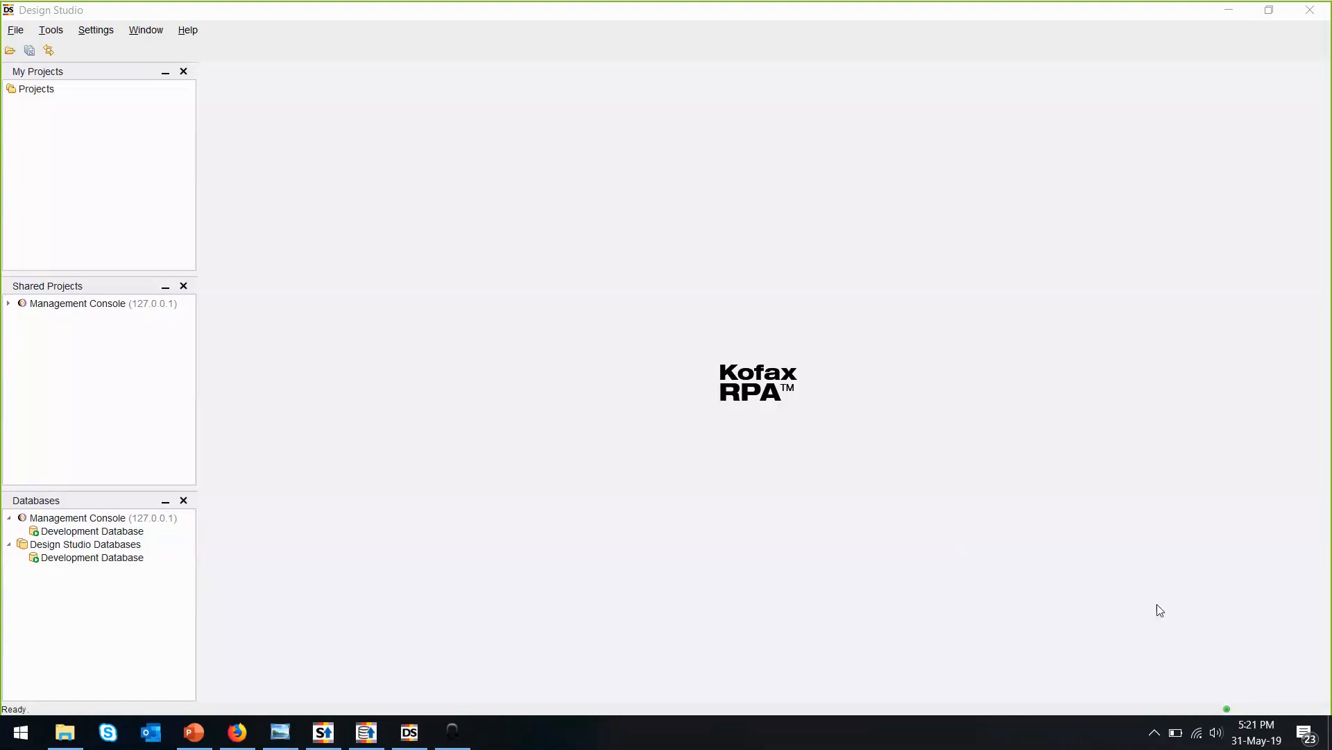
# View pages 1 and 2 of the sample invoice in Windows Photo Viewer, ending on the totals page
pyautogui.click(280, 731)
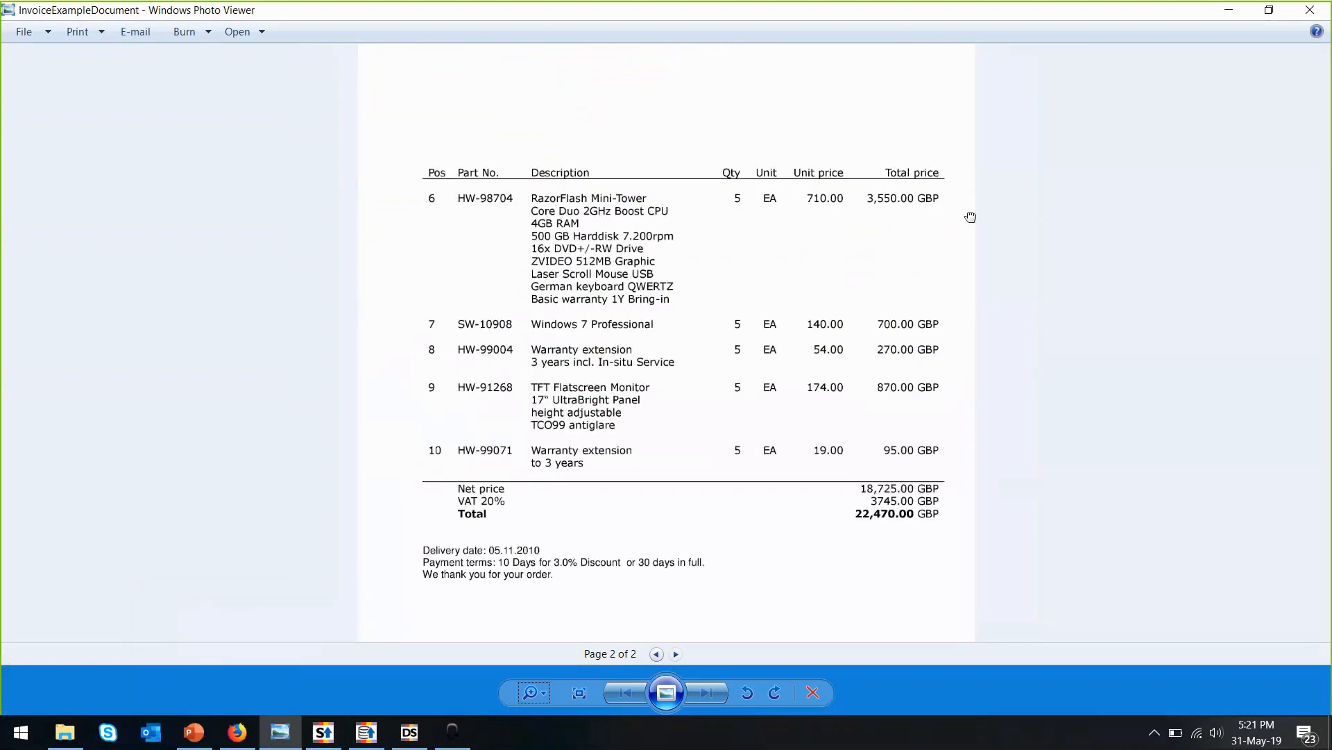
pyautogui.click(657, 653)
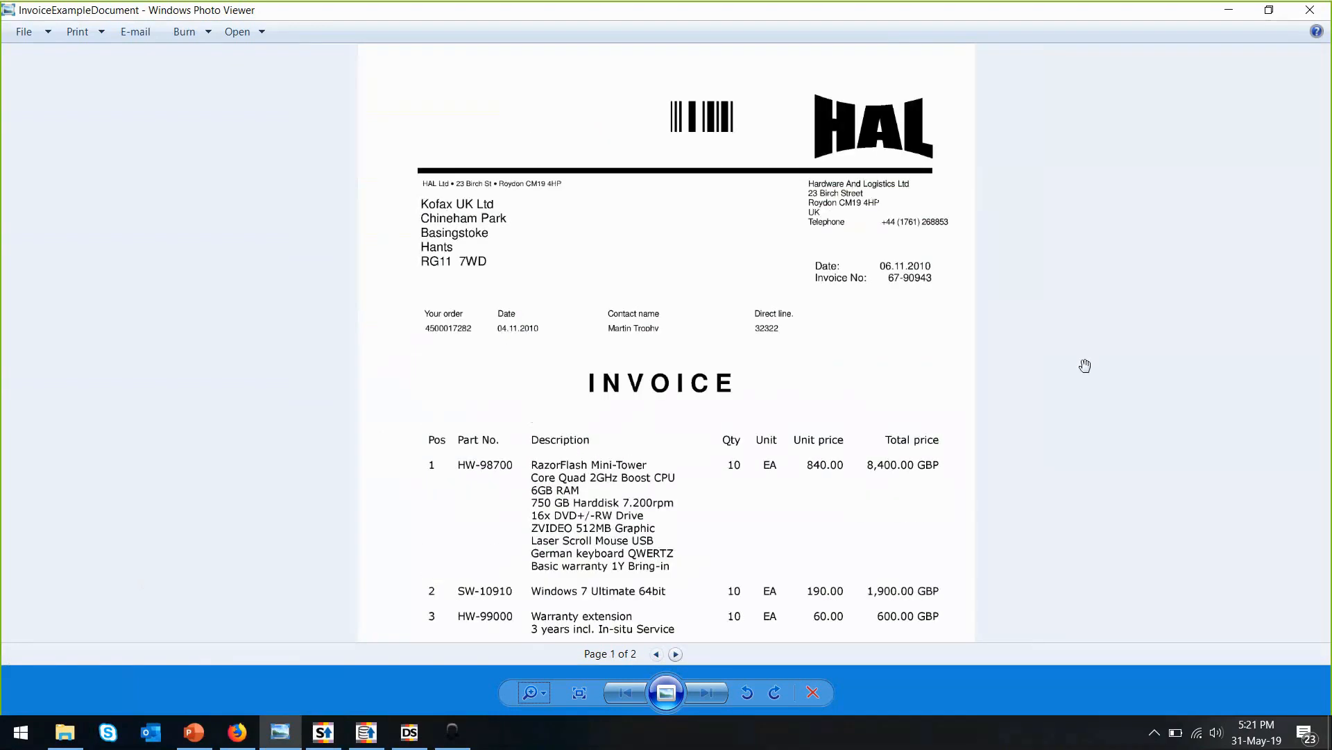
pyautogui.moveTo(943, 287)
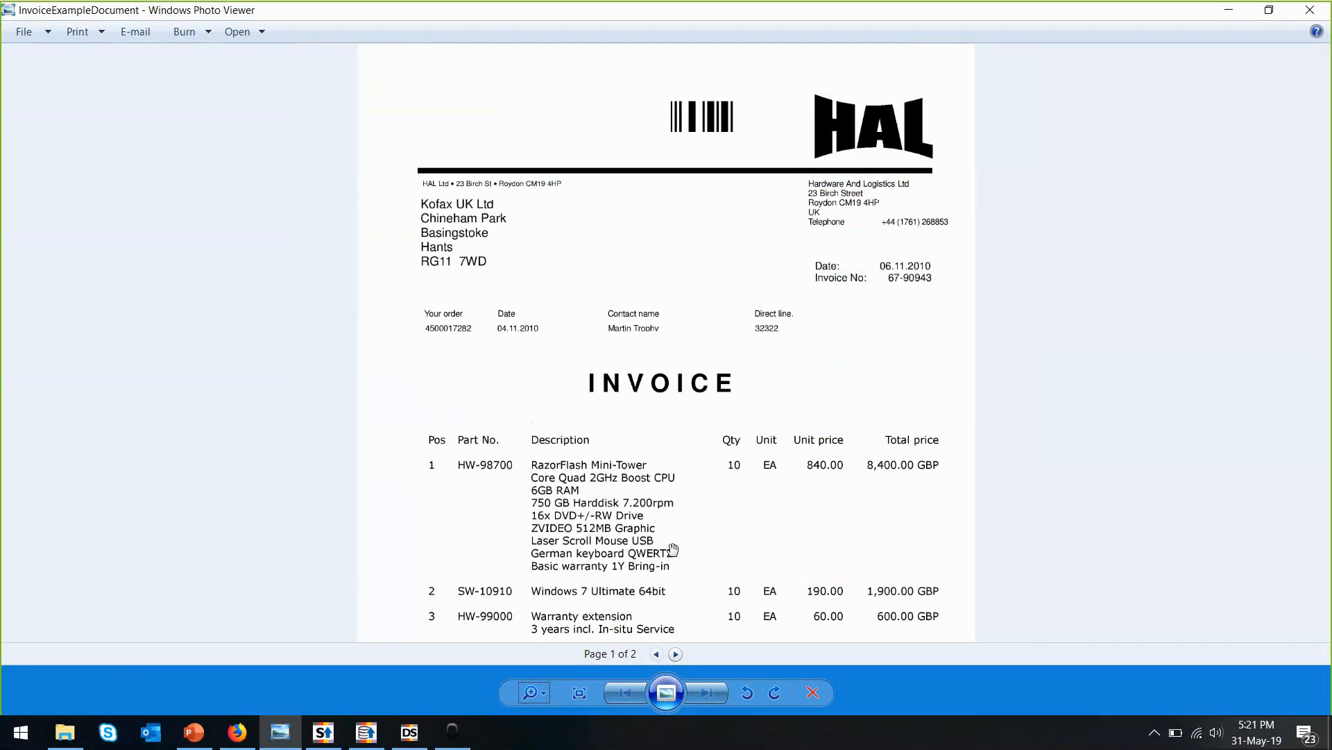
pyautogui.click(675, 654)
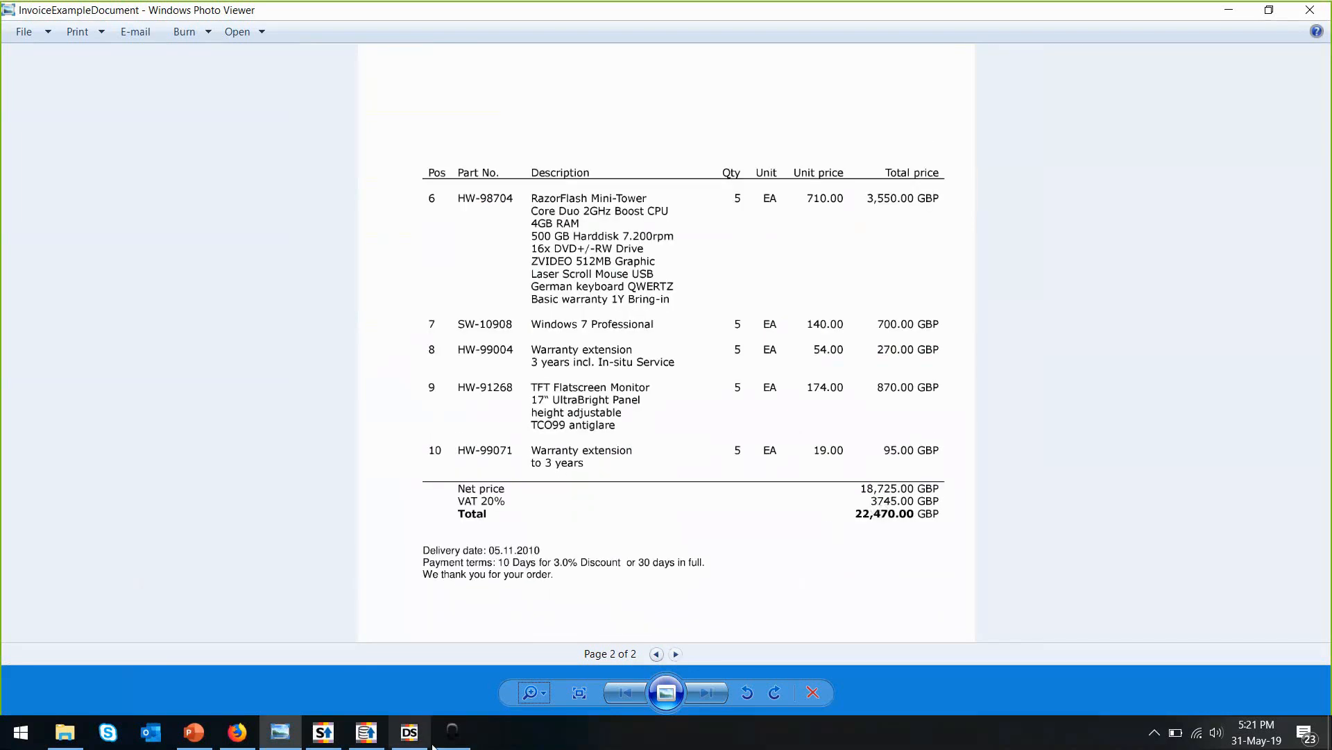
# Create the CDA project and add a new, empty Invoice type to it
pyautogui.click(408, 731)
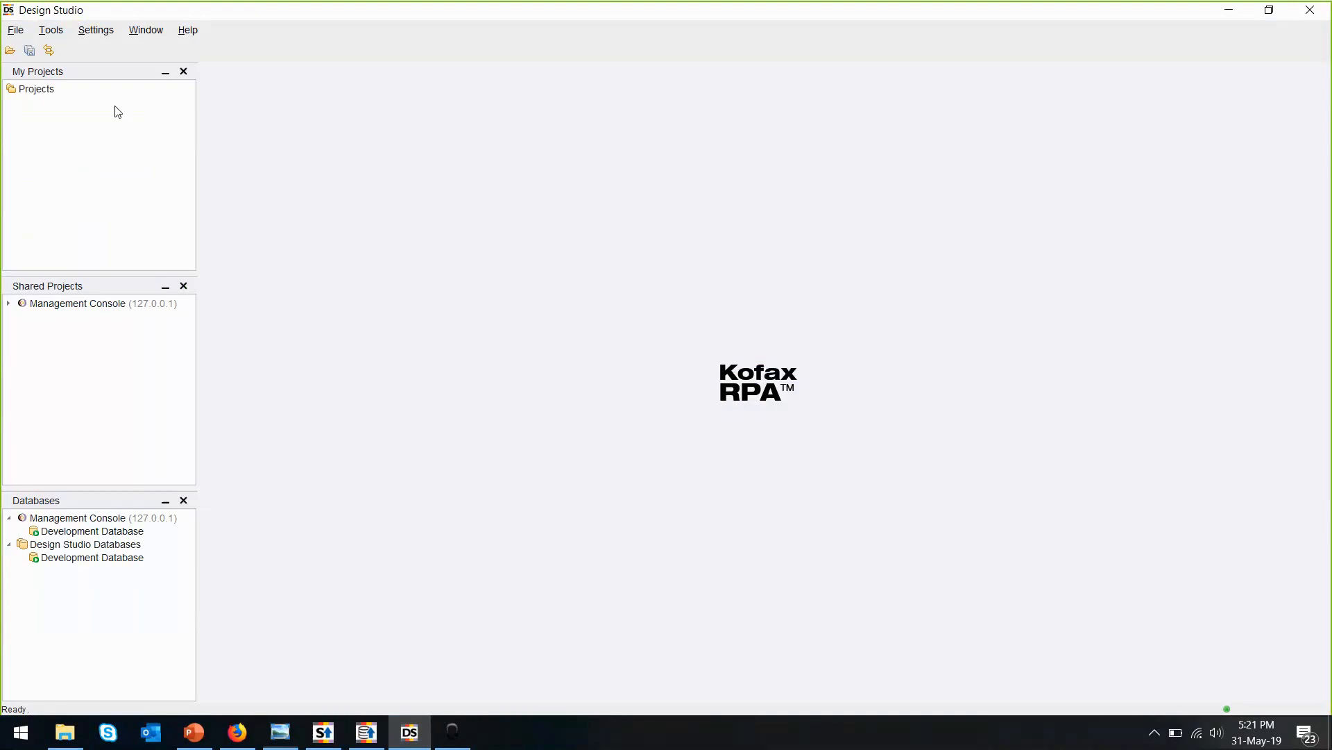
pyautogui.moveTo(57, 94)
pyautogui.write('c')
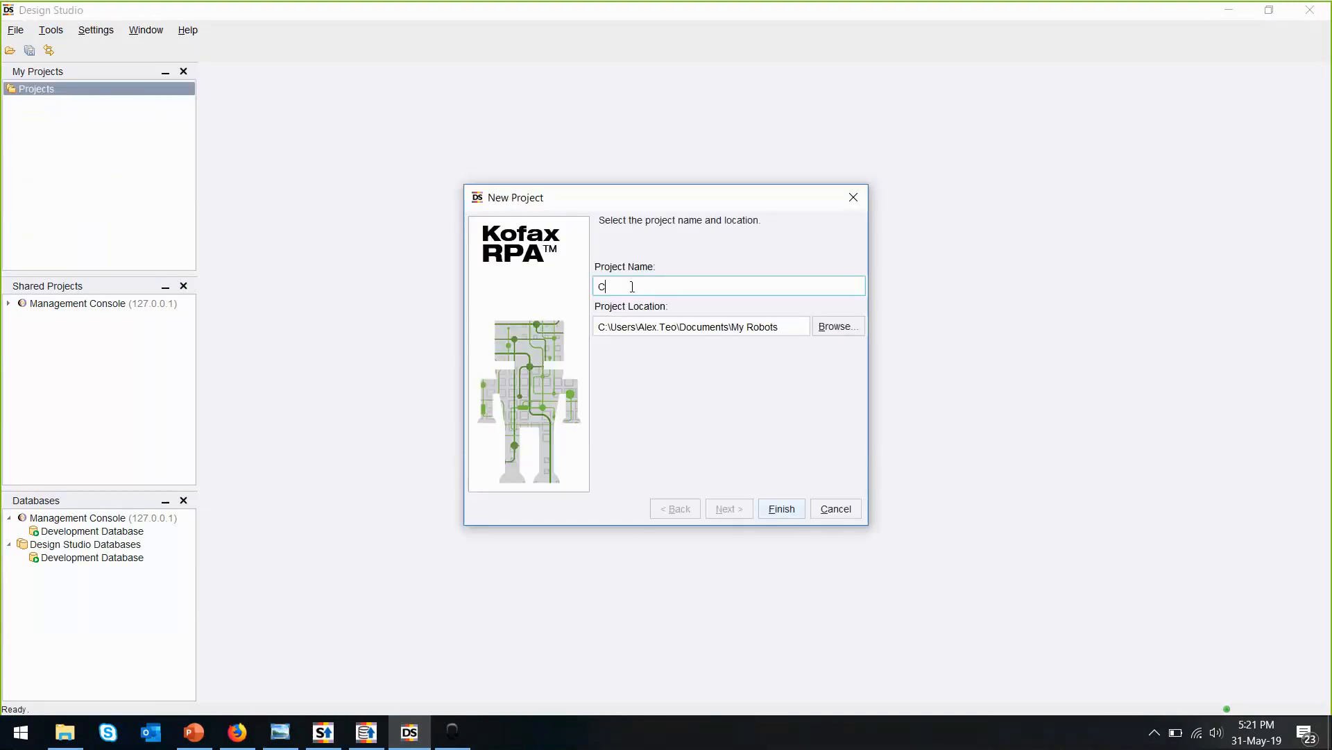
pyautogui.click(780, 508)
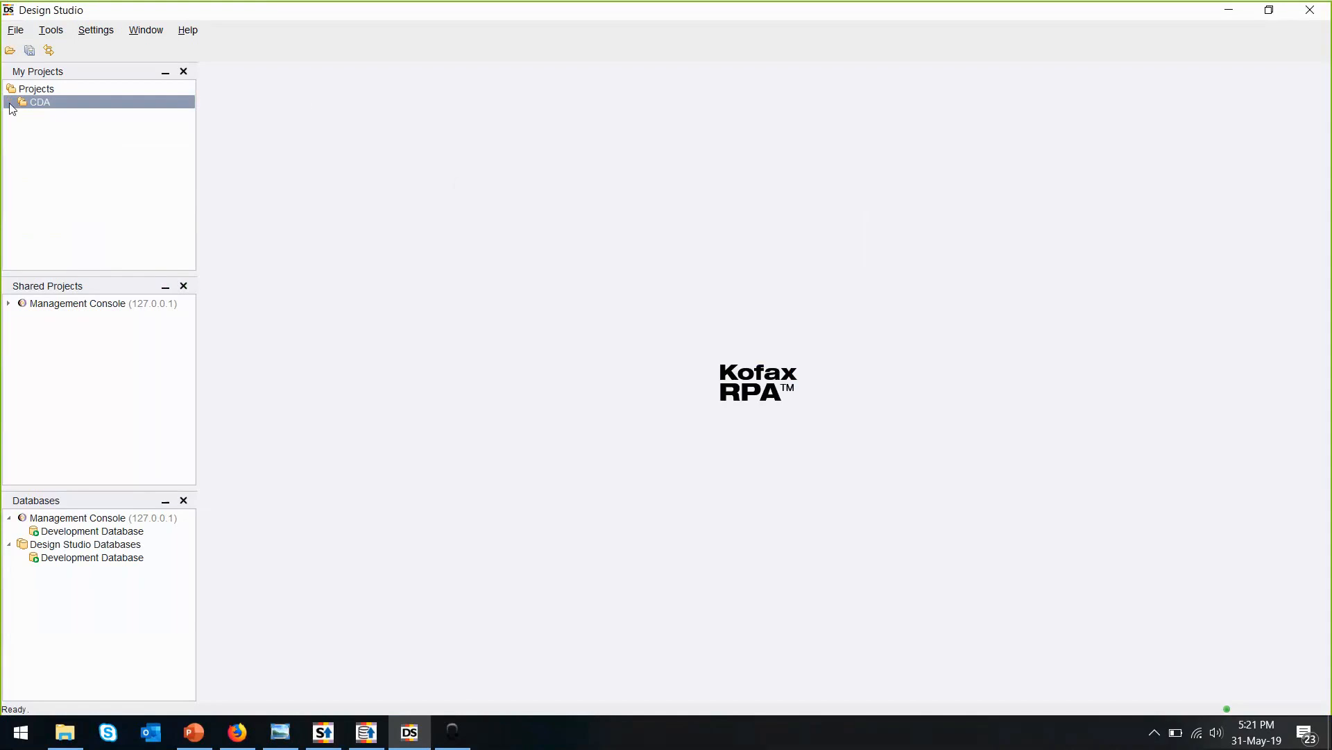
pyautogui.rightClick(39, 102)
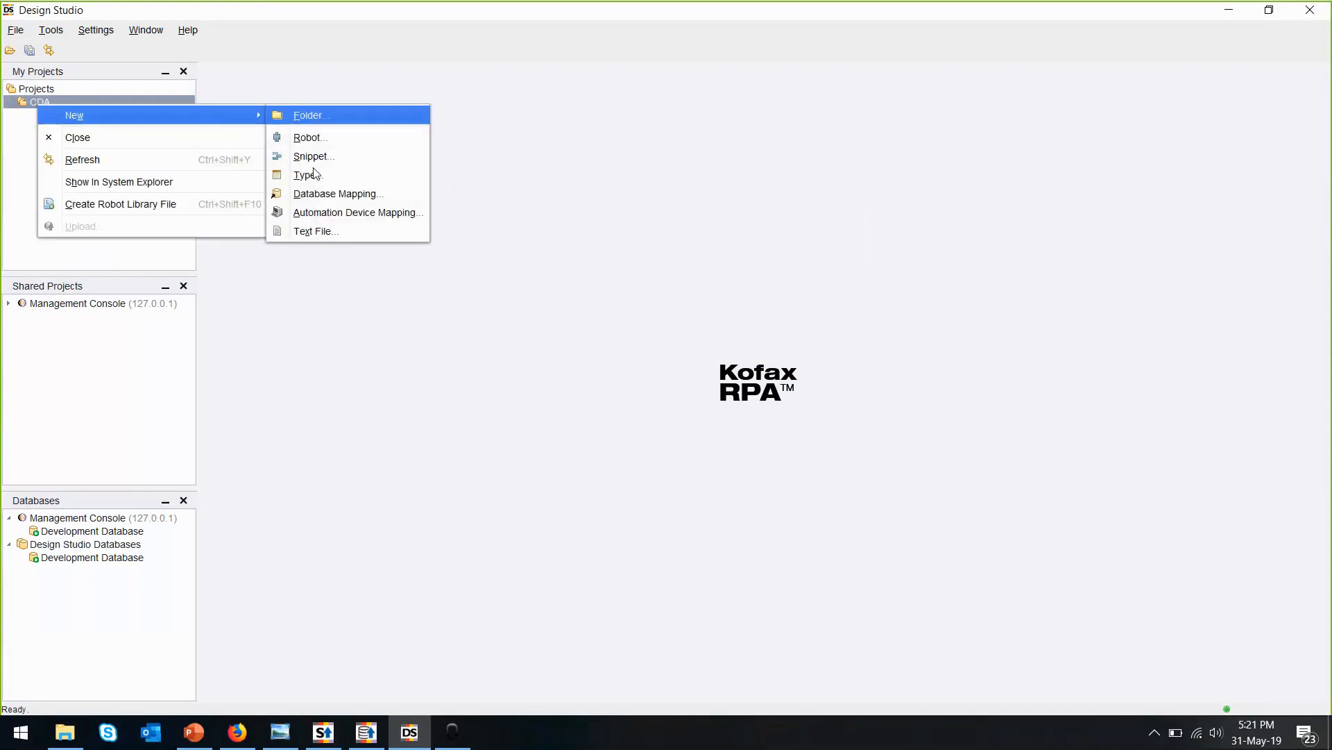
pyautogui.click(308, 174)
pyautogui.write('Invoice.type')
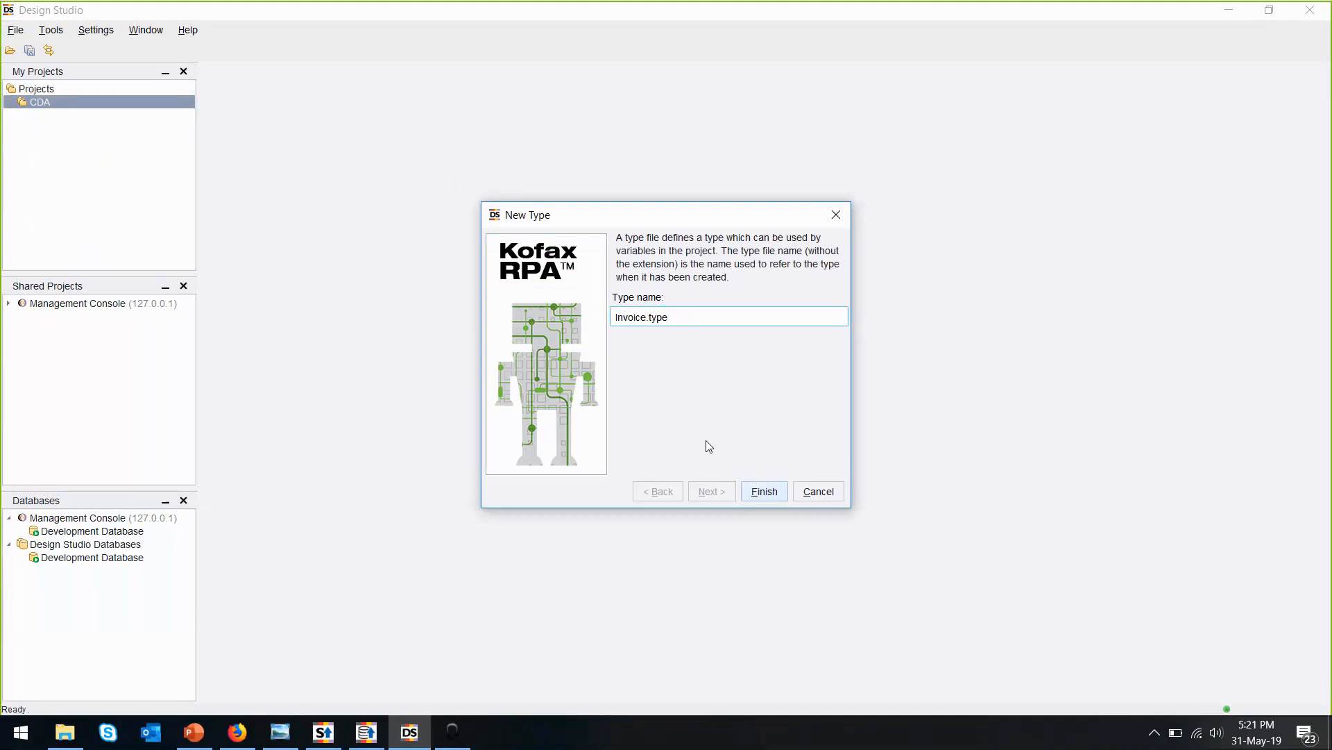
pyautogui.click(762, 490)
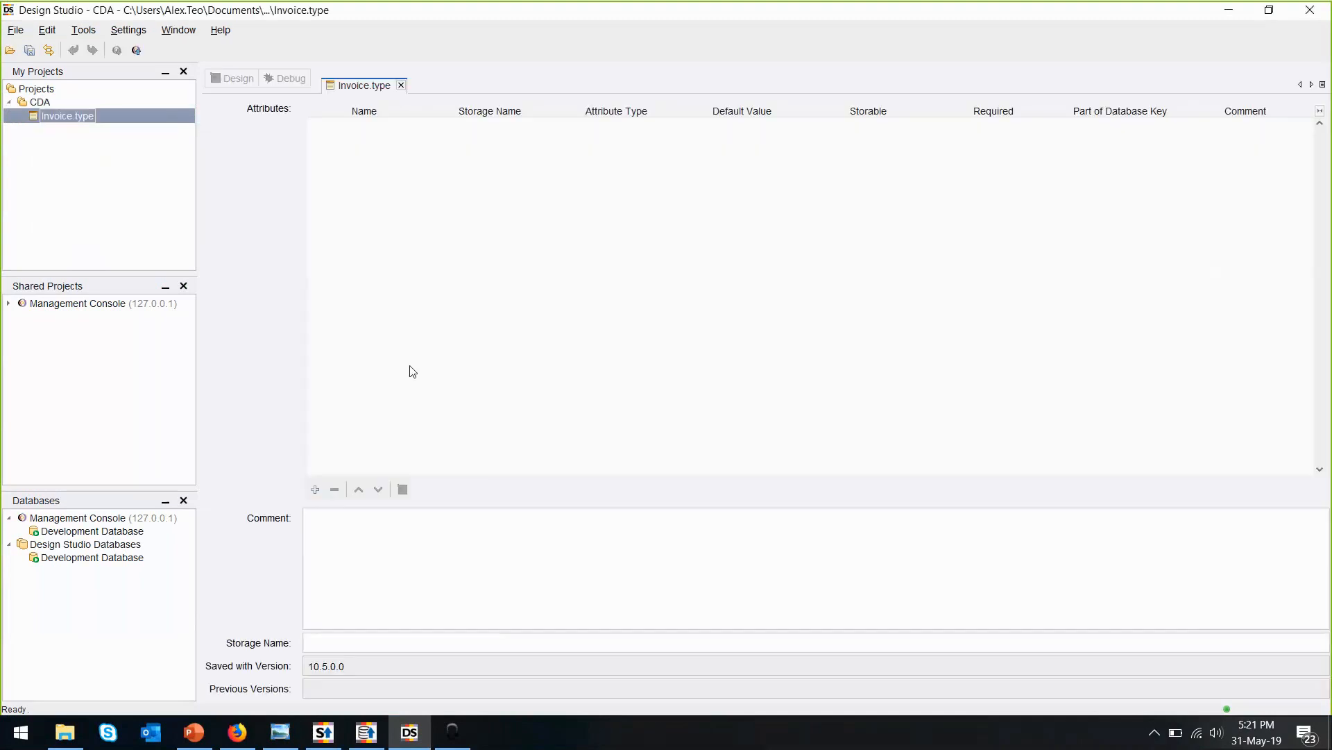
# Add invoiceNumber as a Short Text attribute of the Invoice type
pyautogui.click(314, 489)
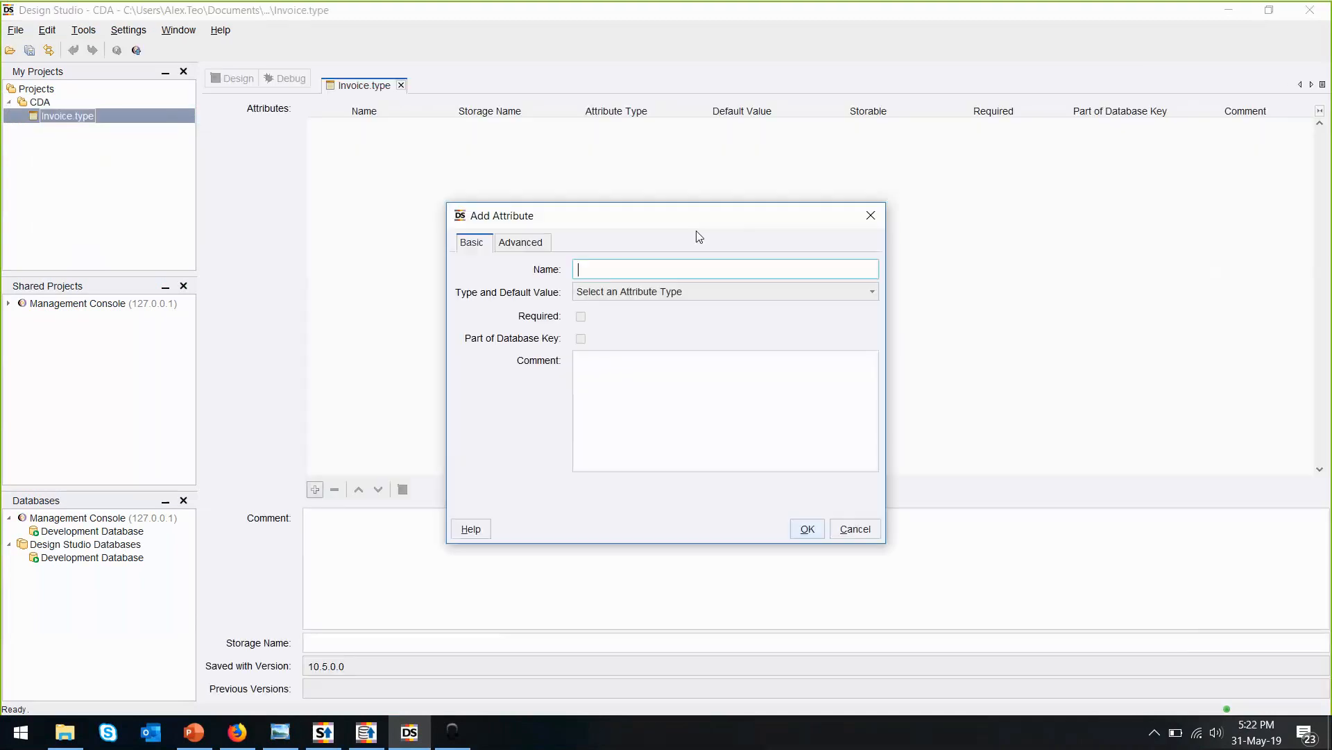
pyautogui.write('invoice')
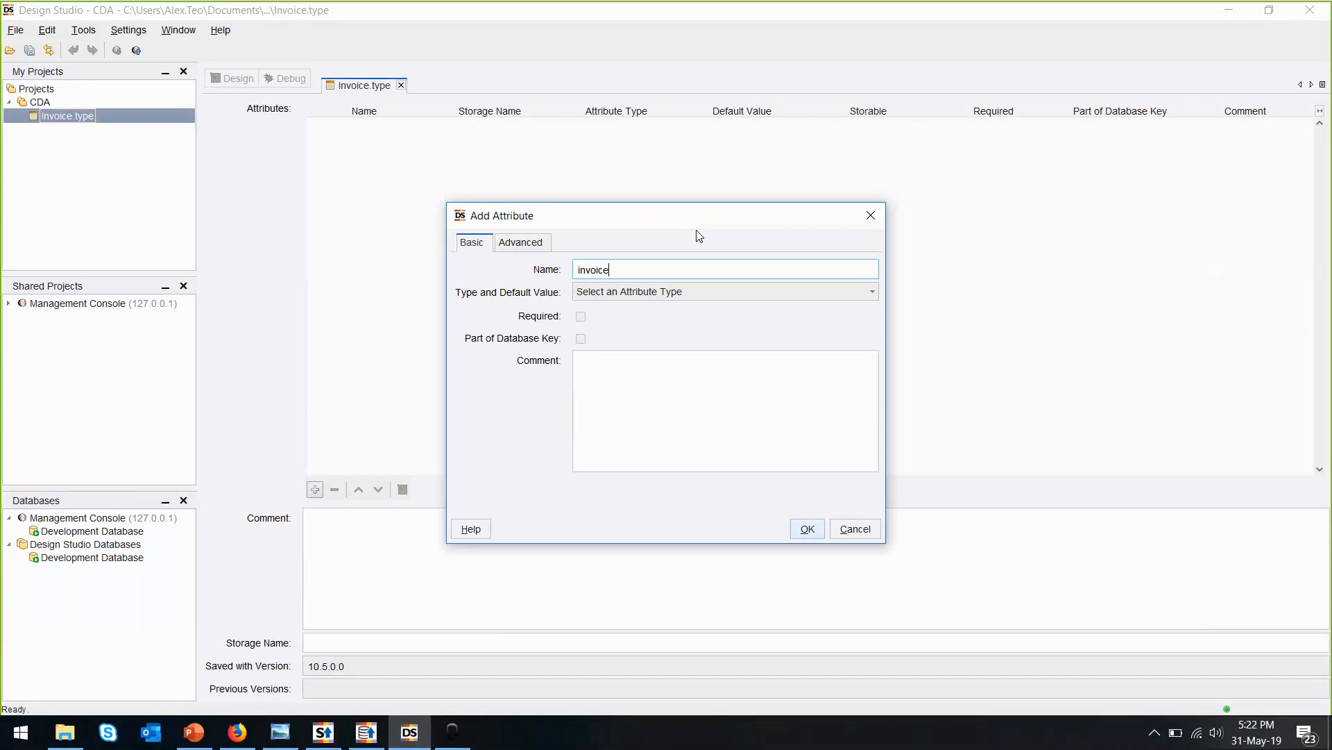
pyautogui.write('Number')
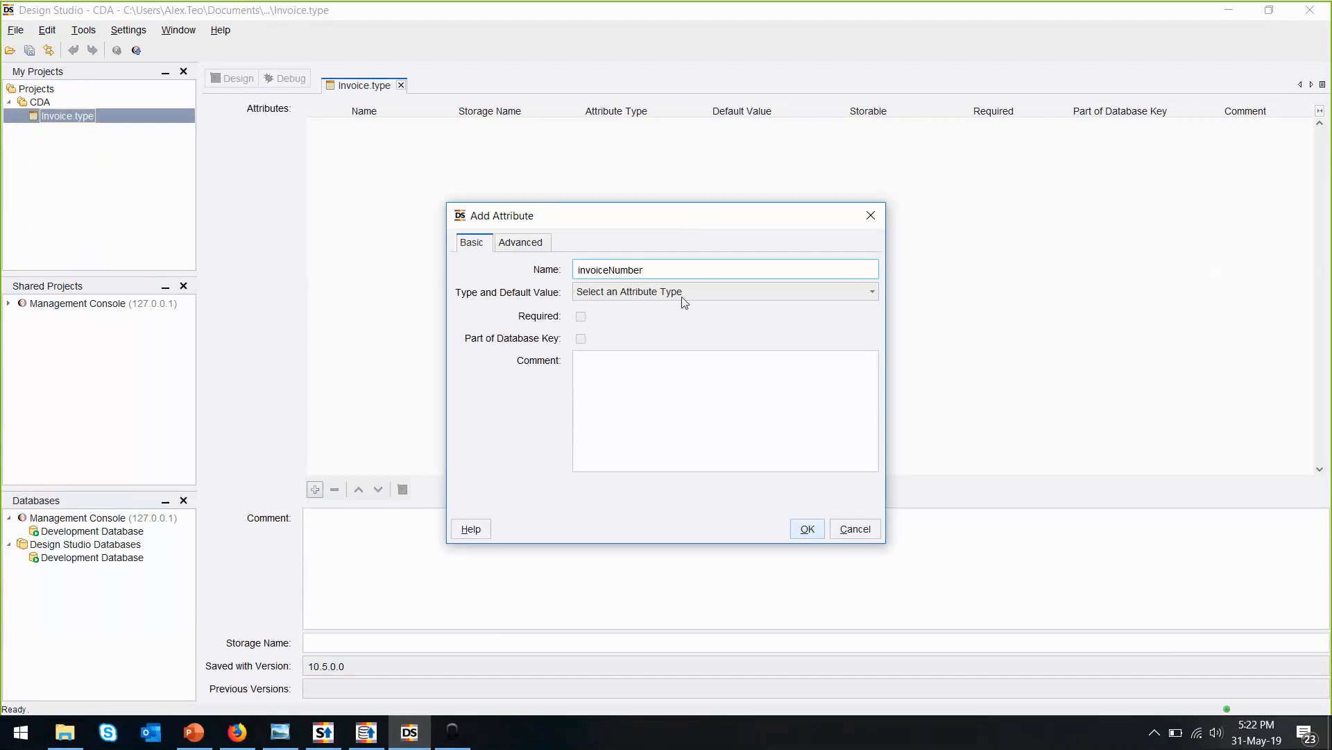
pyautogui.click(723, 291)
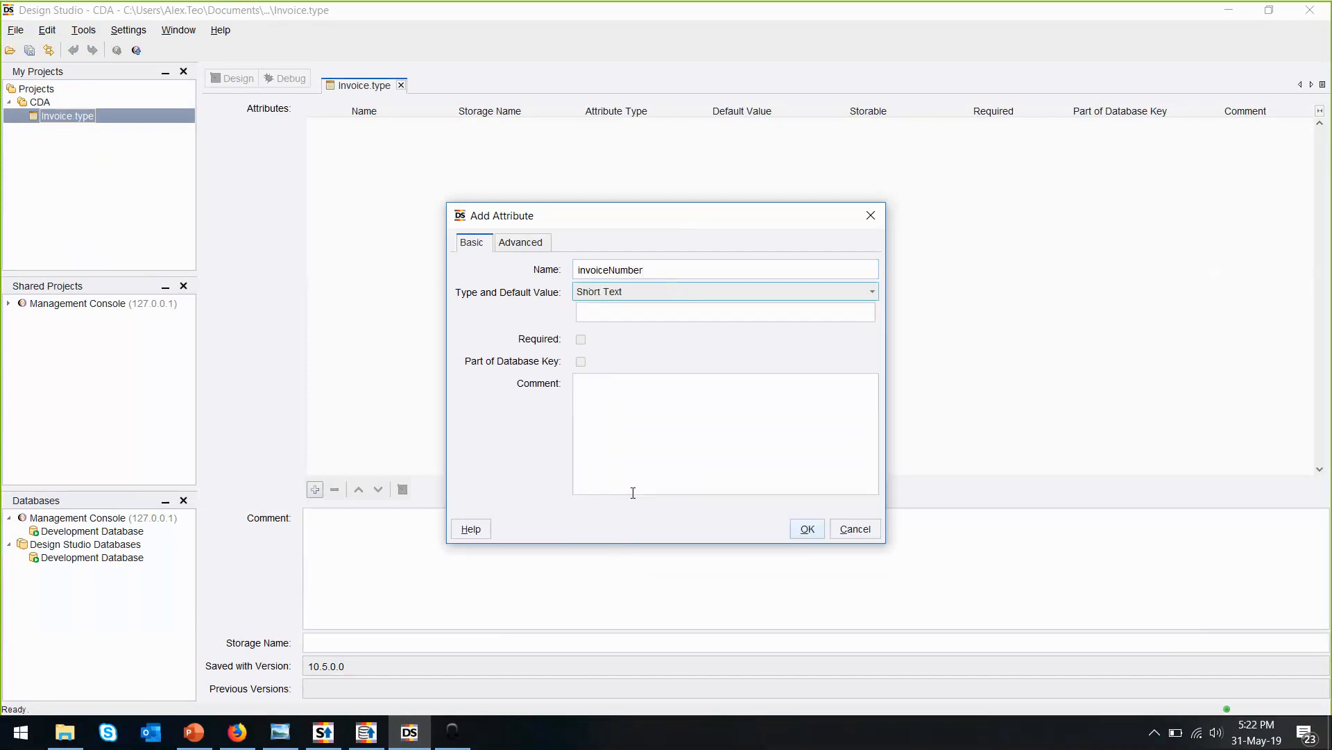
pyautogui.click(806, 527)
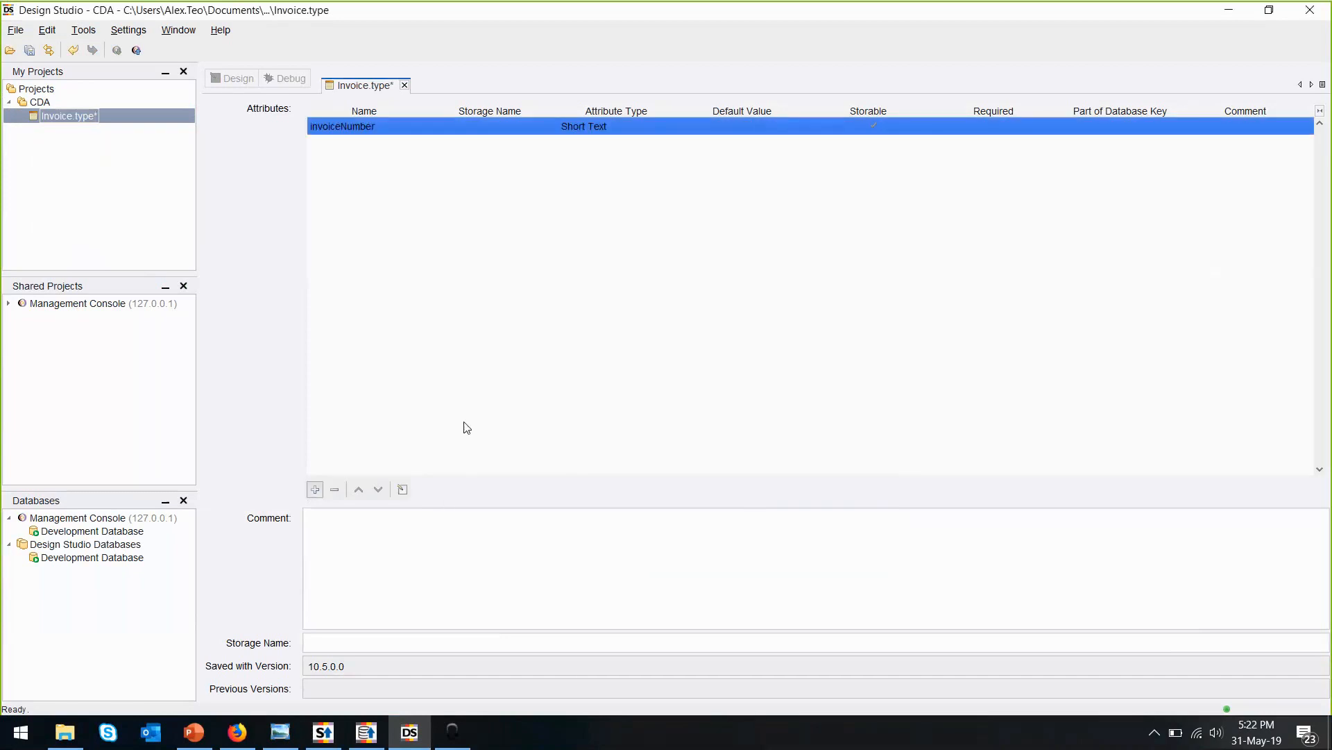
# Add invoiceDate as a Short Text attribute and totalAmt as a Number attribute
pyautogui.click(314, 489)
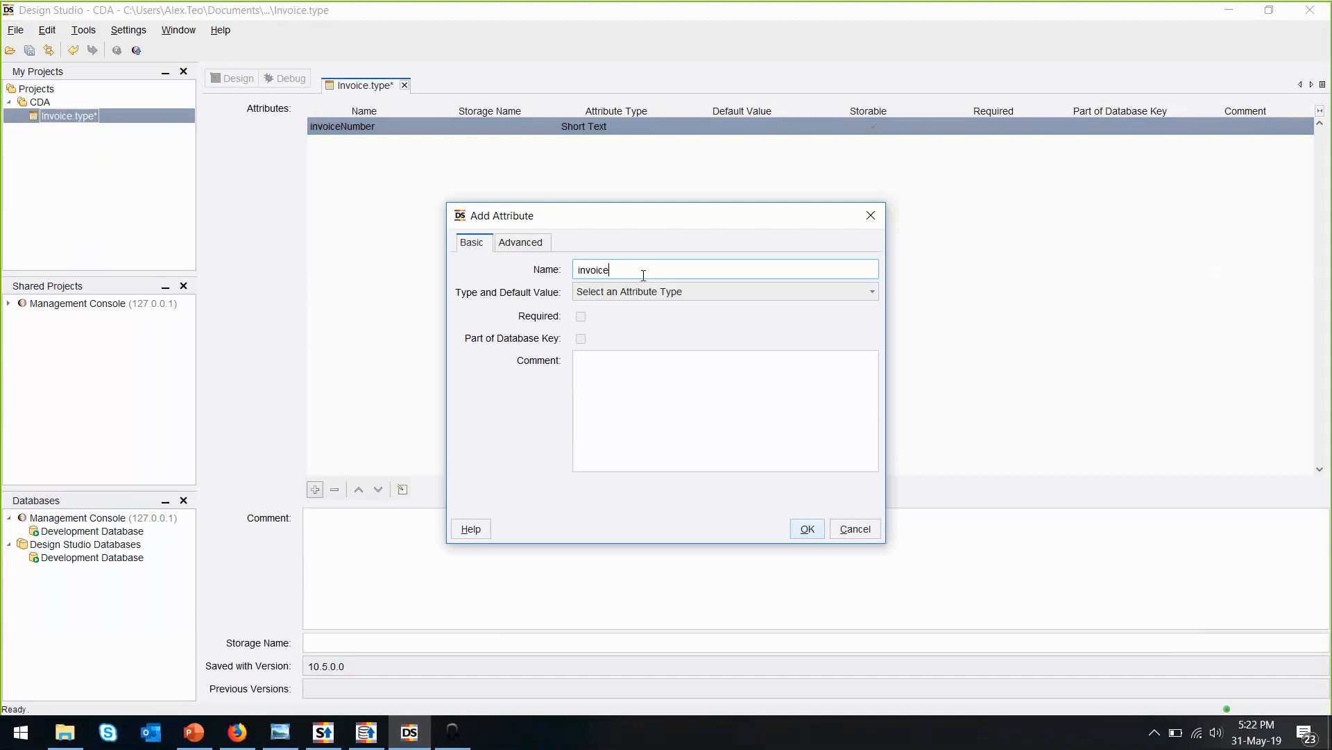
pyautogui.write('Date')
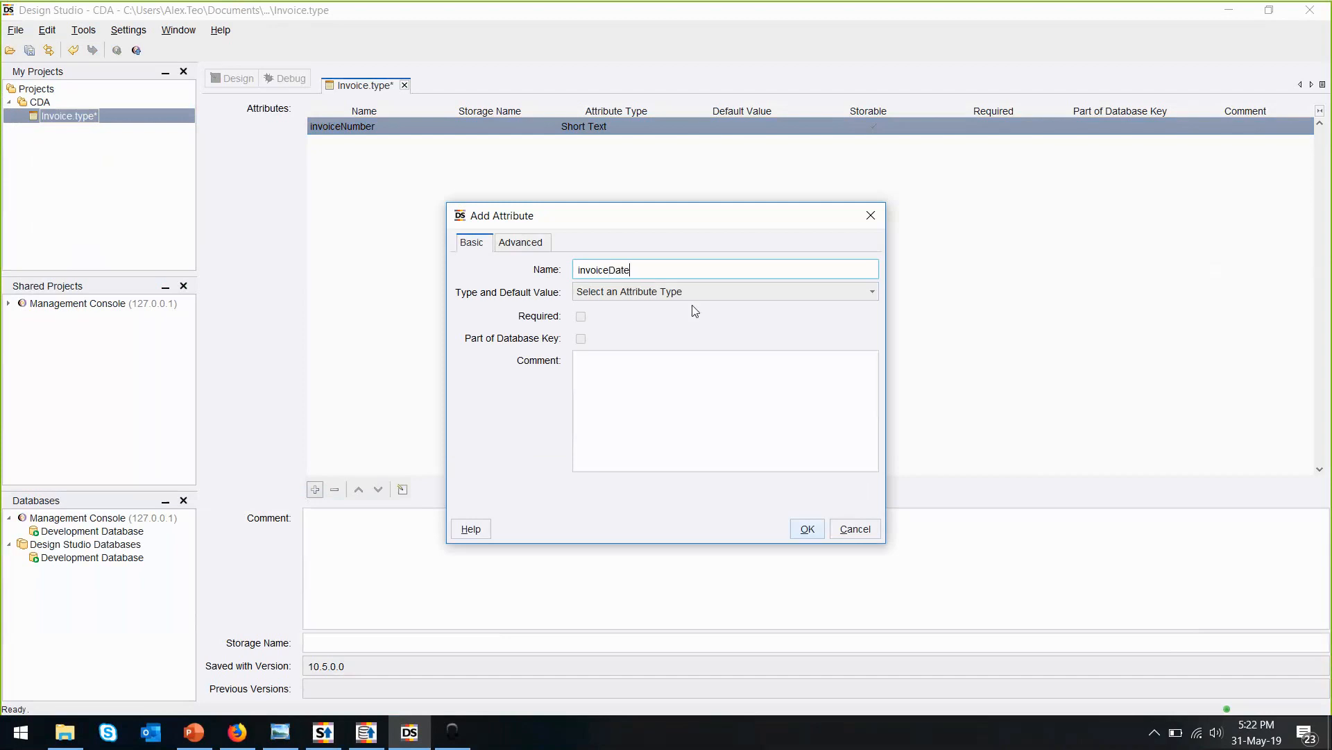
pyautogui.click(723, 291)
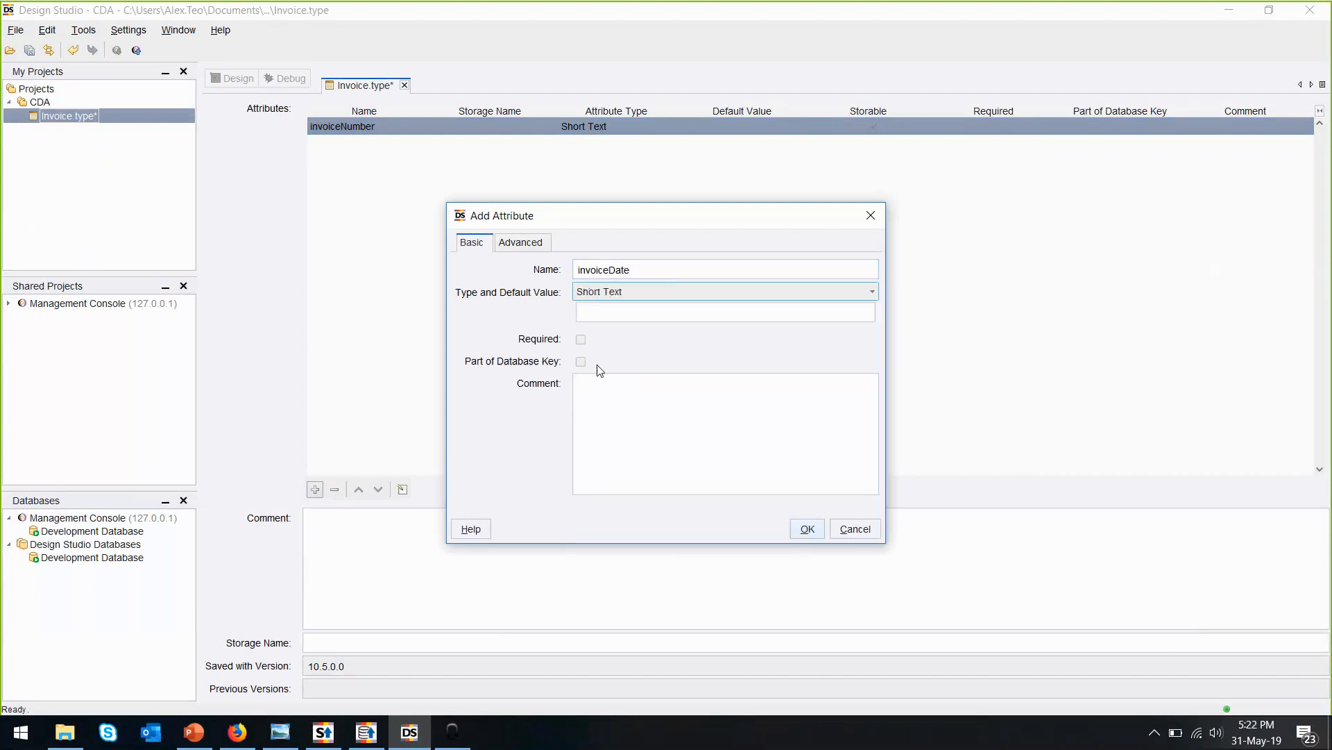
pyautogui.click(806, 528)
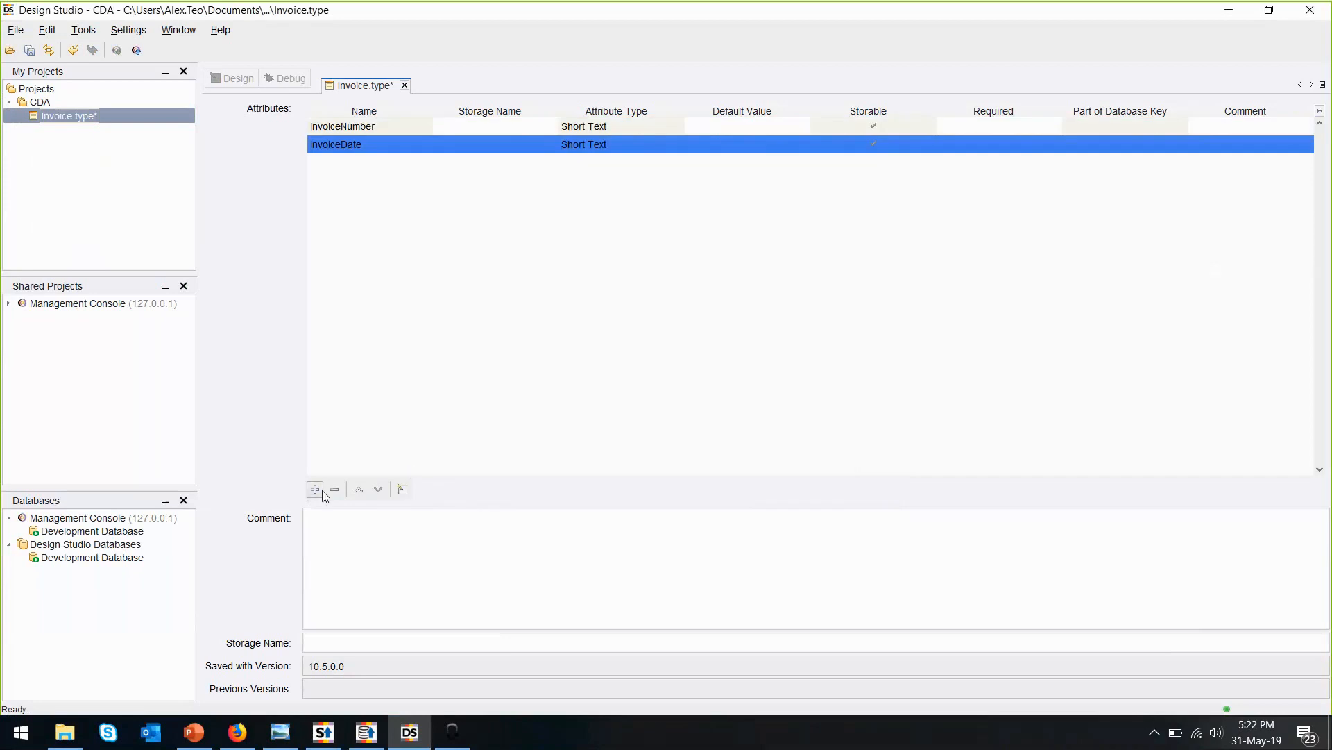
pyautogui.click(315, 488)
pyautogui.write('totalAmt')
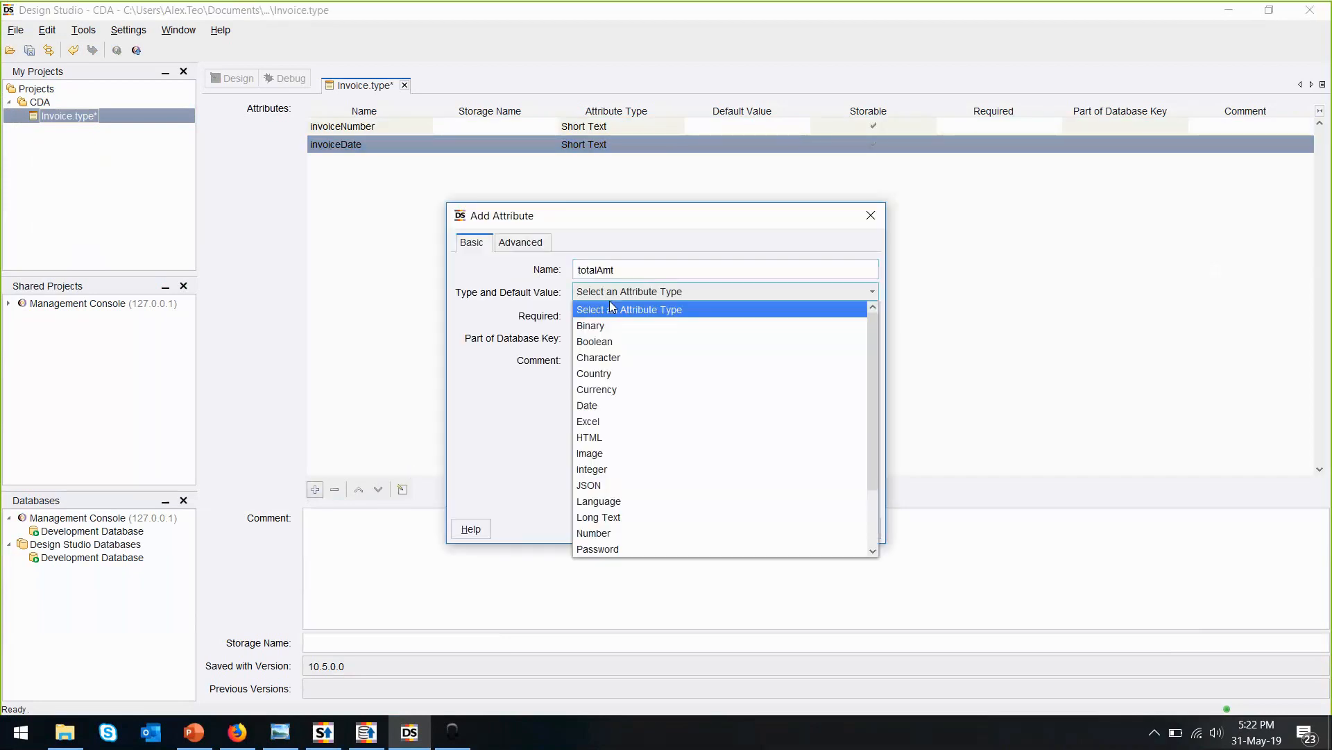
pyautogui.click(594, 533)
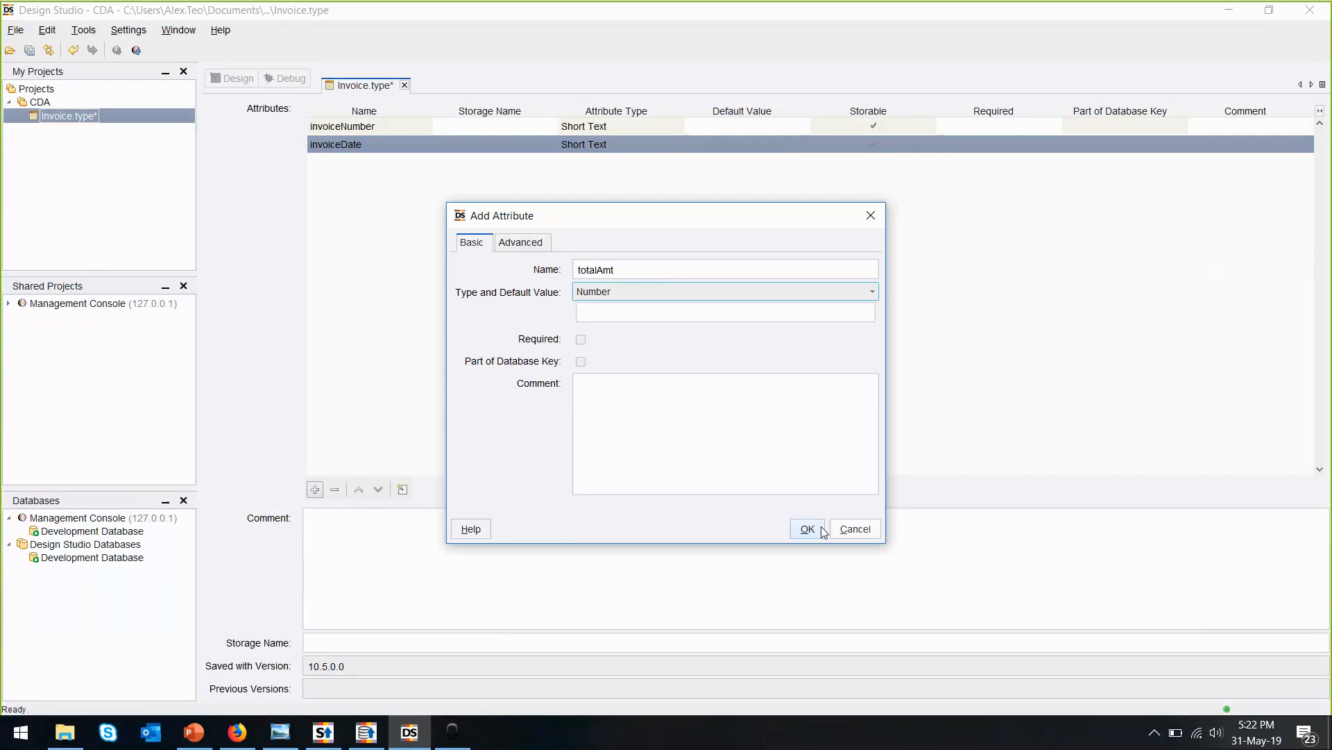
pyautogui.click(807, 529)
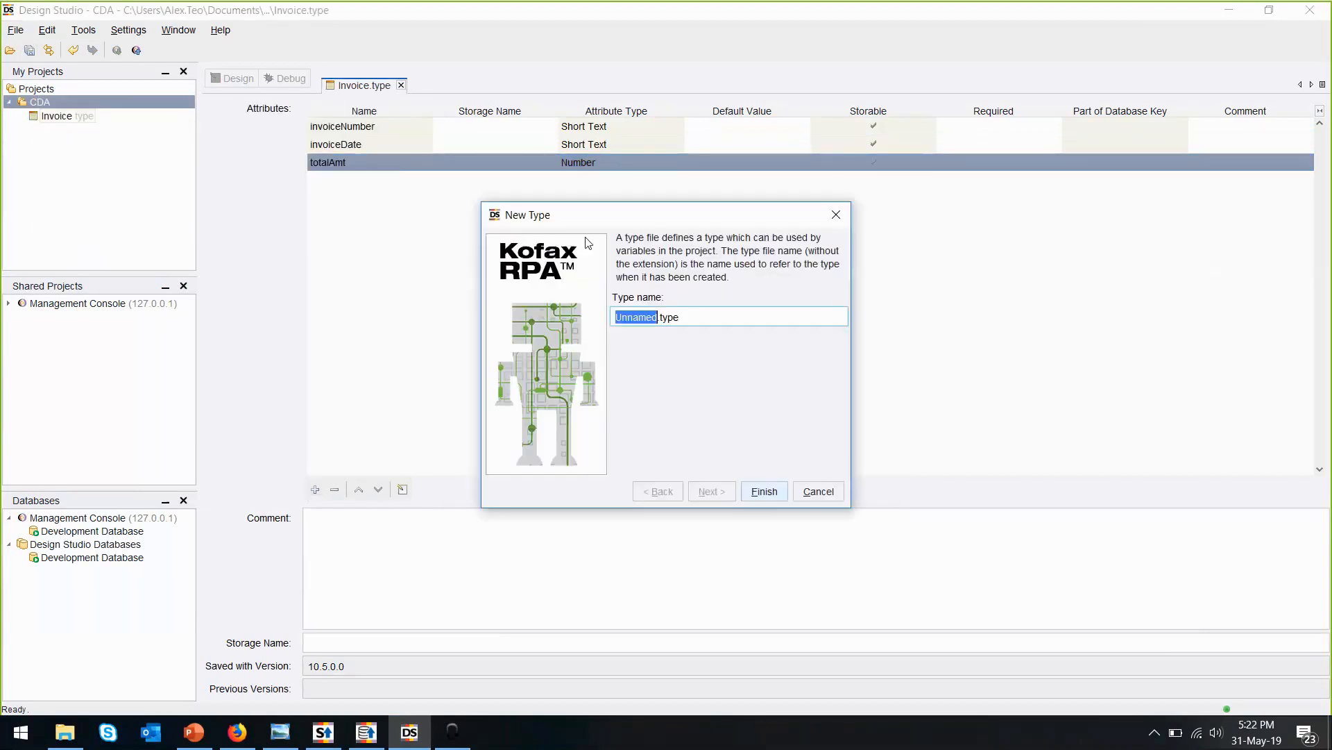
# Name the new type DocumentTransformationInput and give it a Binary attribute
pyautogui.write('Dcou')
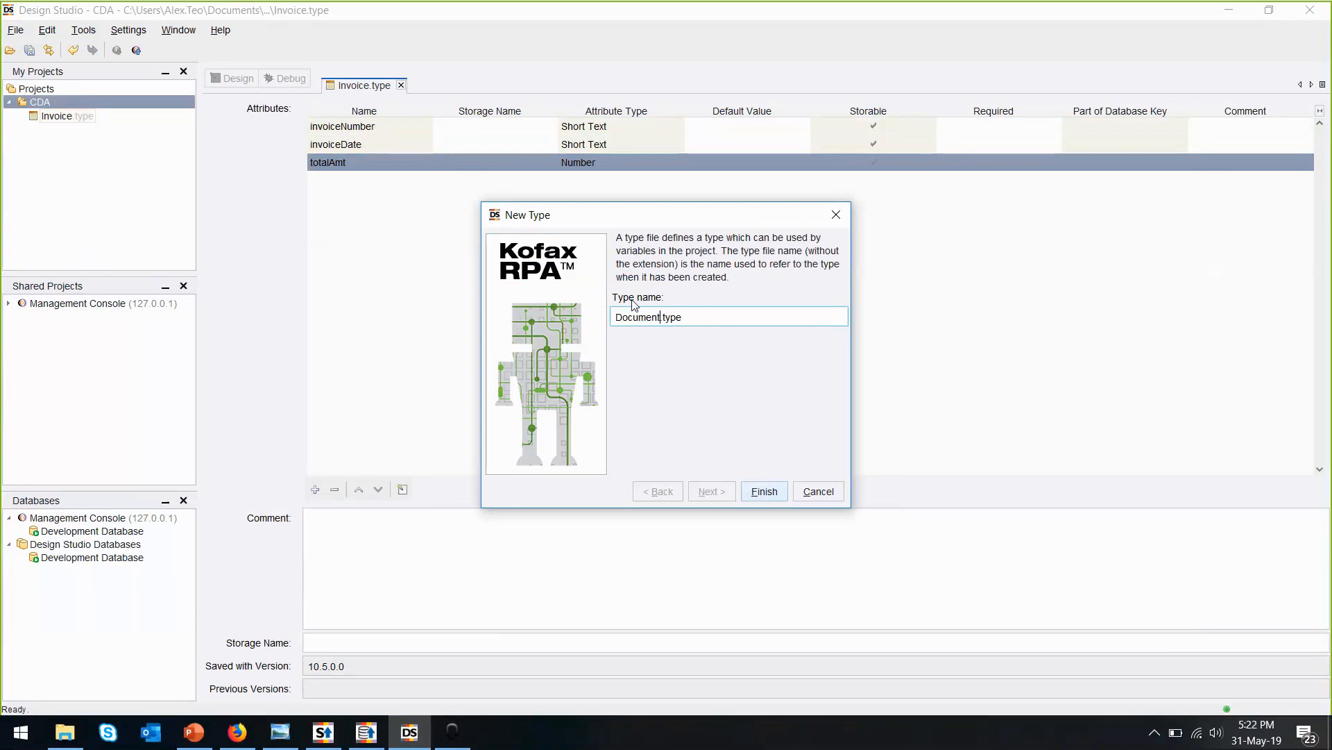
pyautogui.write('Trans')
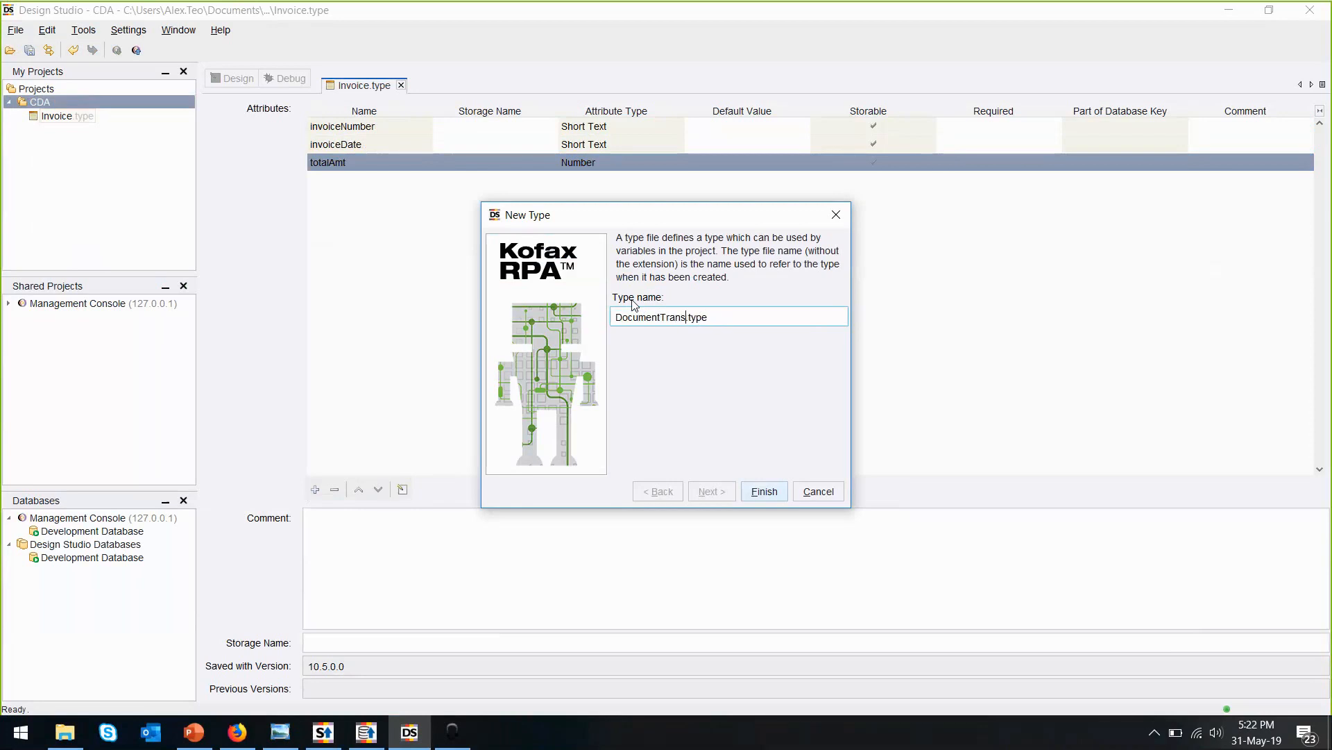
pyautogui.write('formation')
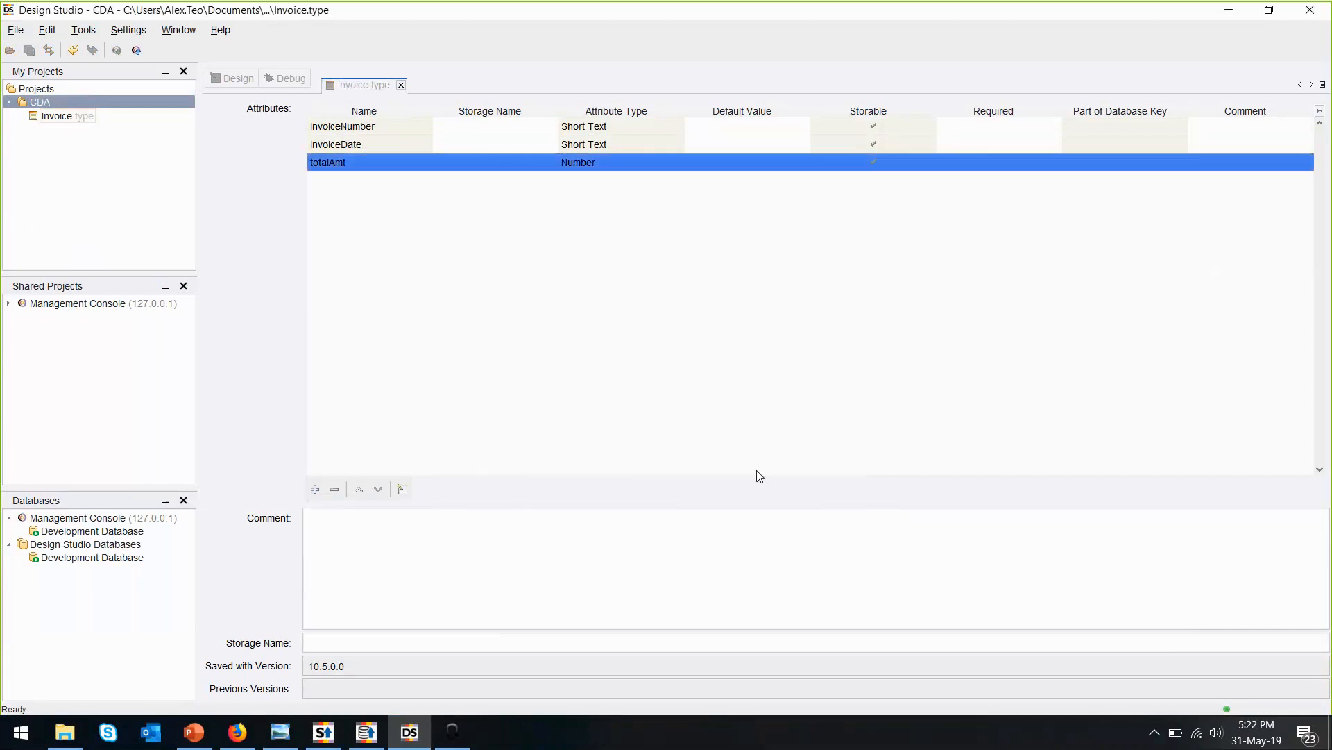
pyautogui.doubleClick(117, 116)
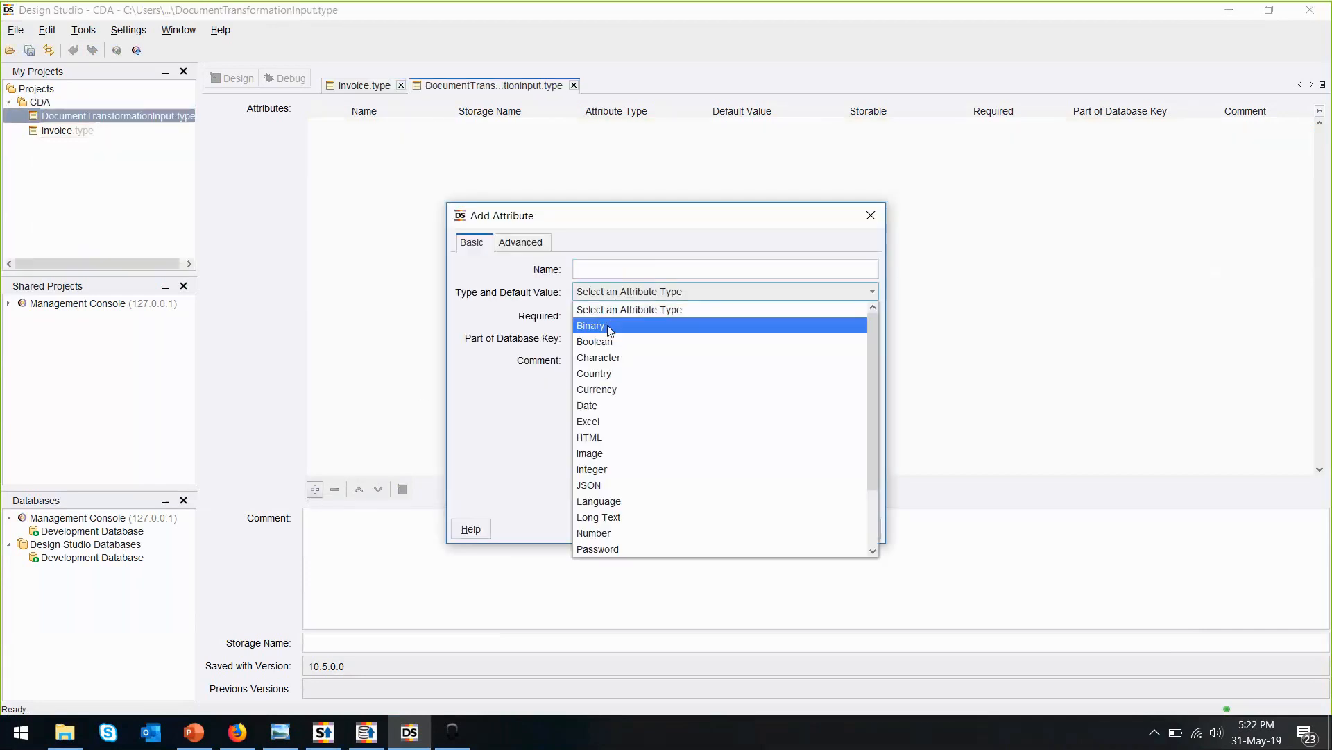
pyautogui.click(590, 325)
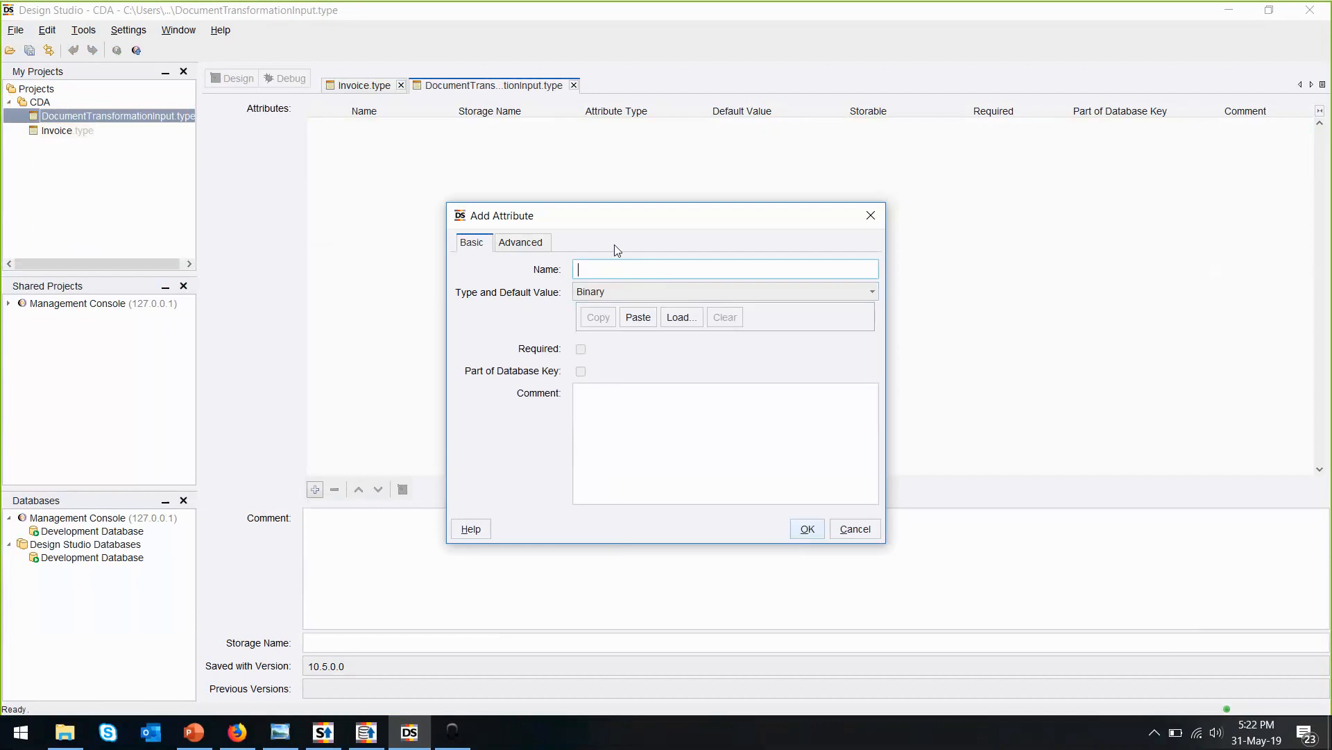
pyautogui.click(805, 528)
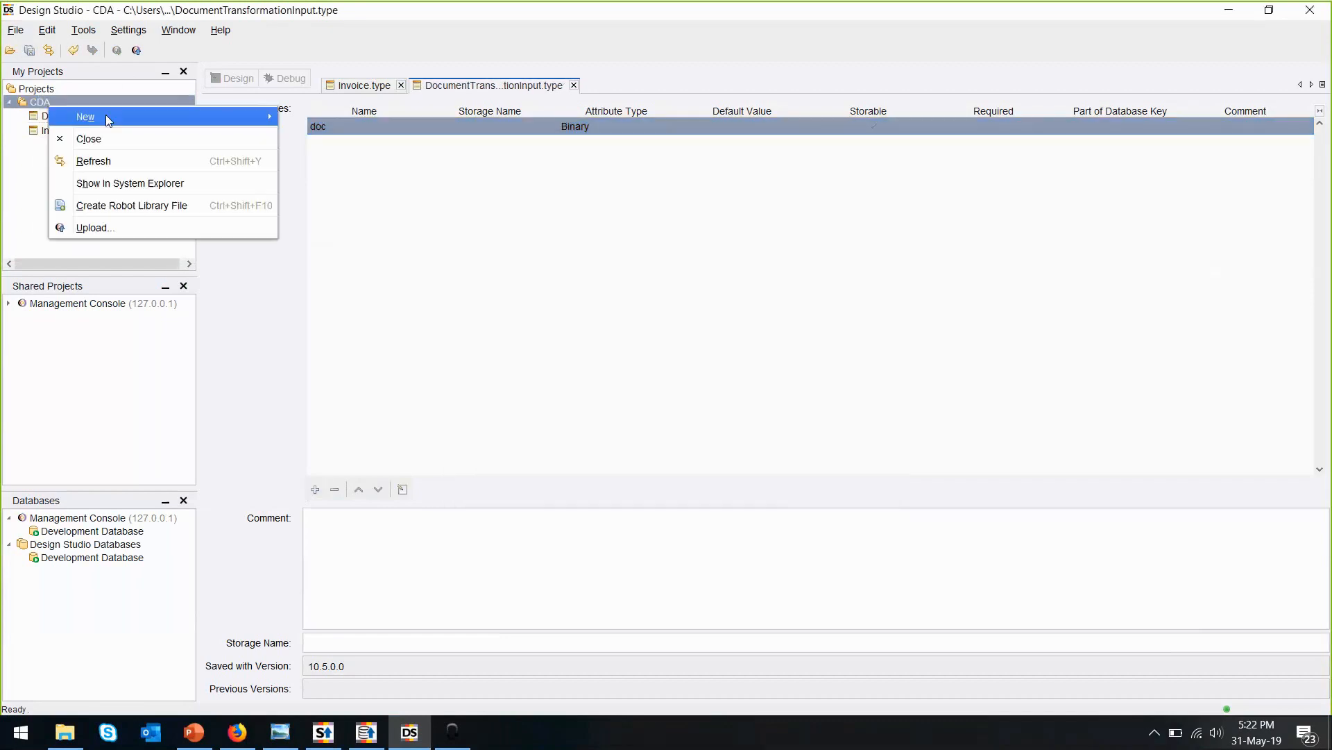
# Create the CDA robot and give it an invoice variable of type Invoice
pyautogui.click(85, 117)
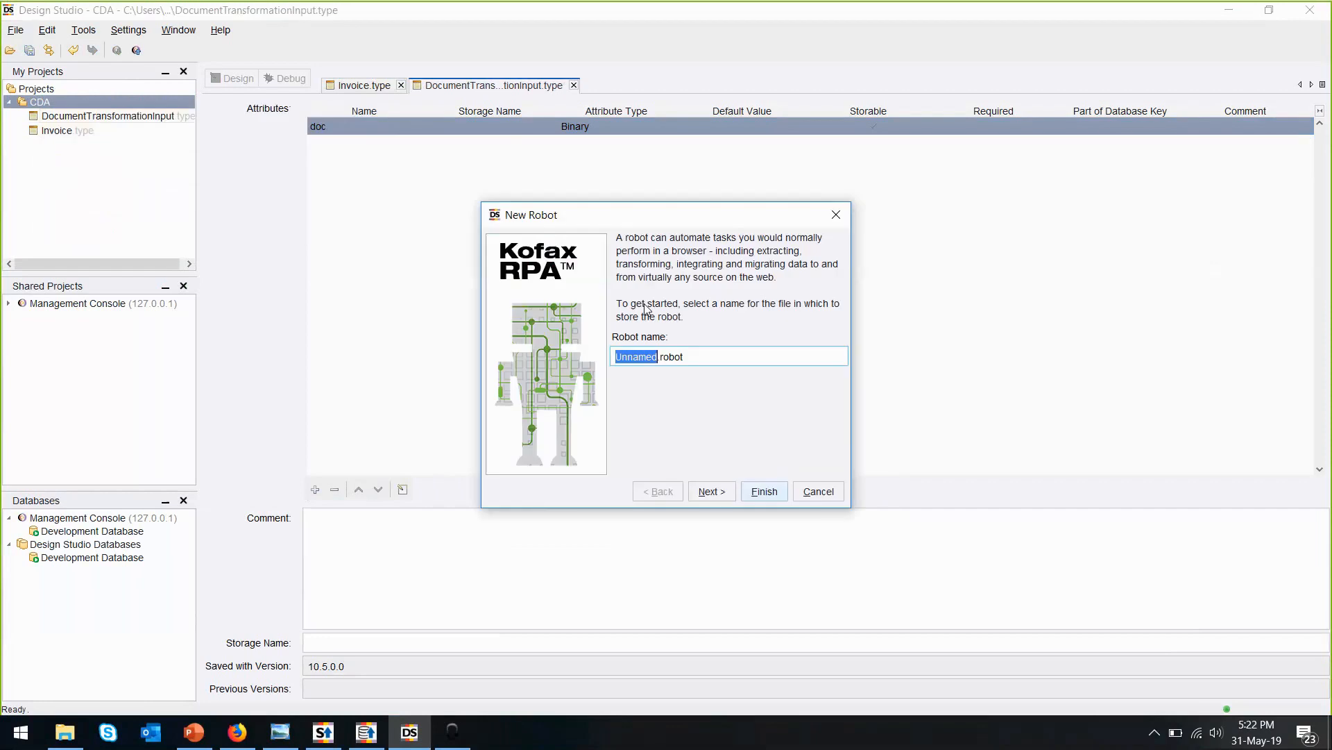
pyautogui.click(816, 491)
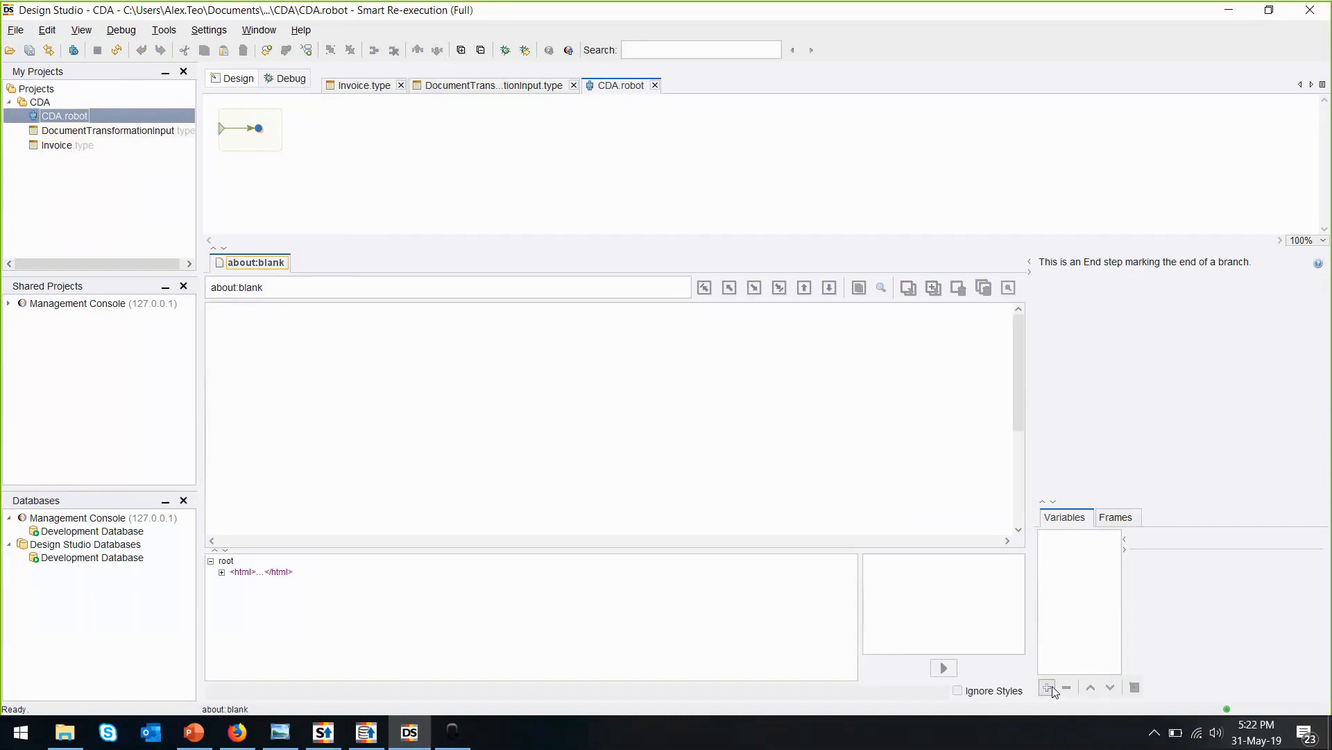
pyautogui.click(1046, 686)
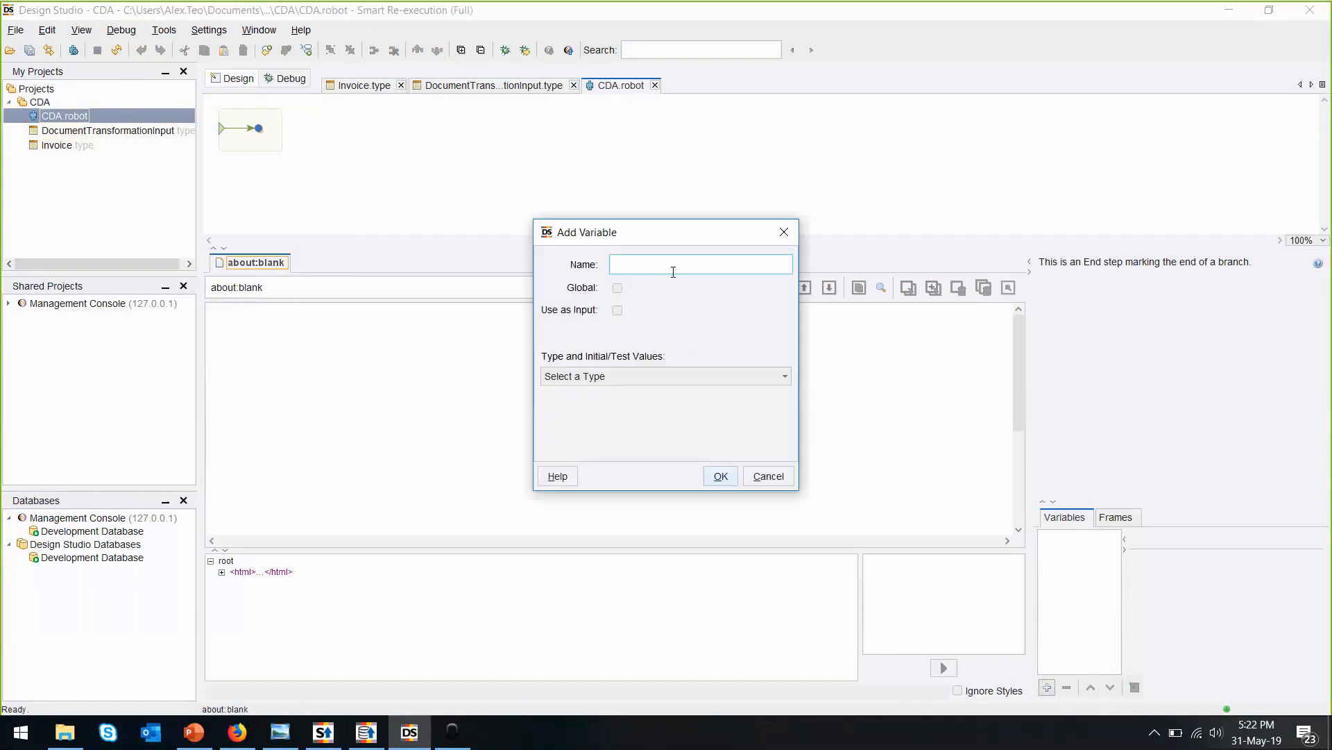
pyautogui.click(663, 375)
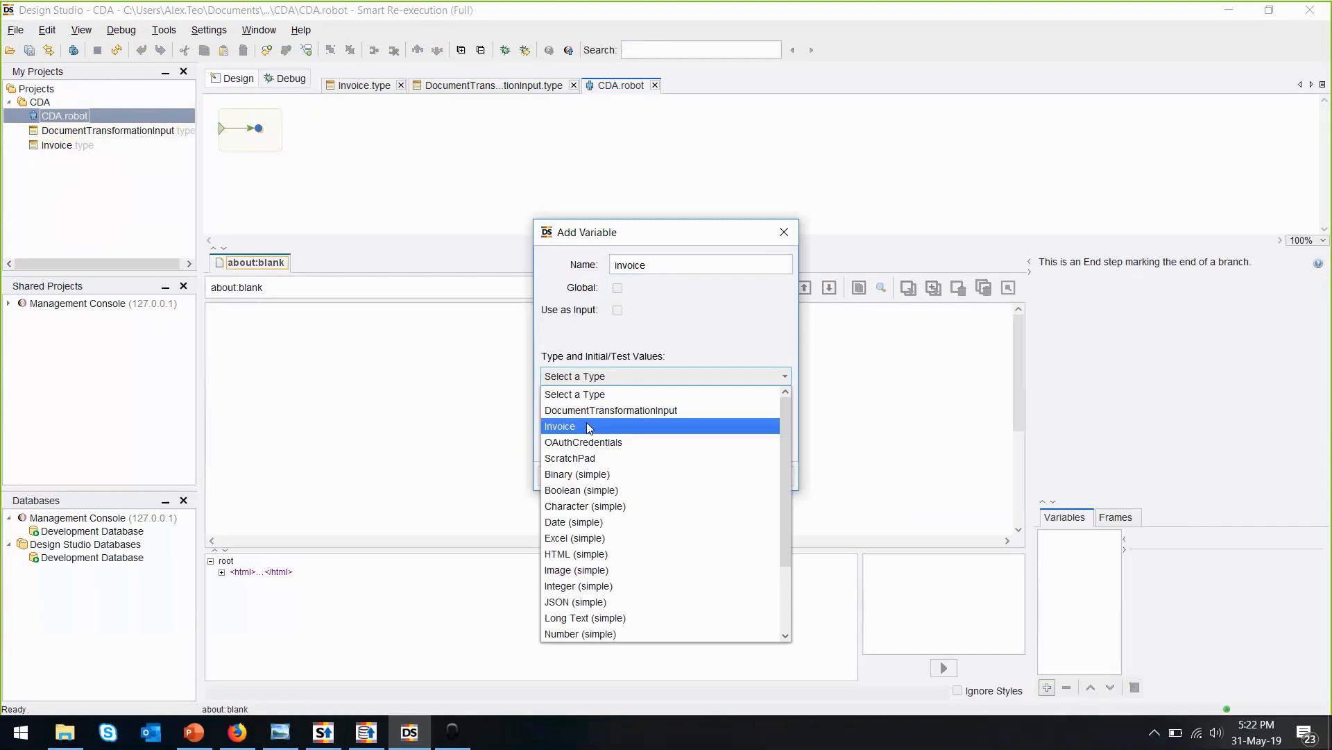
pyautogui.click(560, 426)
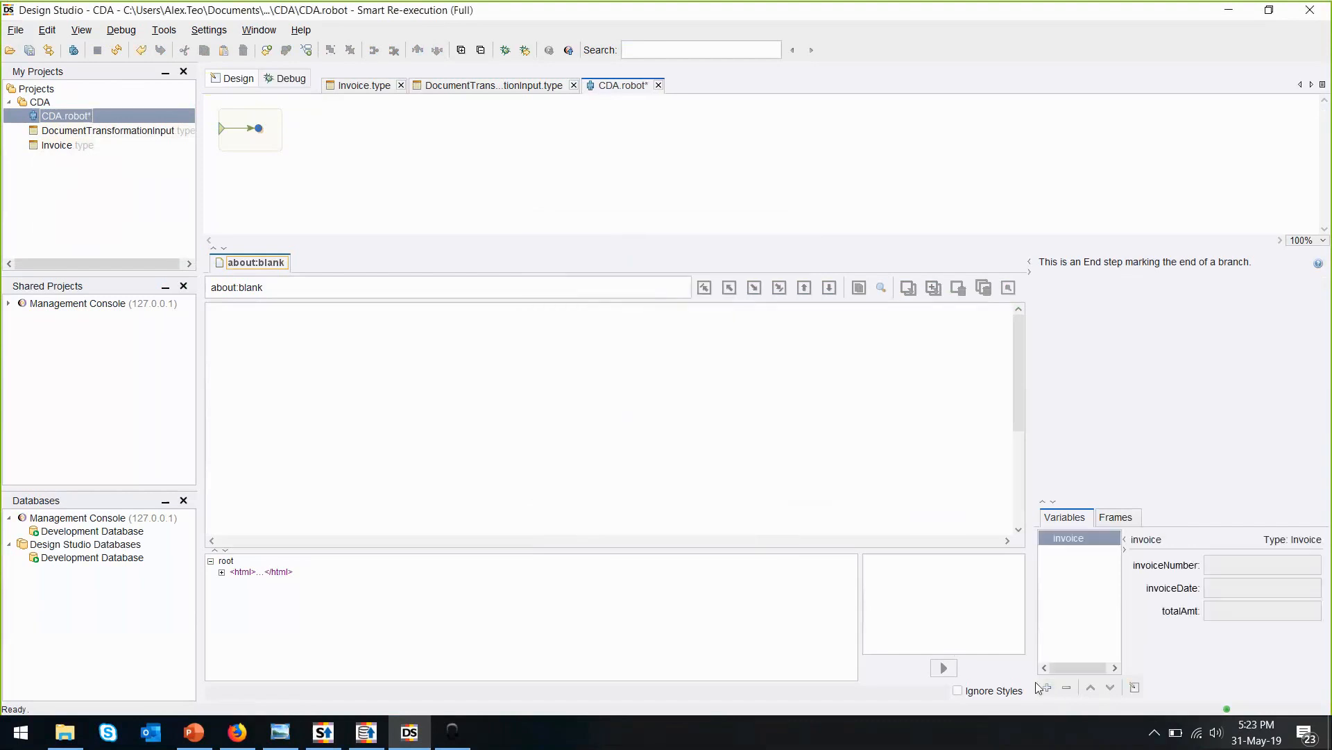
# Add a DocumentTransformationInput variable named document, loading InvoiceExampleDocument.tif as its test value
pyautogui.click(1046, 687)
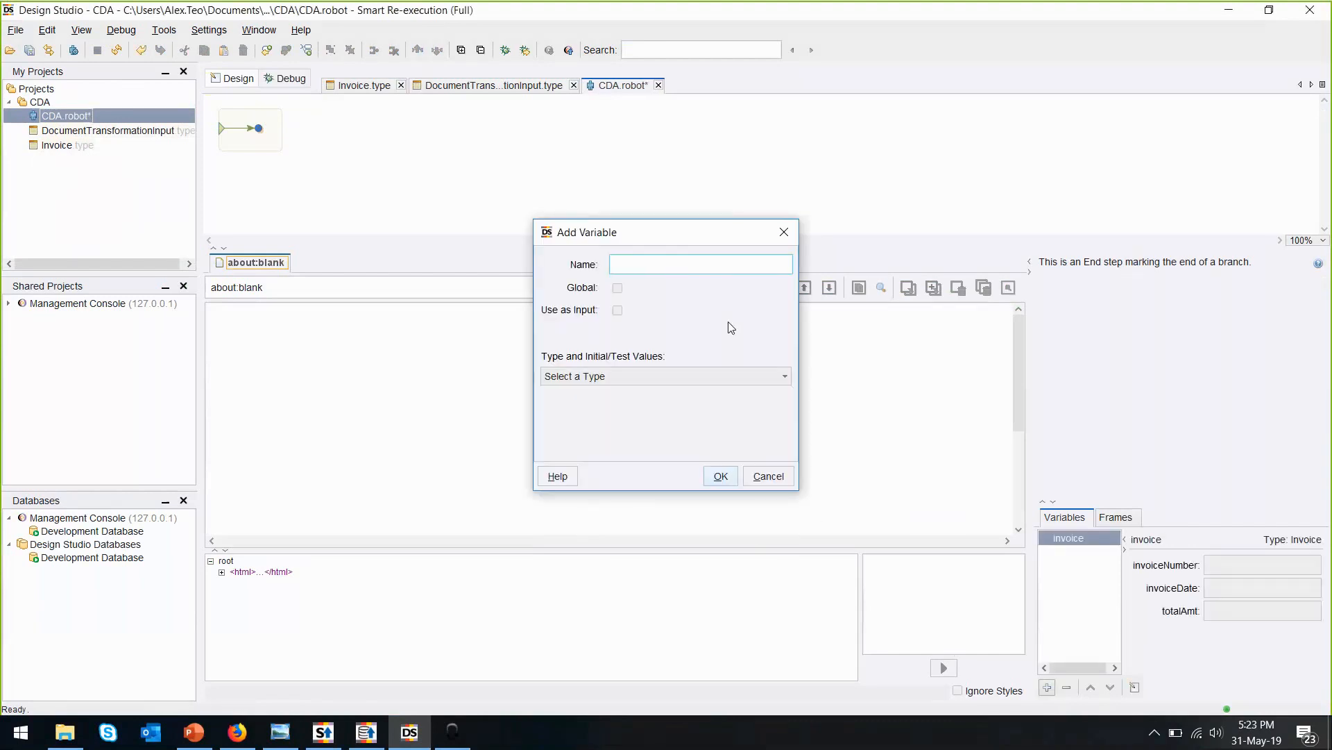
pyautogui.write('document')
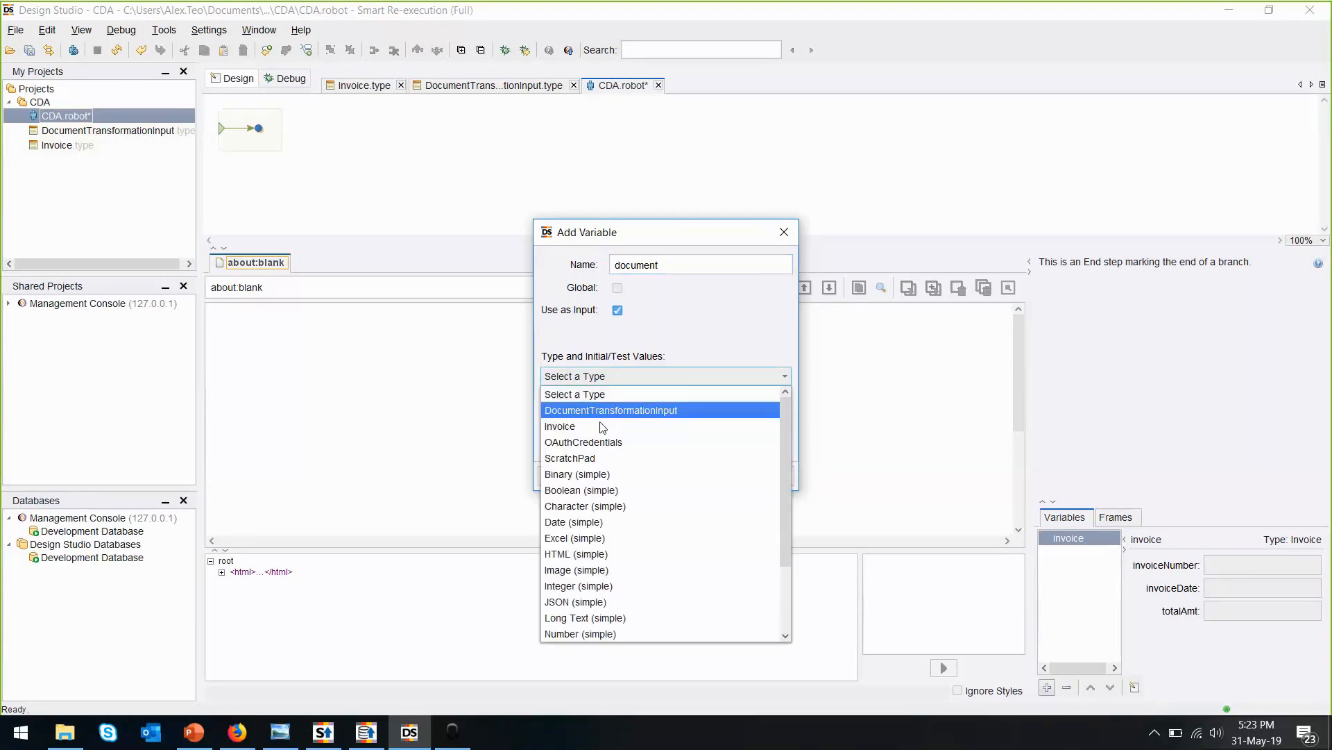
pyautogui.moveTo(613, 413)
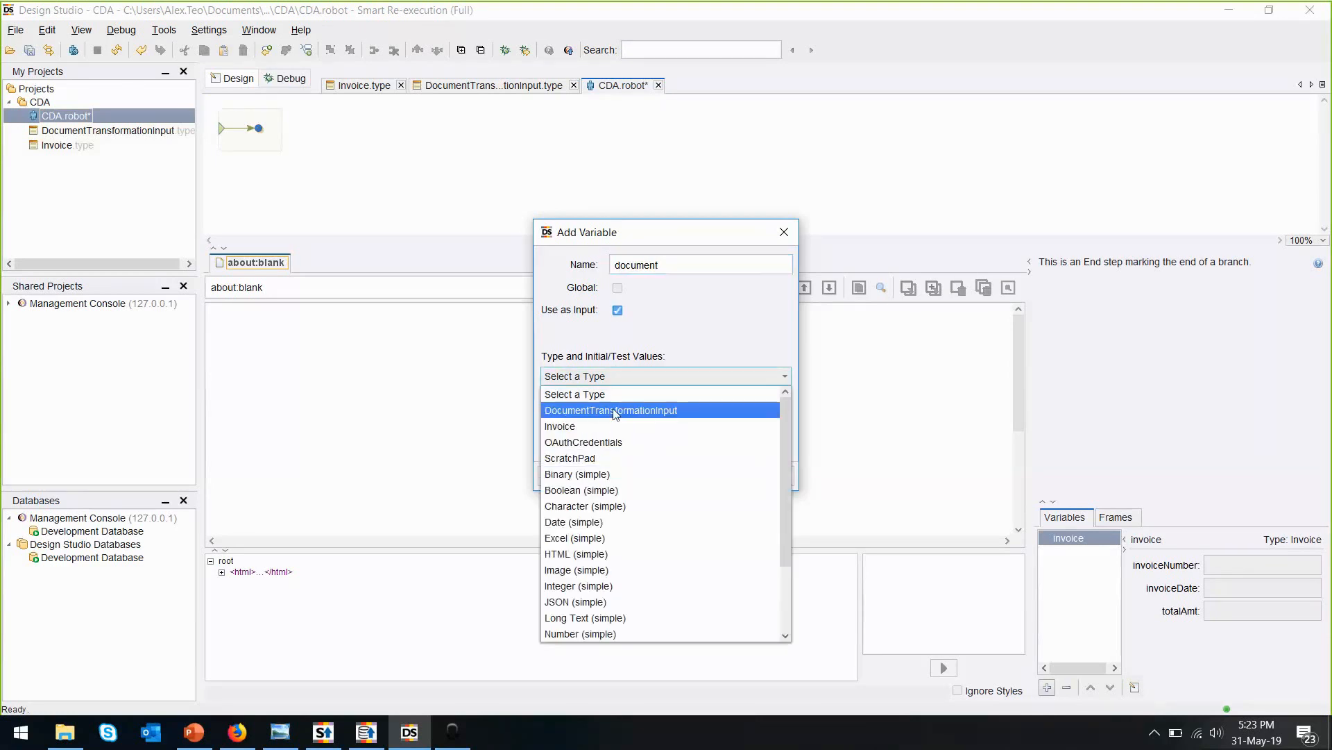
pyautogui.click(611, 410)
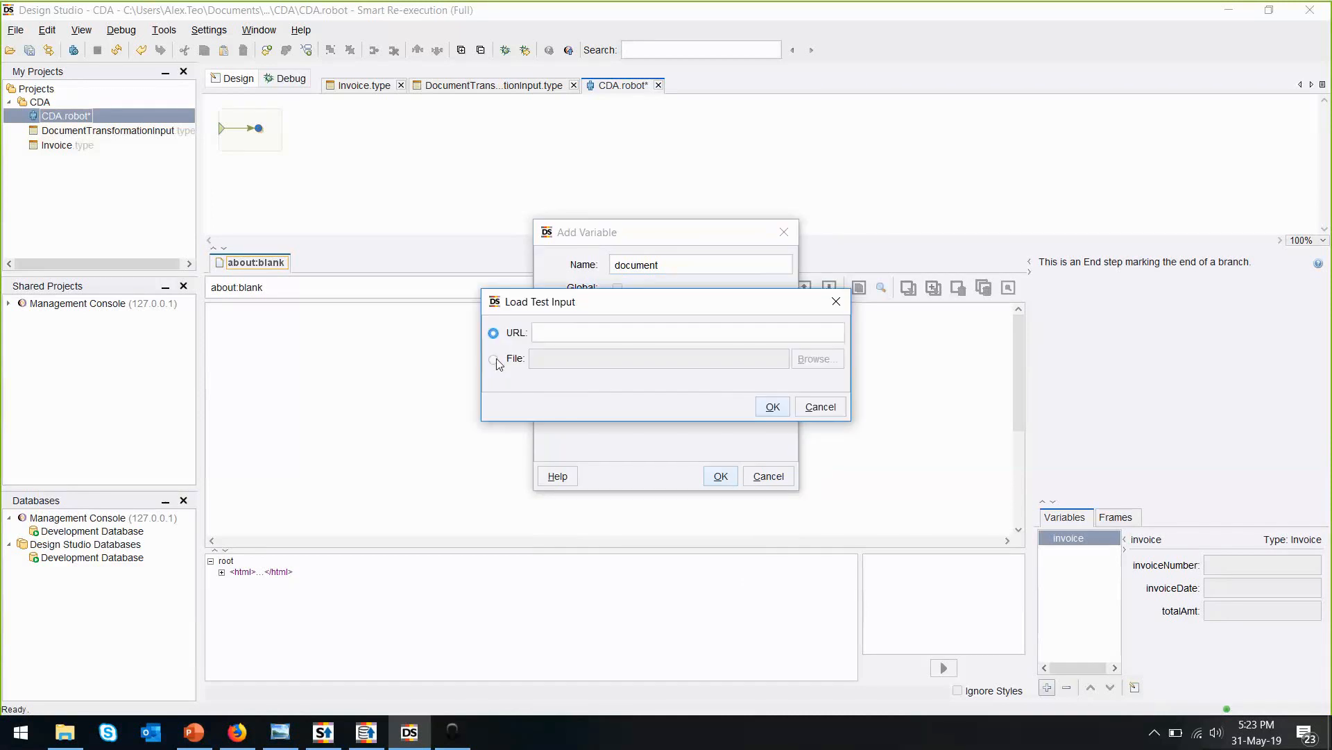
pyautogui.click(814, 358)
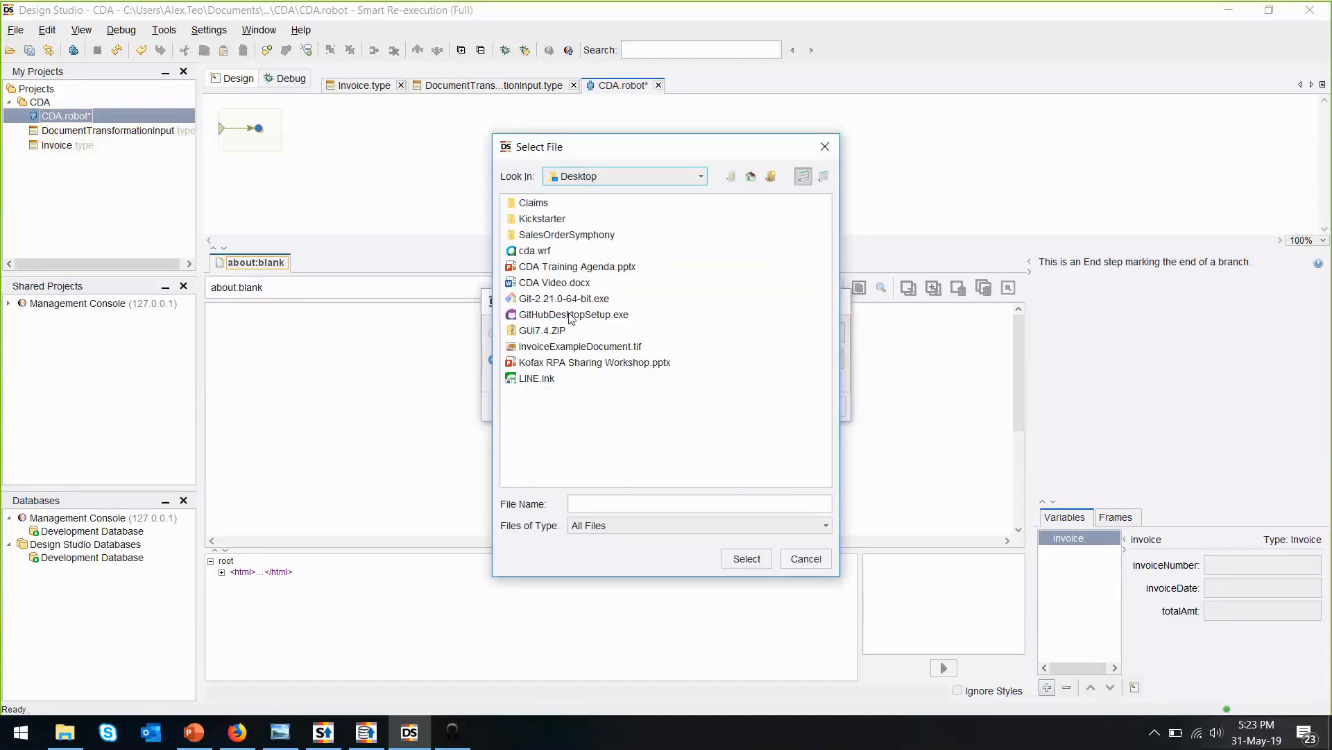
pyautogui.click(745, 558)
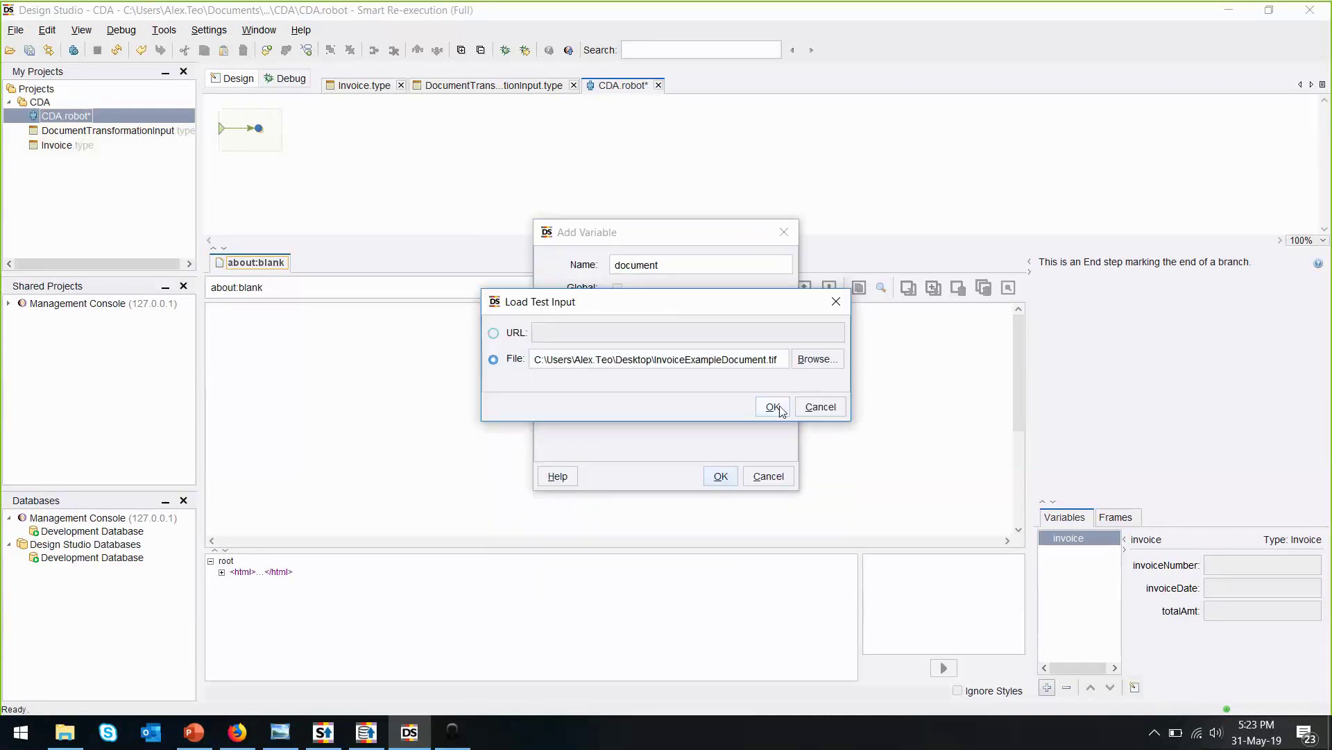
pyautogui.click(772, 406)
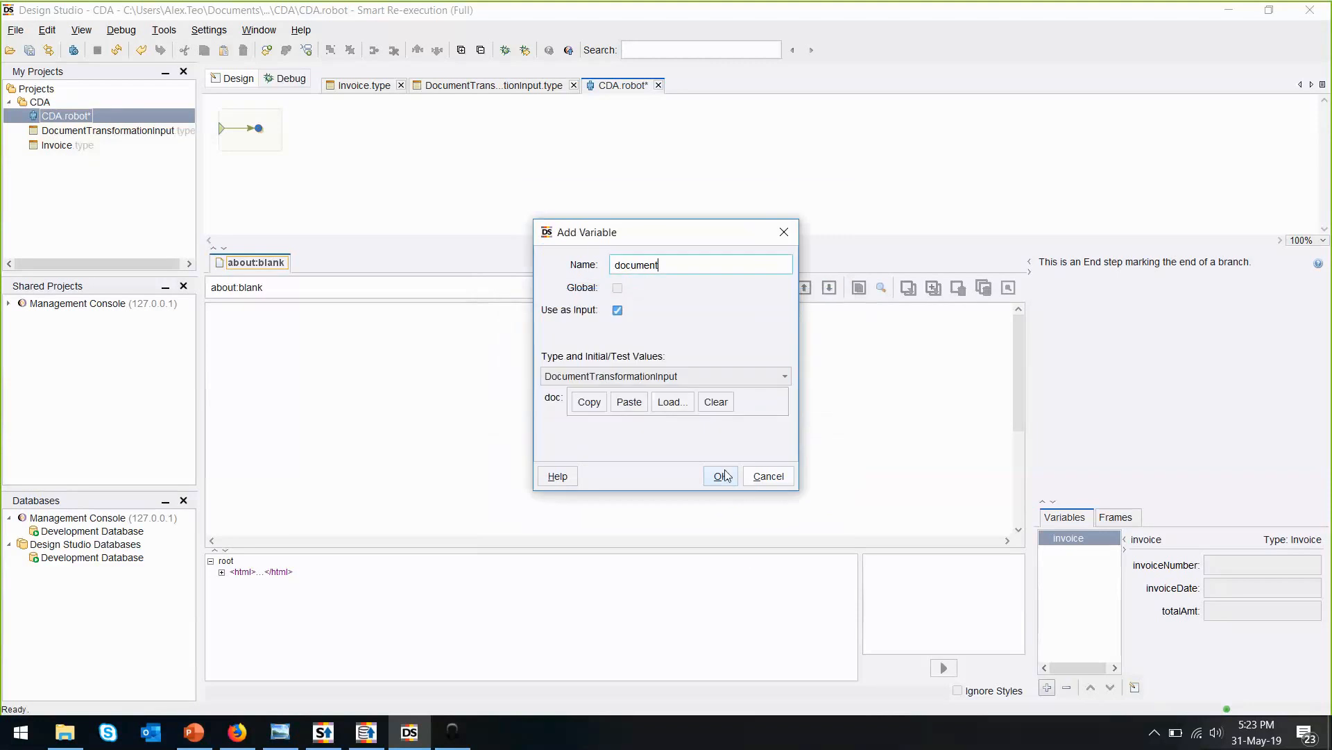
pyautogui.click(719, 475)
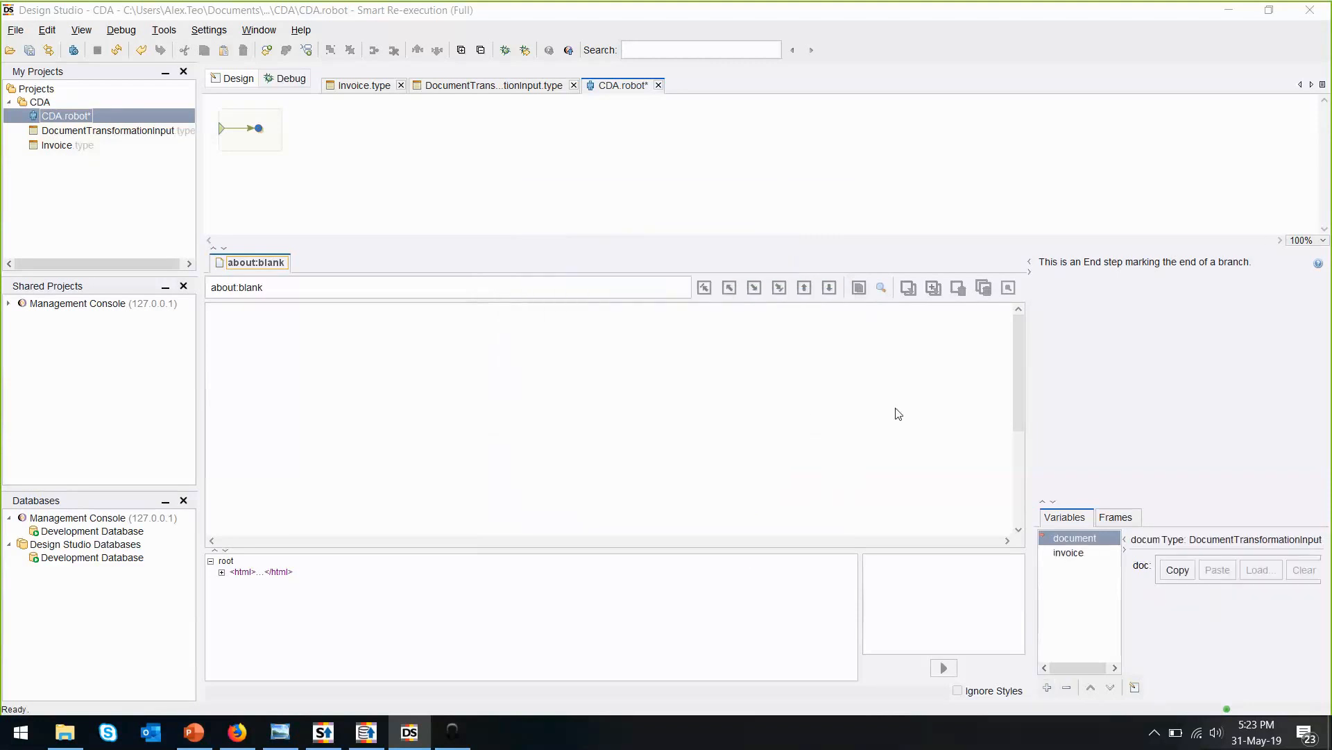
pyautogui.rightClick(255, 128)
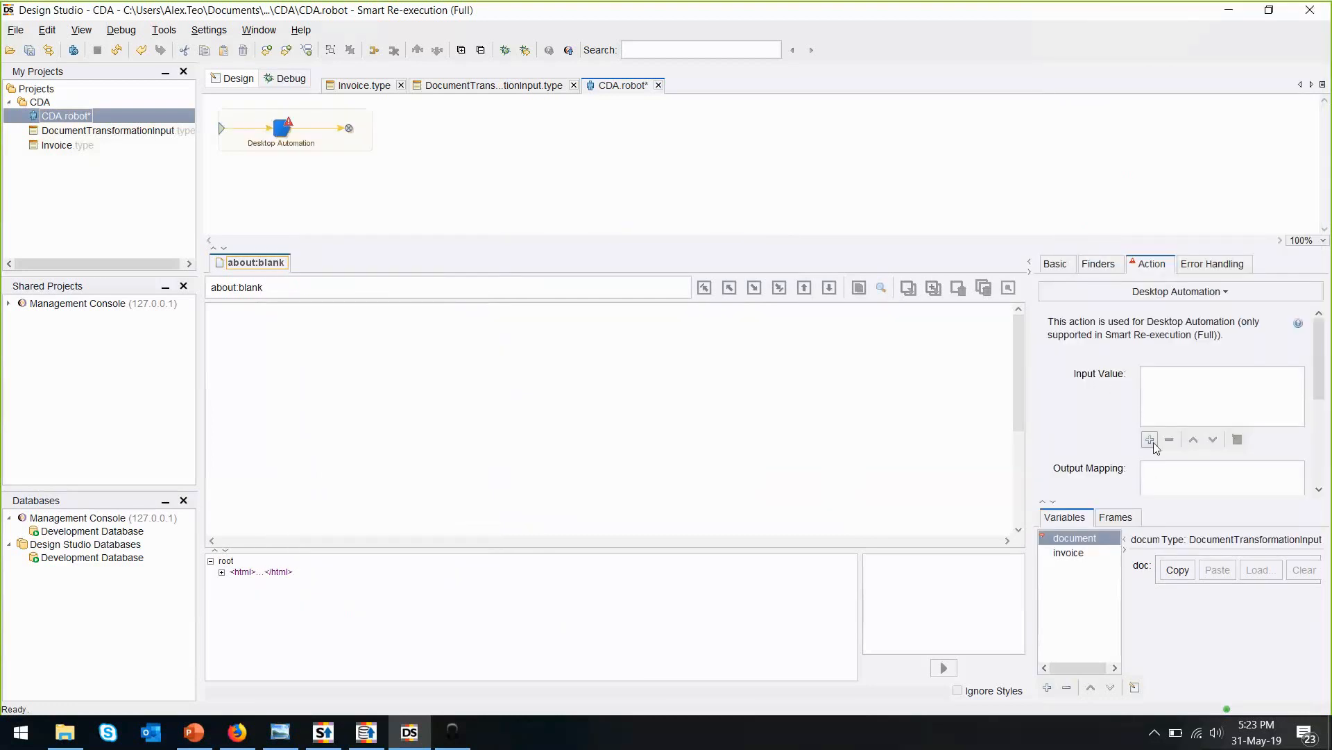
# Set the Desktop Automation step's input value to document and add an invoice output mapping
pyautogui.click(1150, 440)
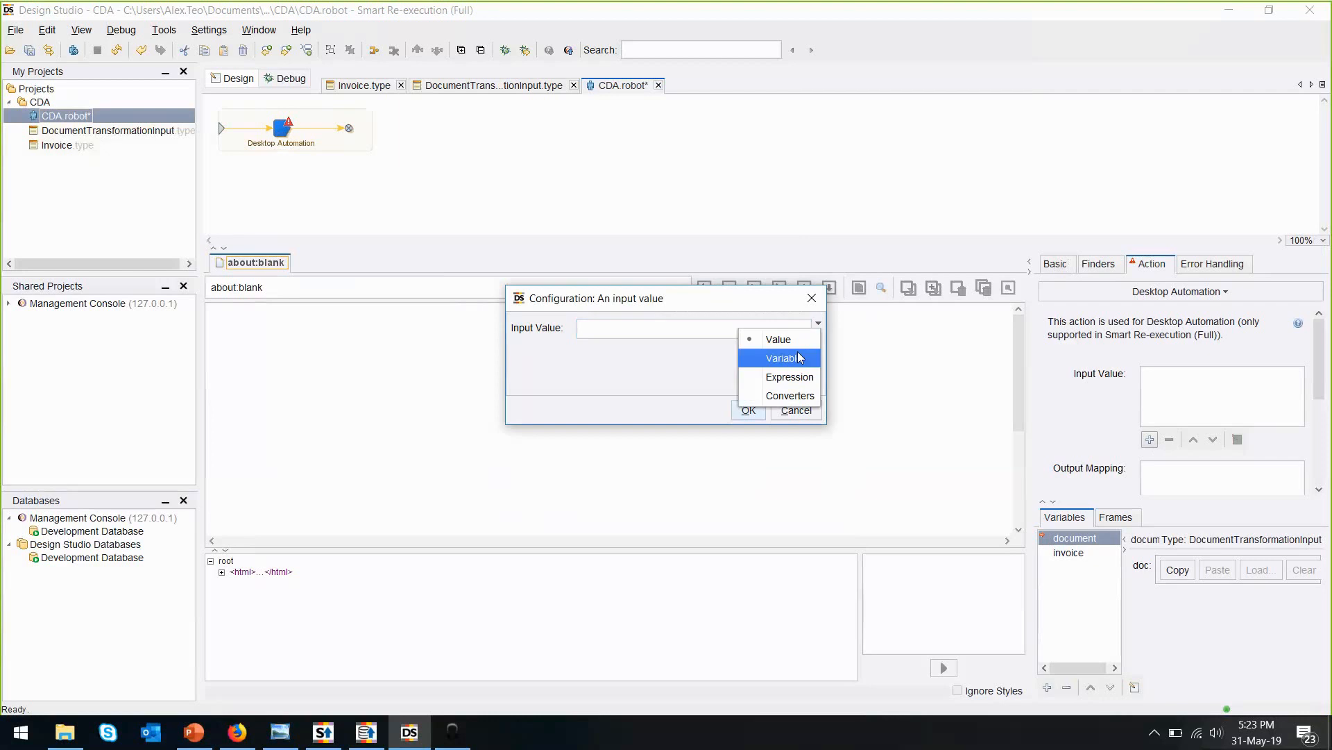
pyautogui.click(778, 356)
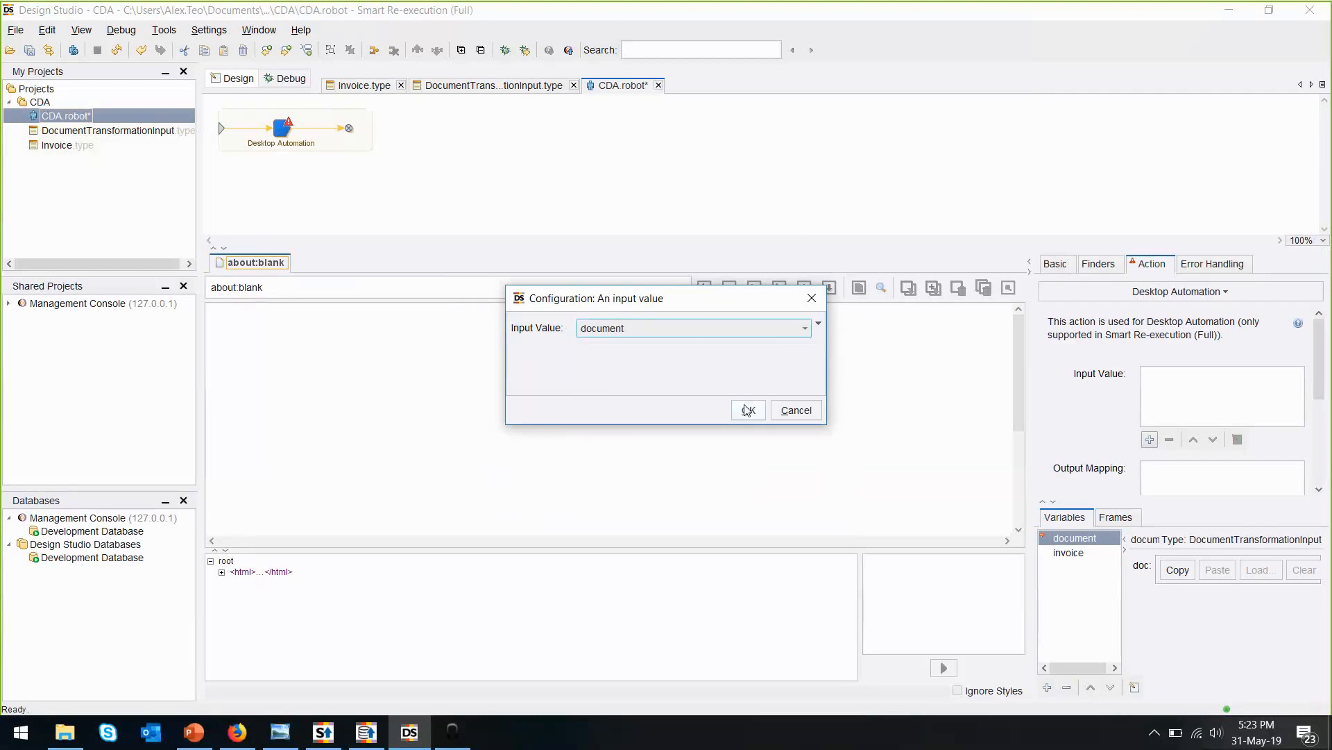
pyautogui.click(746, 410)
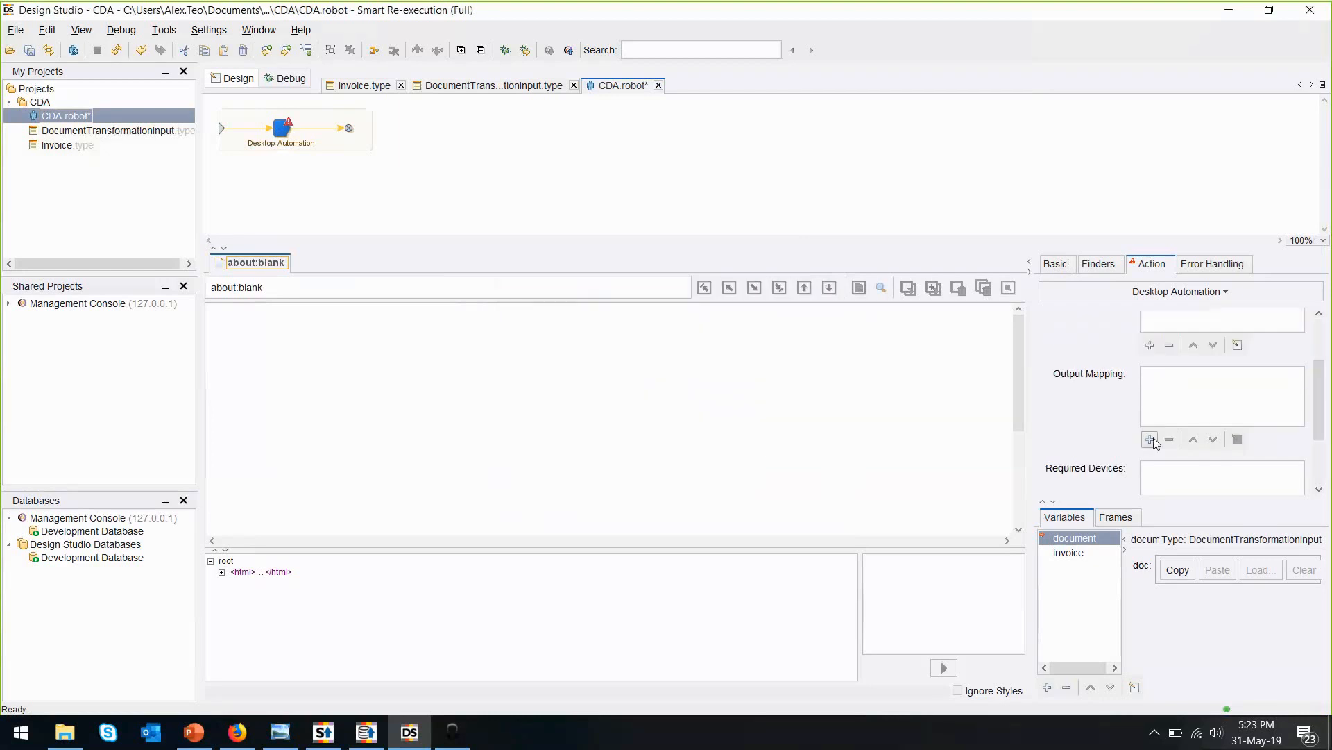
pyautogui.click(1150, 438)
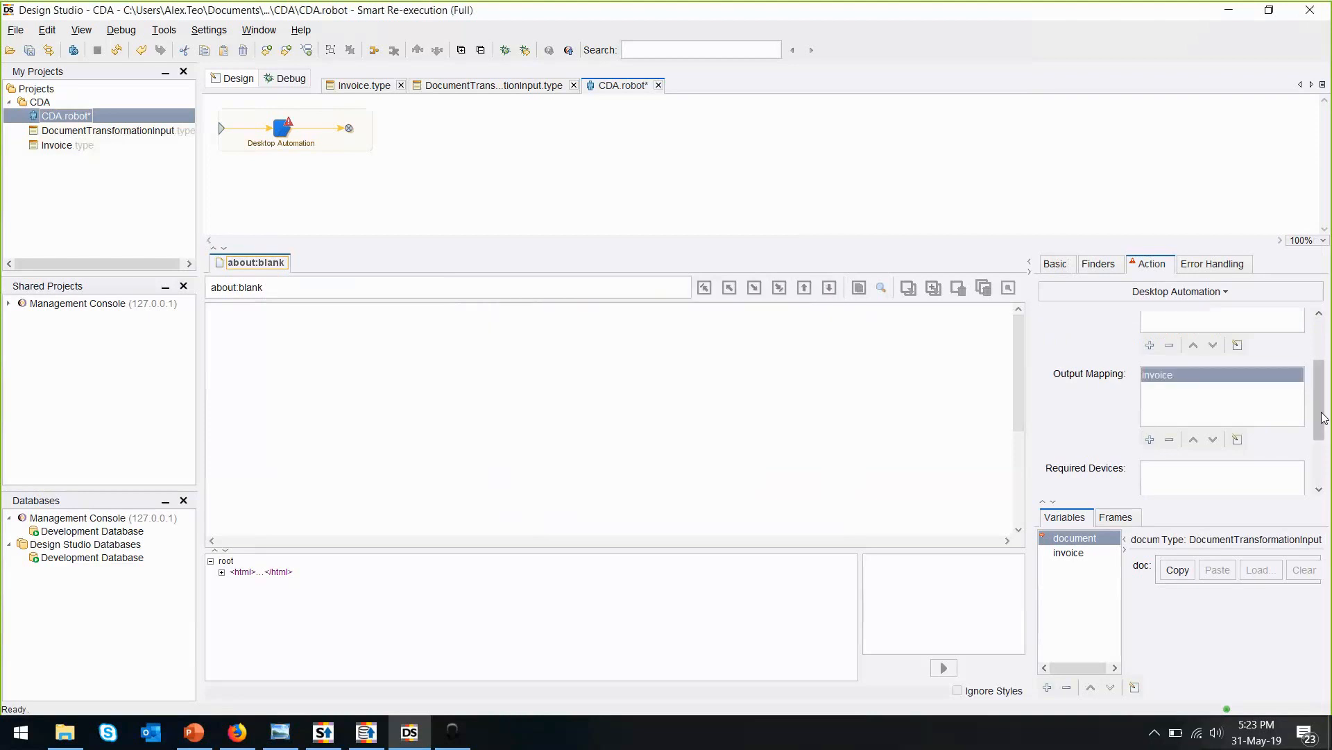
pyautogui.scroll(-3)
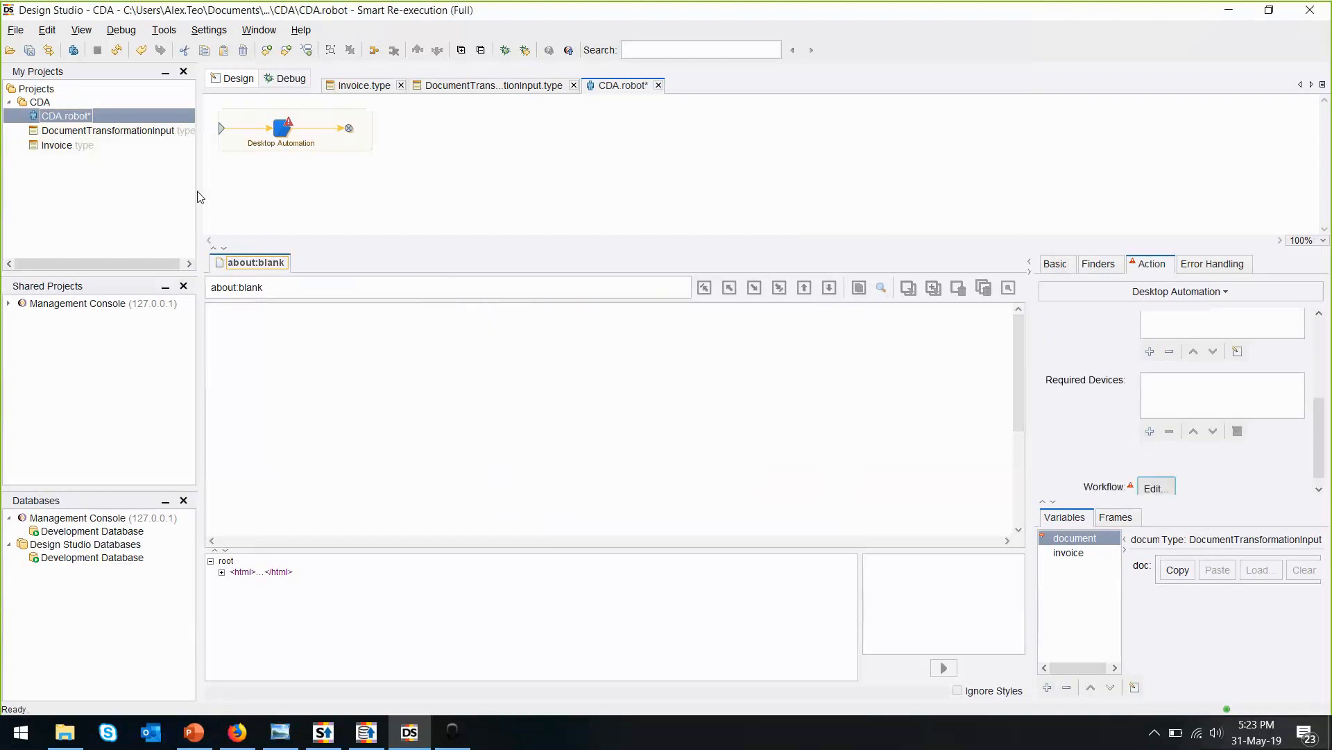
# In the Desktop Automation Editor, set the Return step's value to invoice
pyautogui.click(1154, 487)
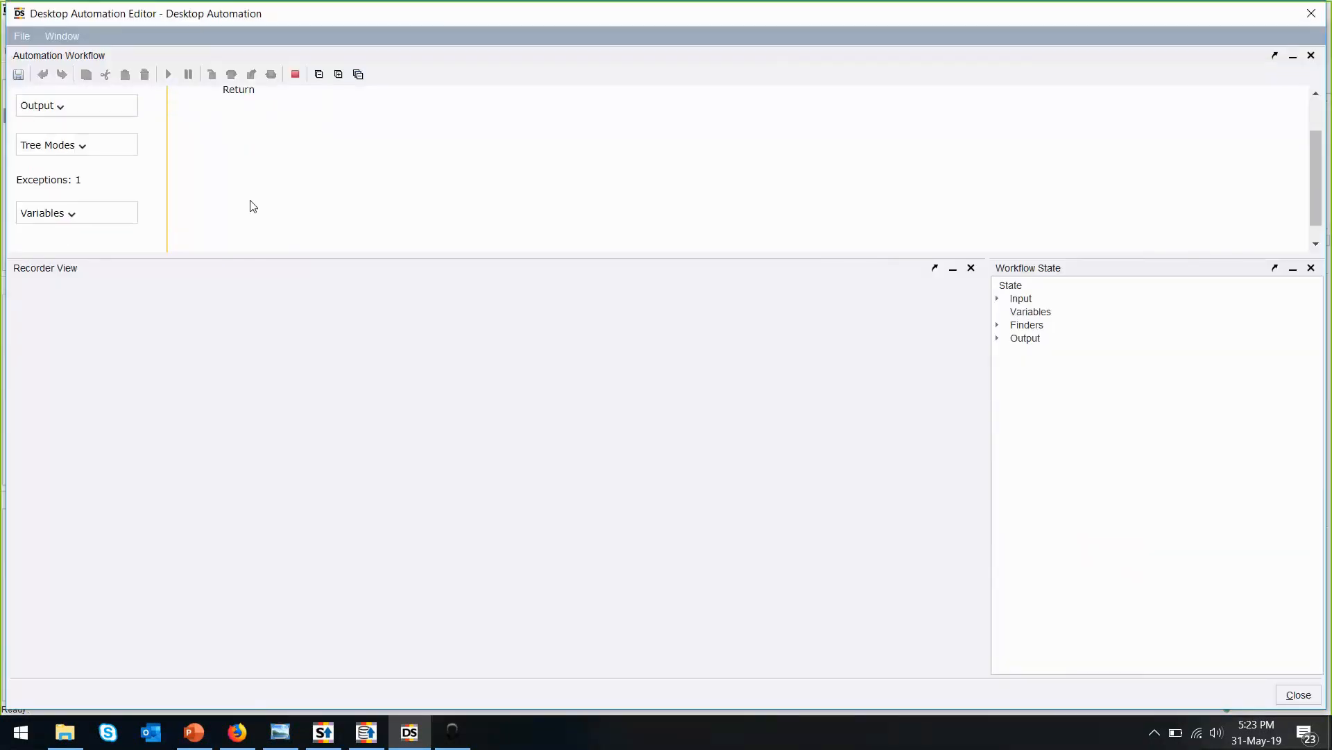
pyautogui.click(41, 212)
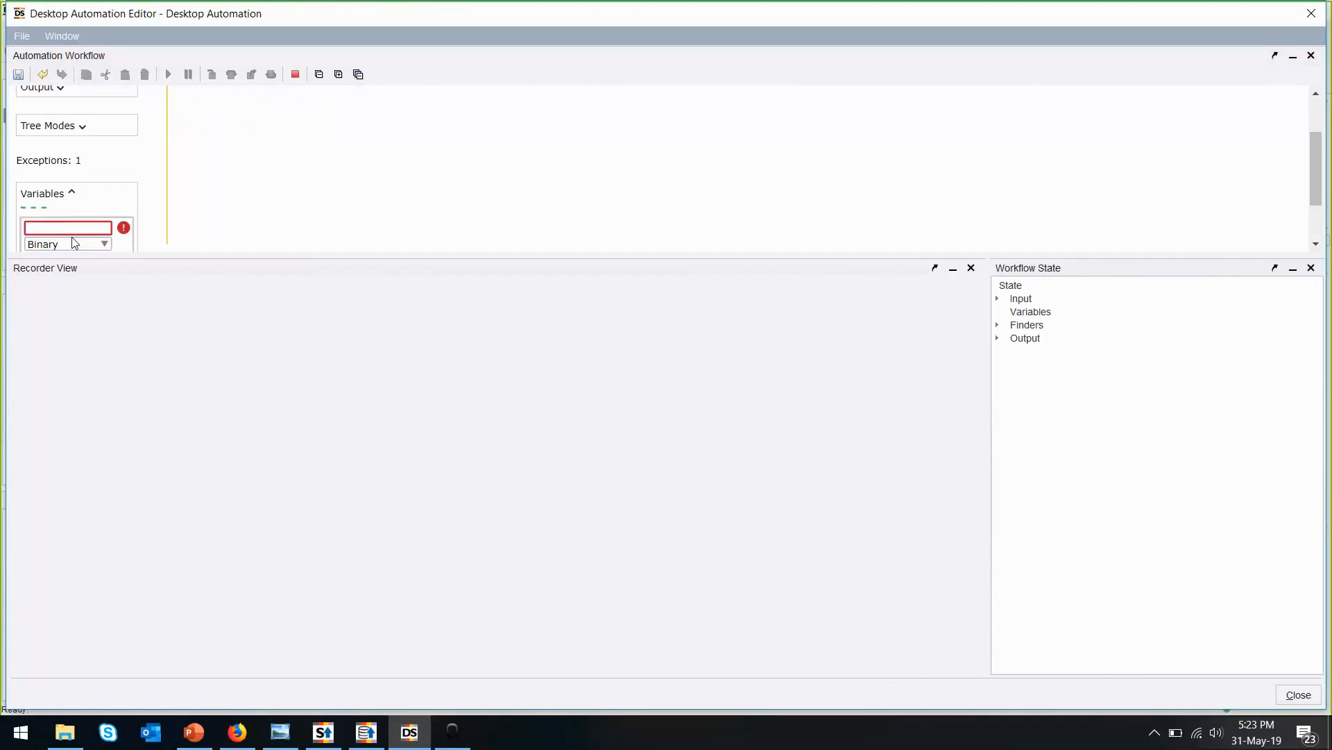
pyautogui.click(67, 244)
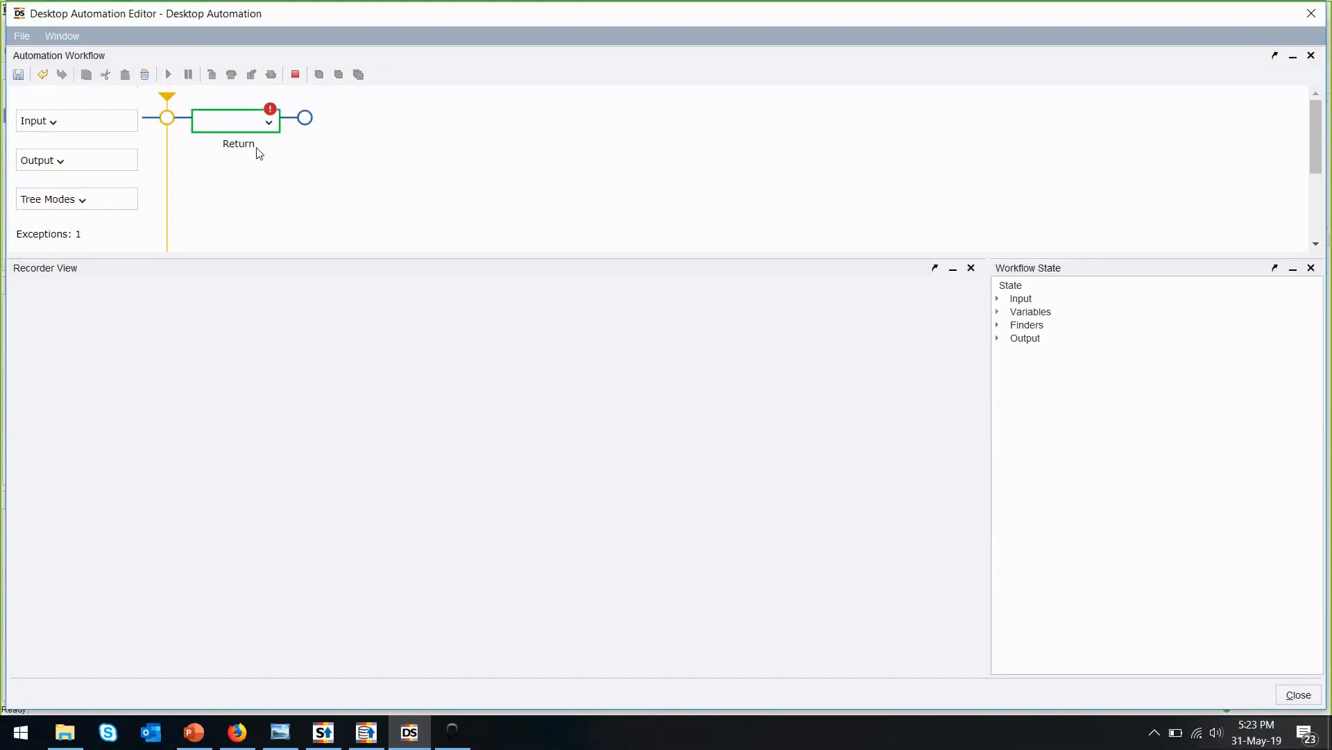
pyautogui.click(269, 121)
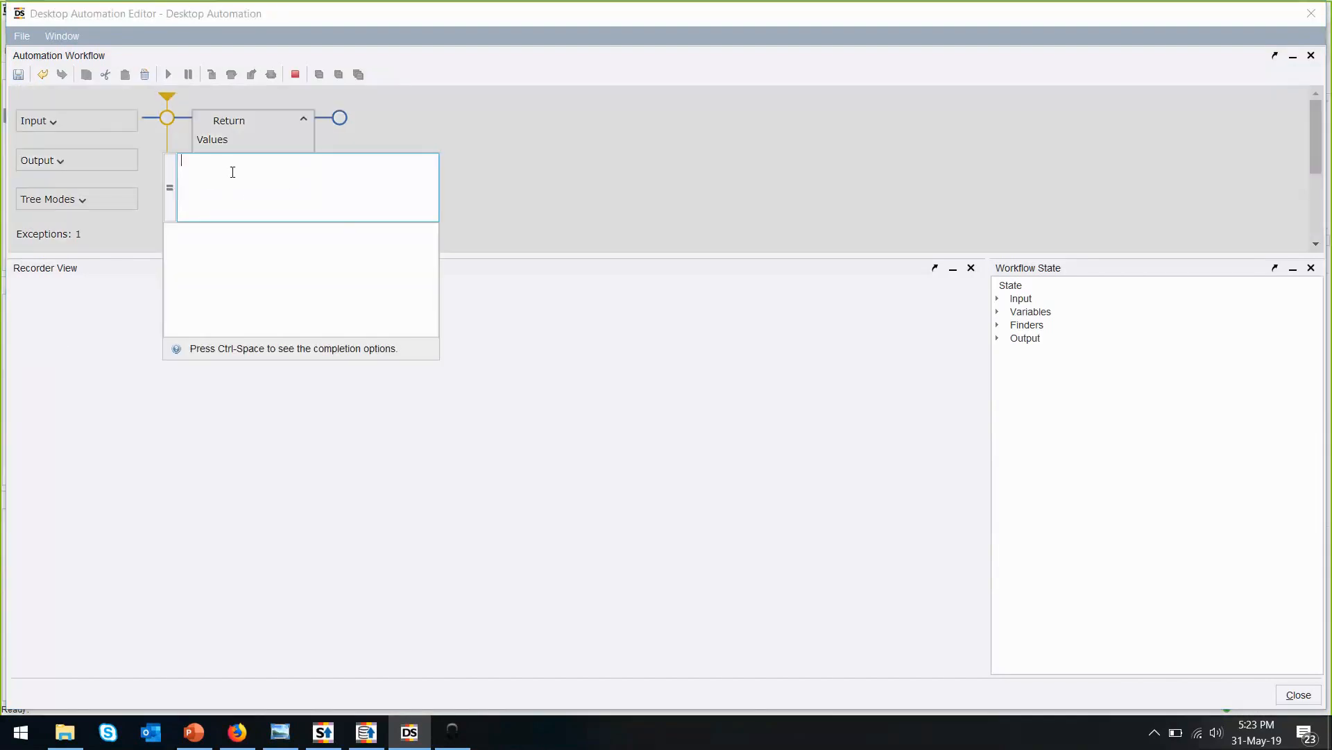
pyautogui.write('1')
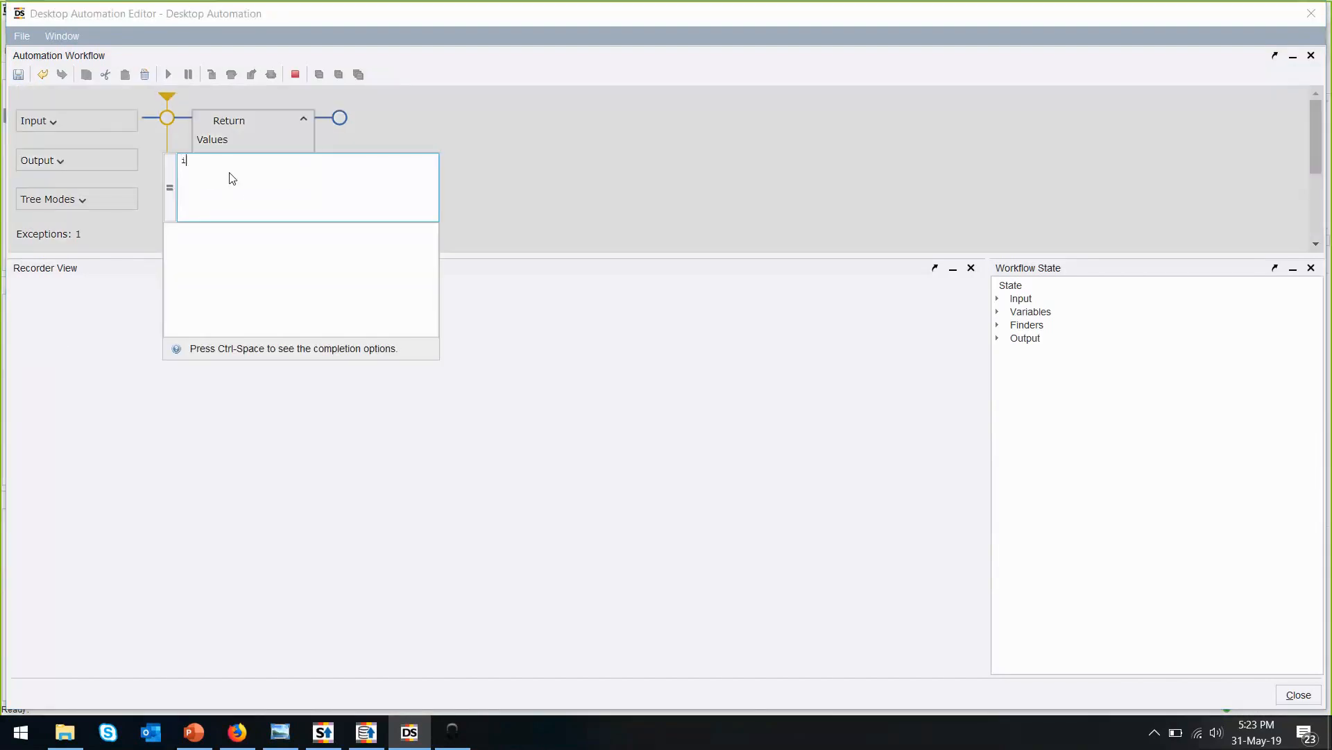
pyautogui.write('invoice')
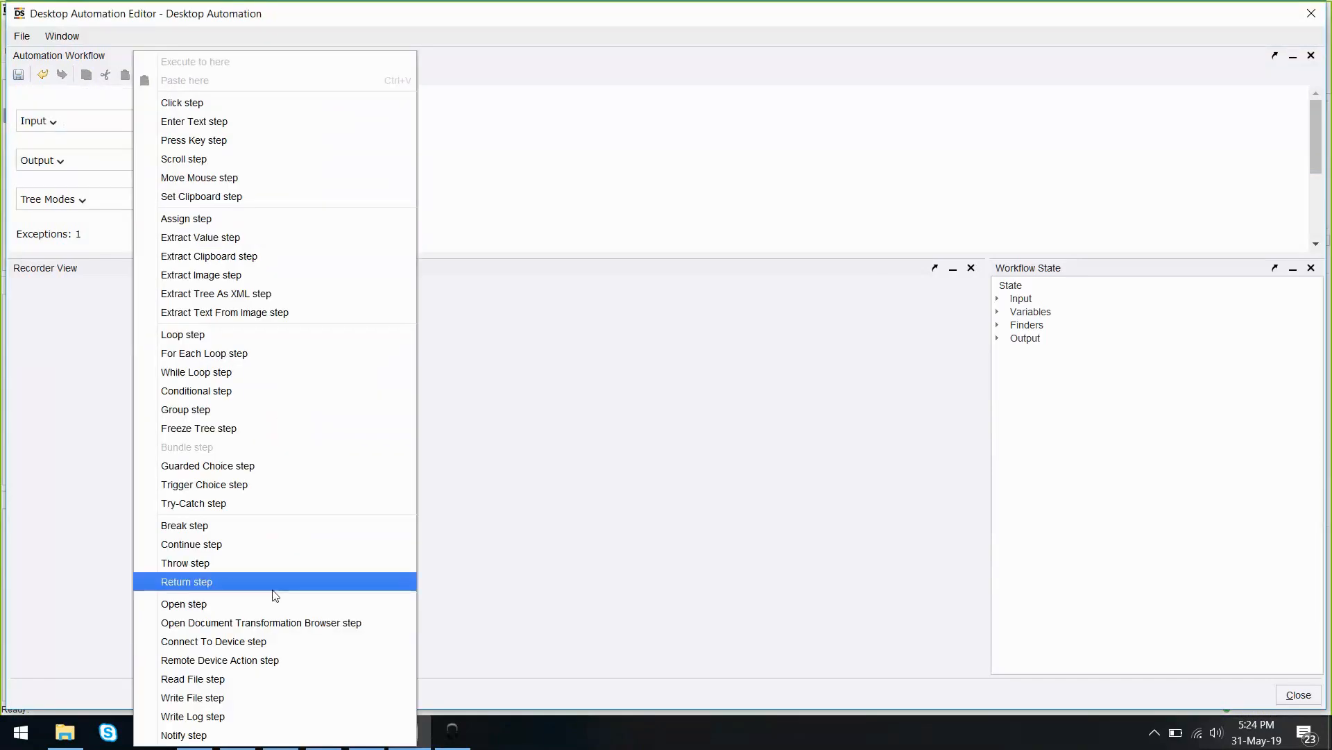
pyautogui.moveTo(261, 621)
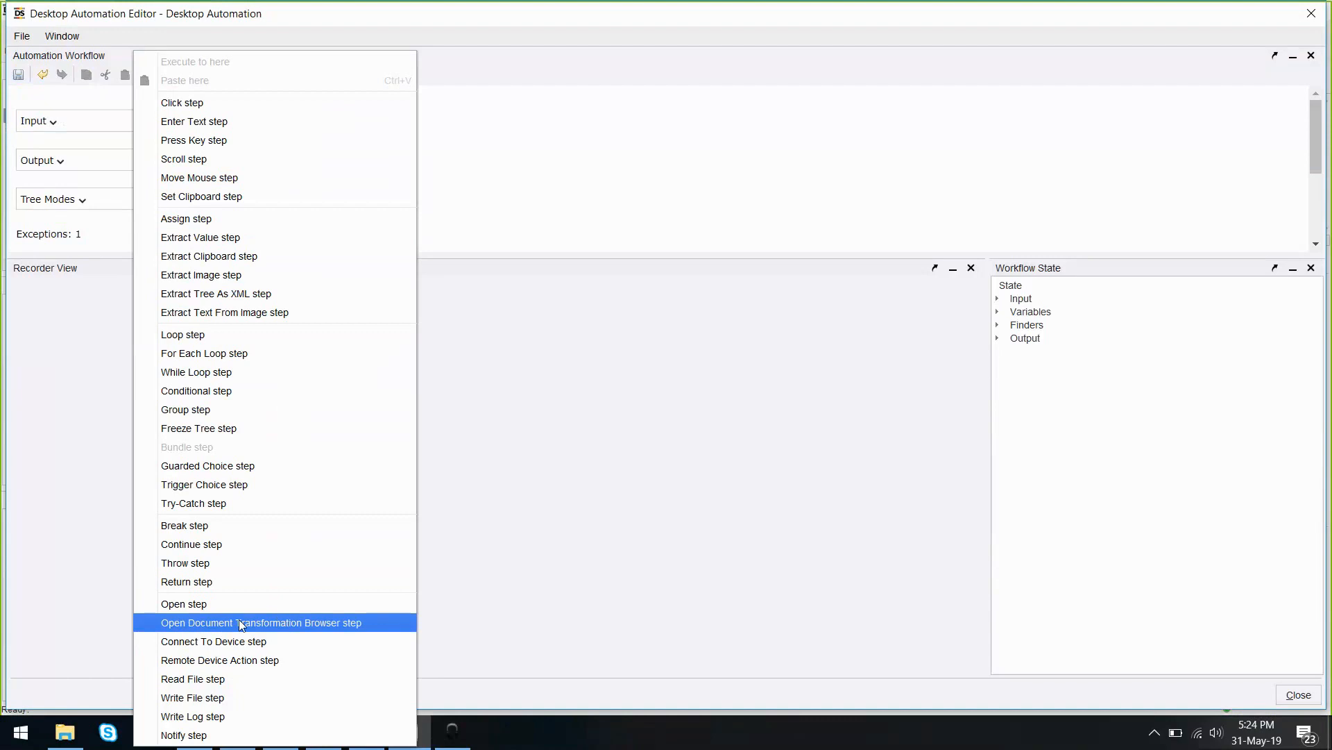
pyautogui.moveTo(282, 628)
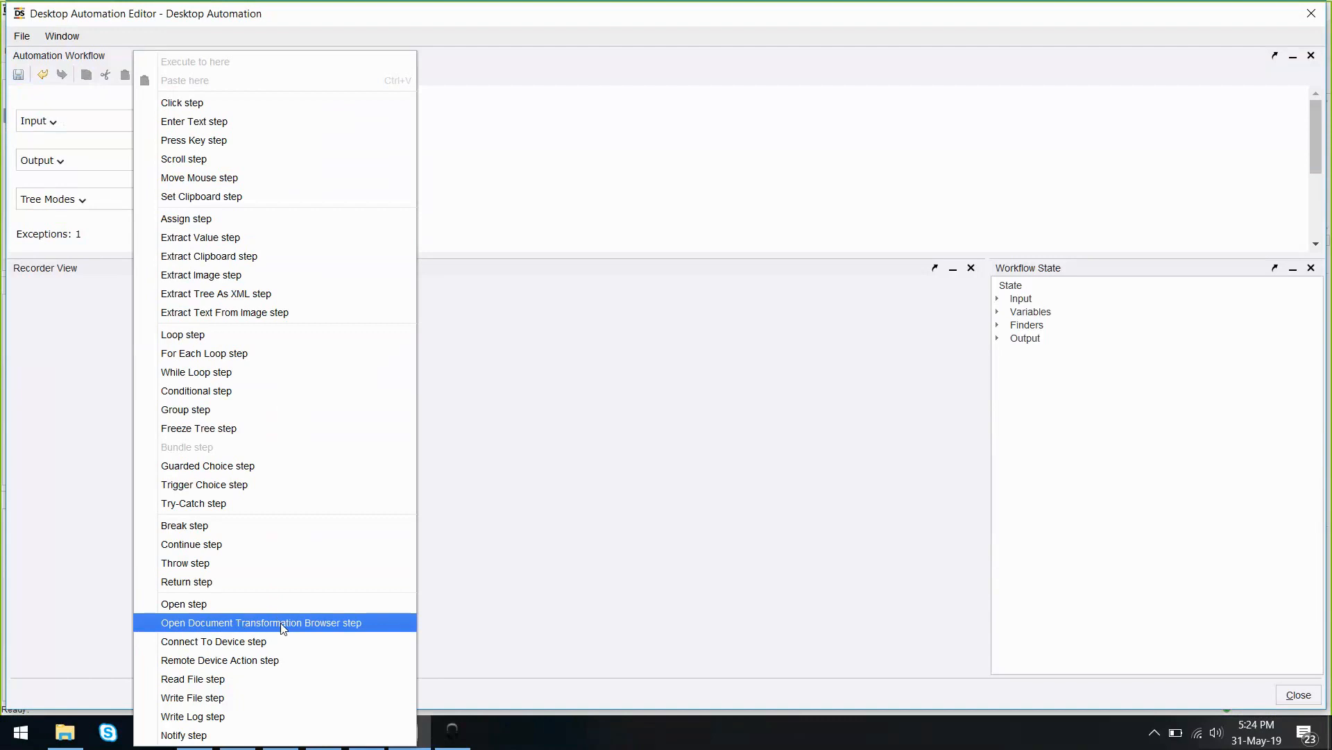
# Insert an Open DT Browser step using port 50081 and the Invoice VAT project
pyautogui.click(261, 622)
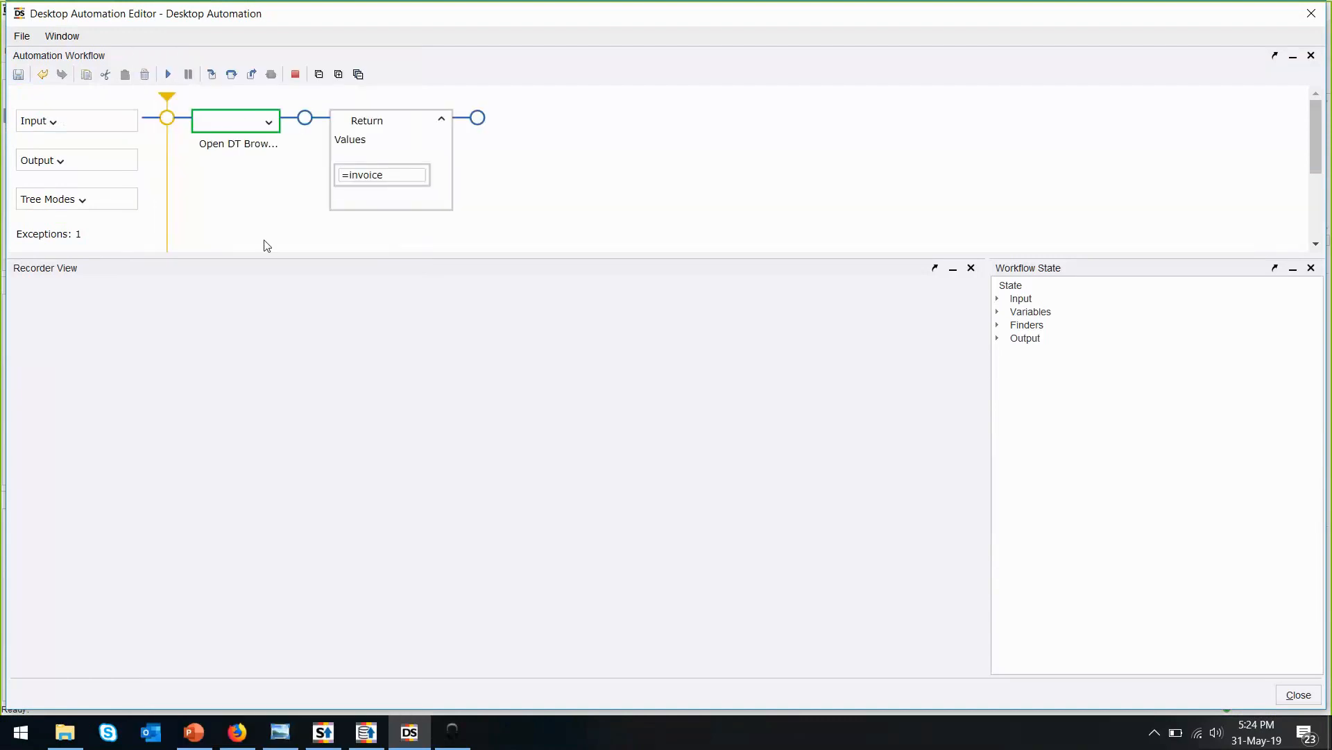
pyautogui.click(268, 121)
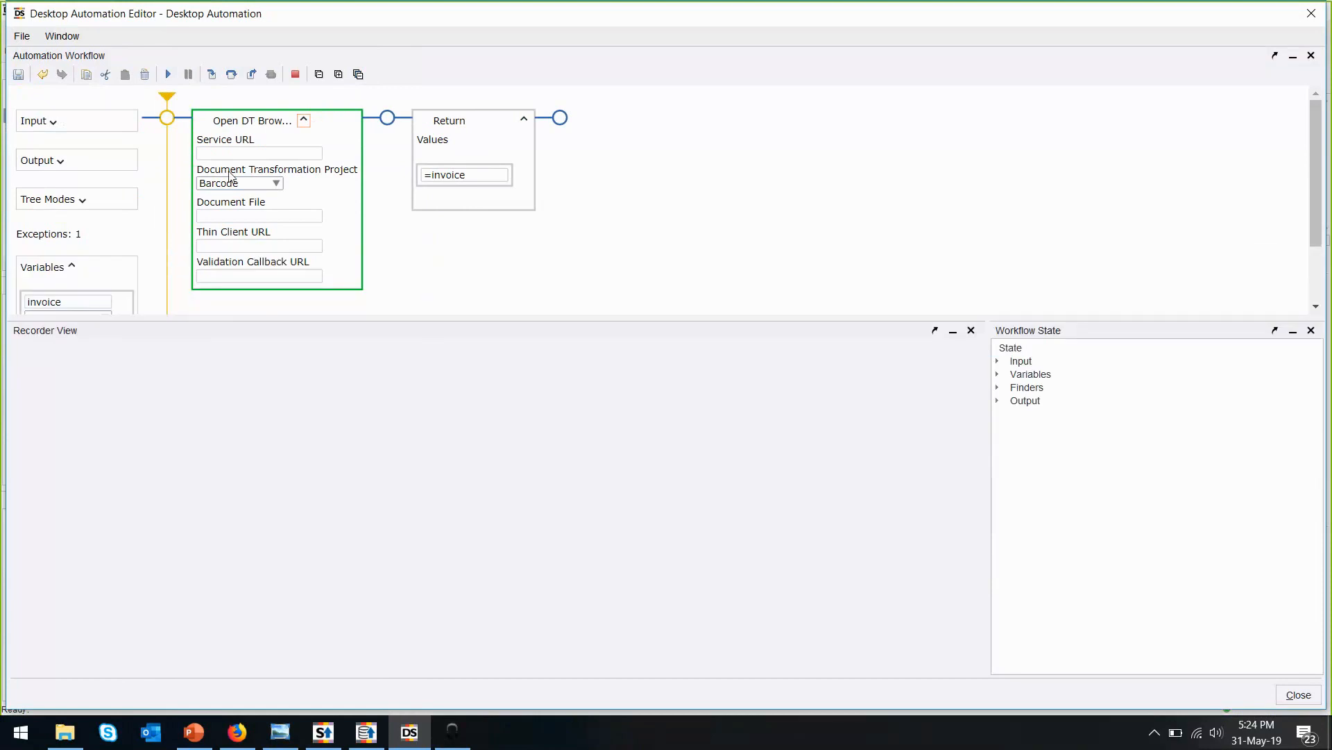
pyautogui.moveTo(230, 153)
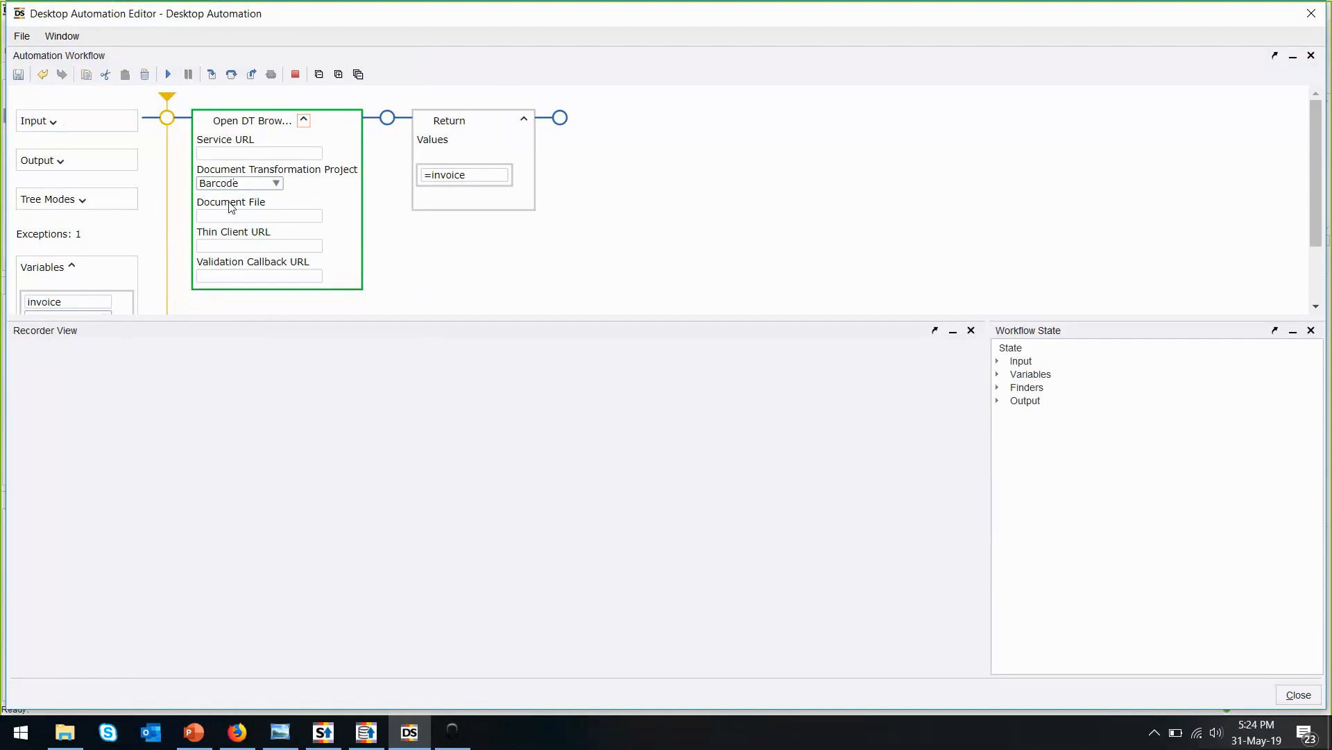
pyautogui.moveTo(231, 166)
pyautogui.write('htt')
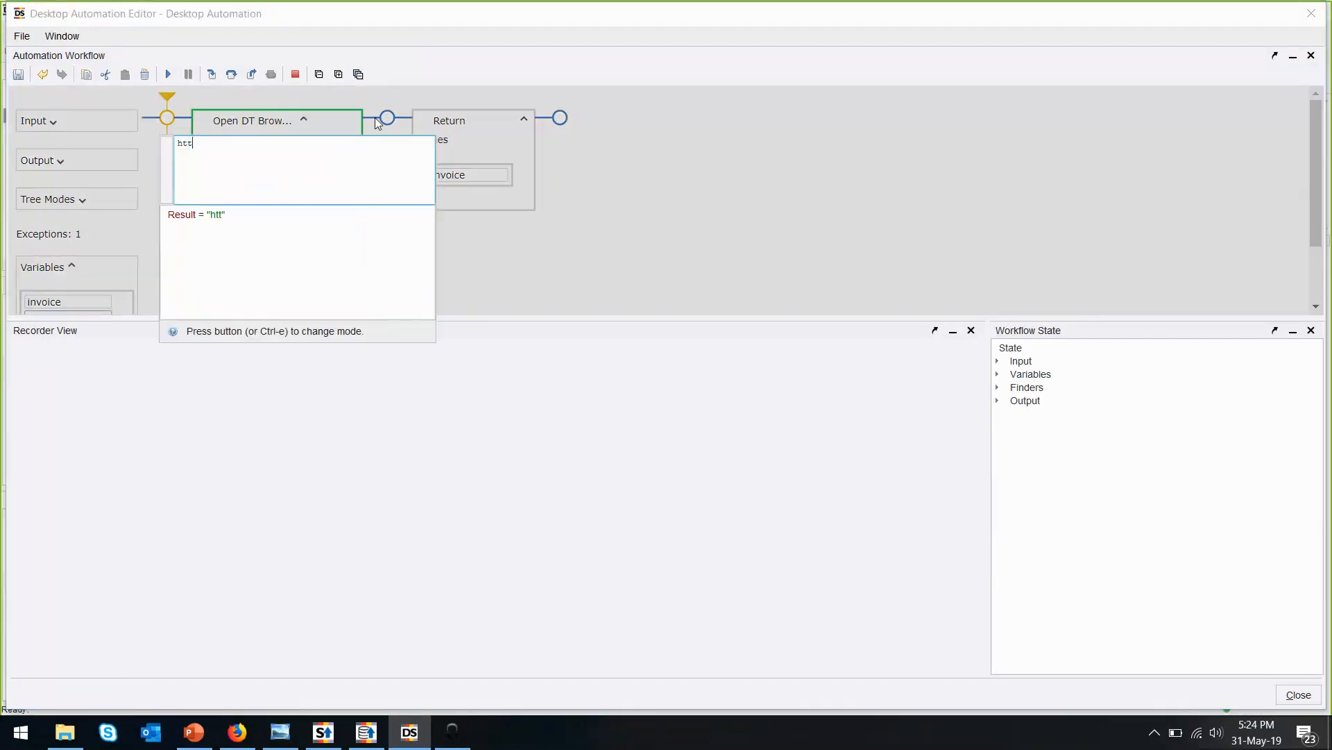
pyautogui.write('p://127.0.0.')
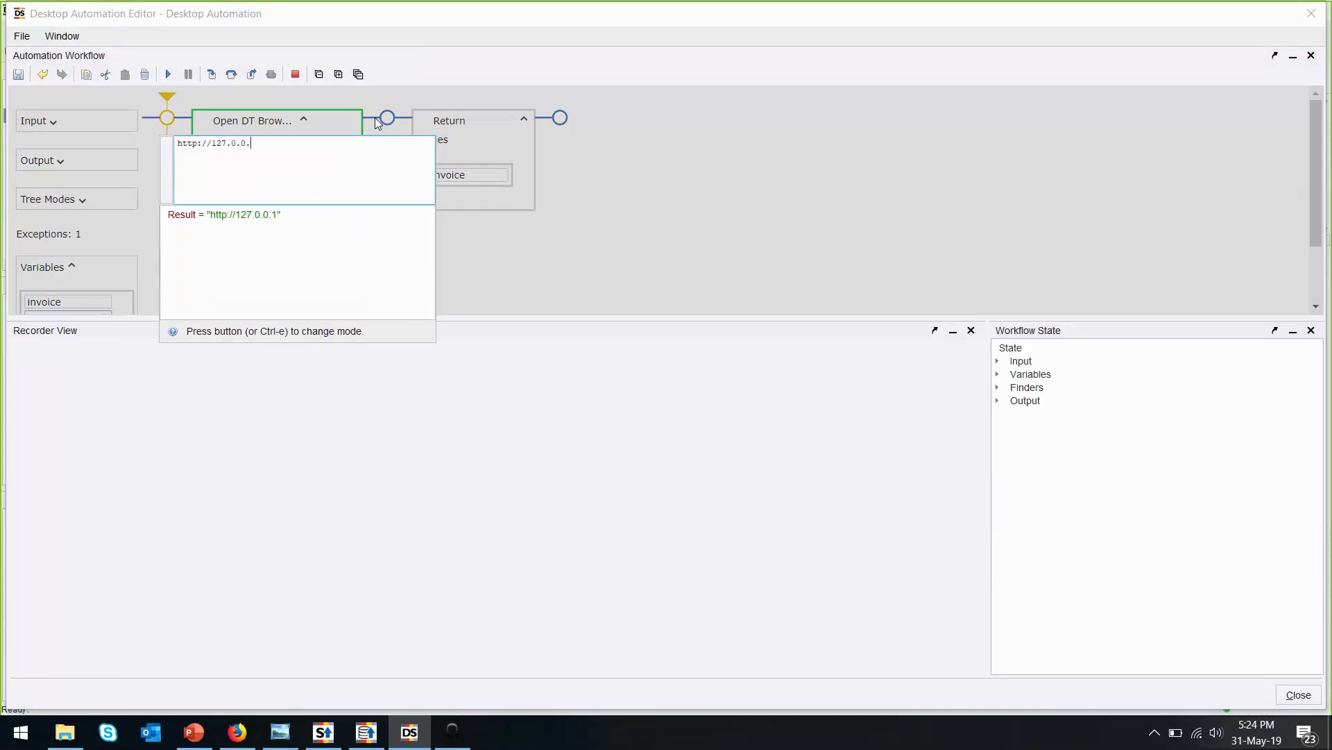
pyautogui.write('1:50081')
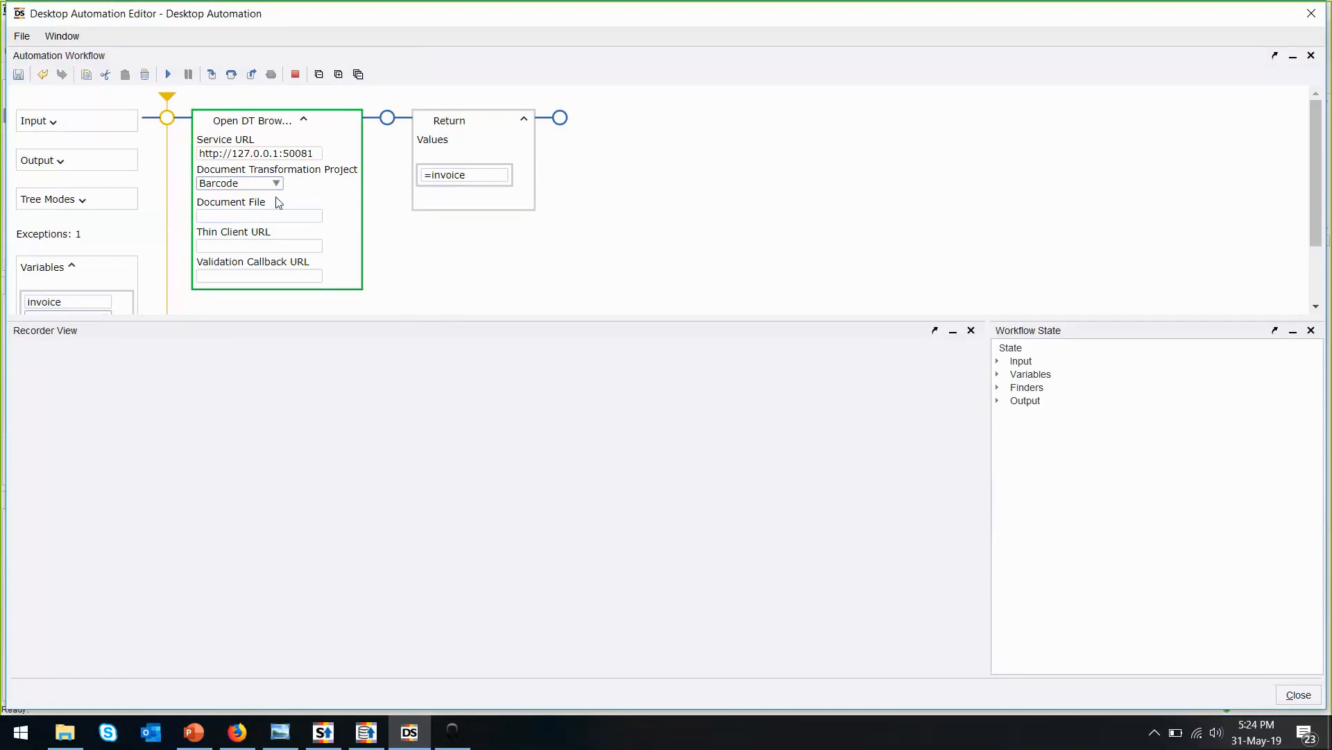
pyautogui.click(238, 183)
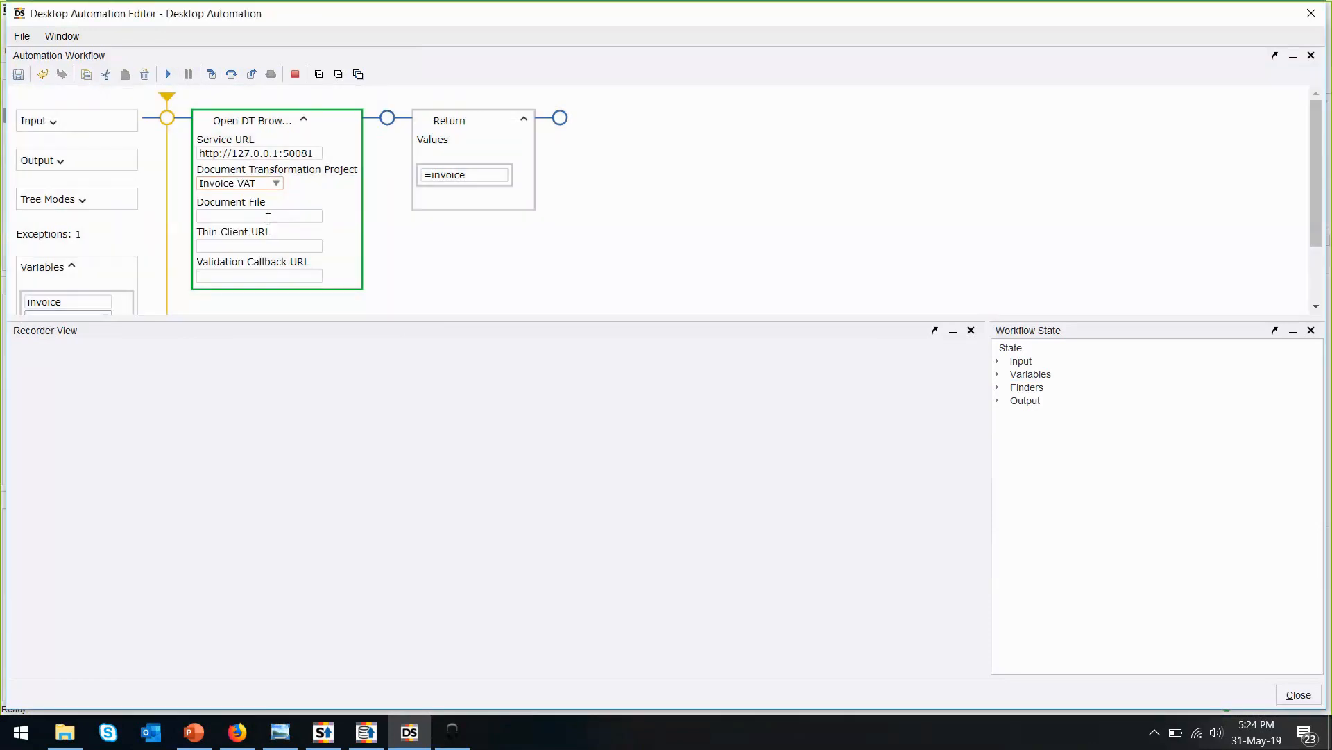
# Set the step's Document File expression to document.doc
pyautogui.click(258, 215)
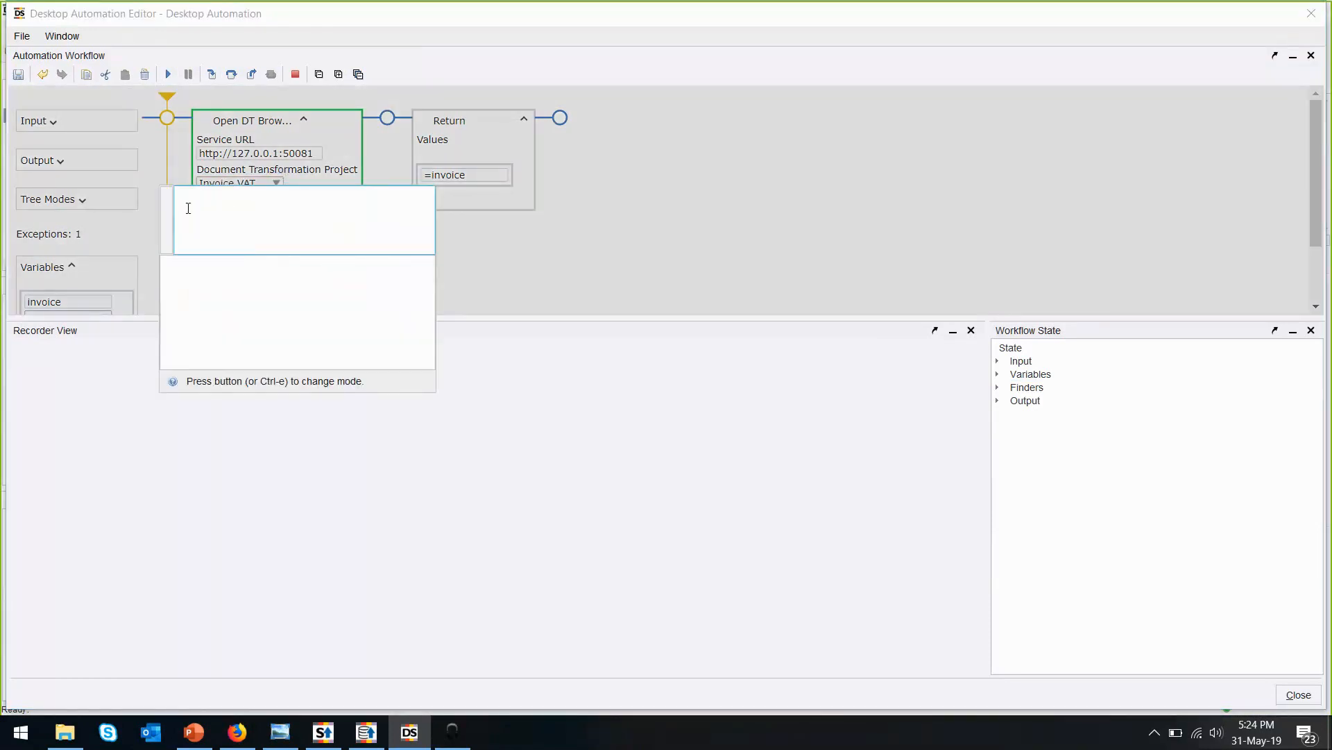
pyautogui.write('doc')
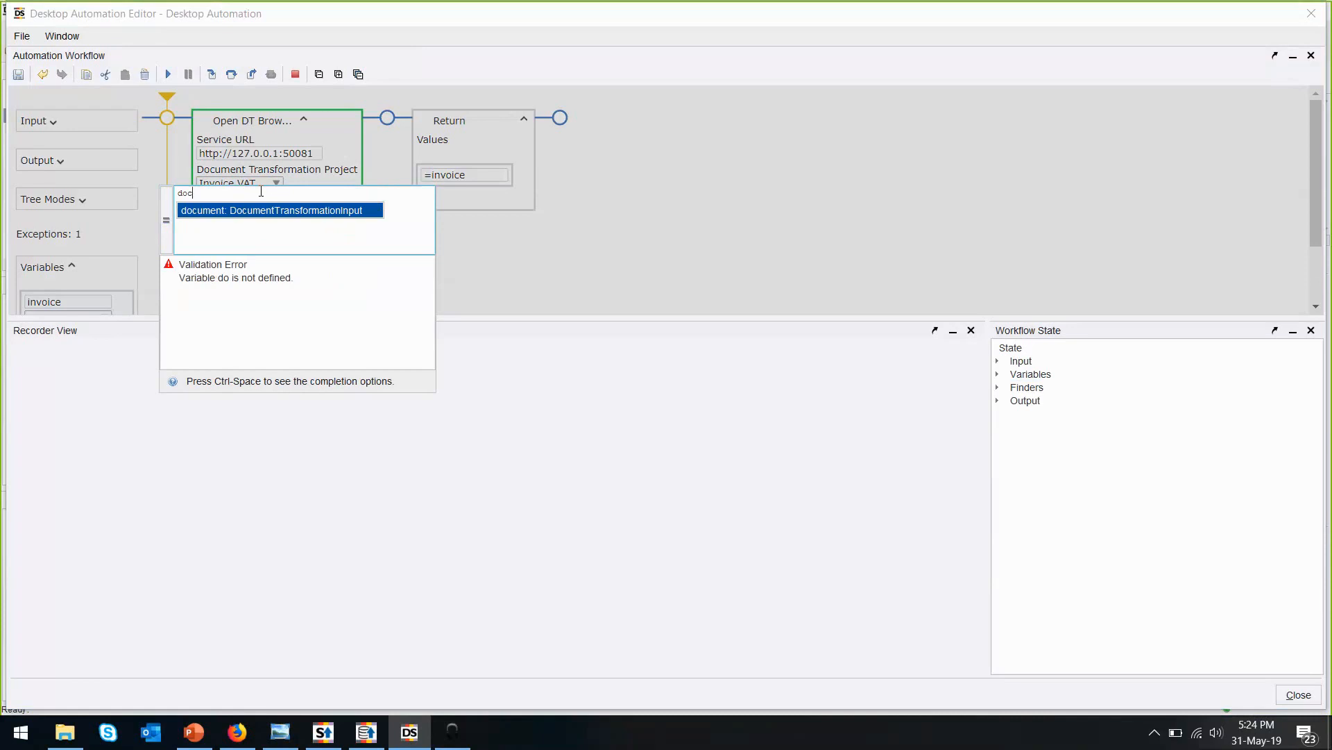
pyautogui.click(280, 210)
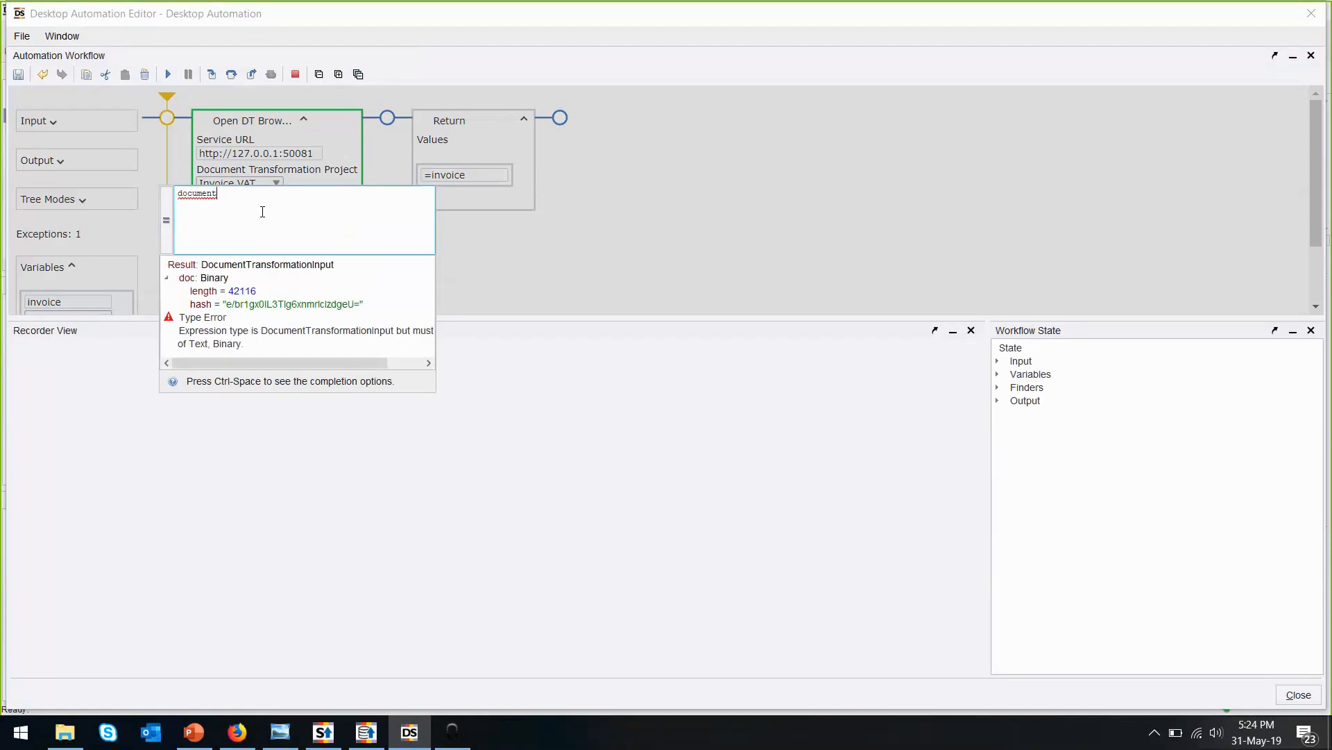
pyautogui.write('.doc')
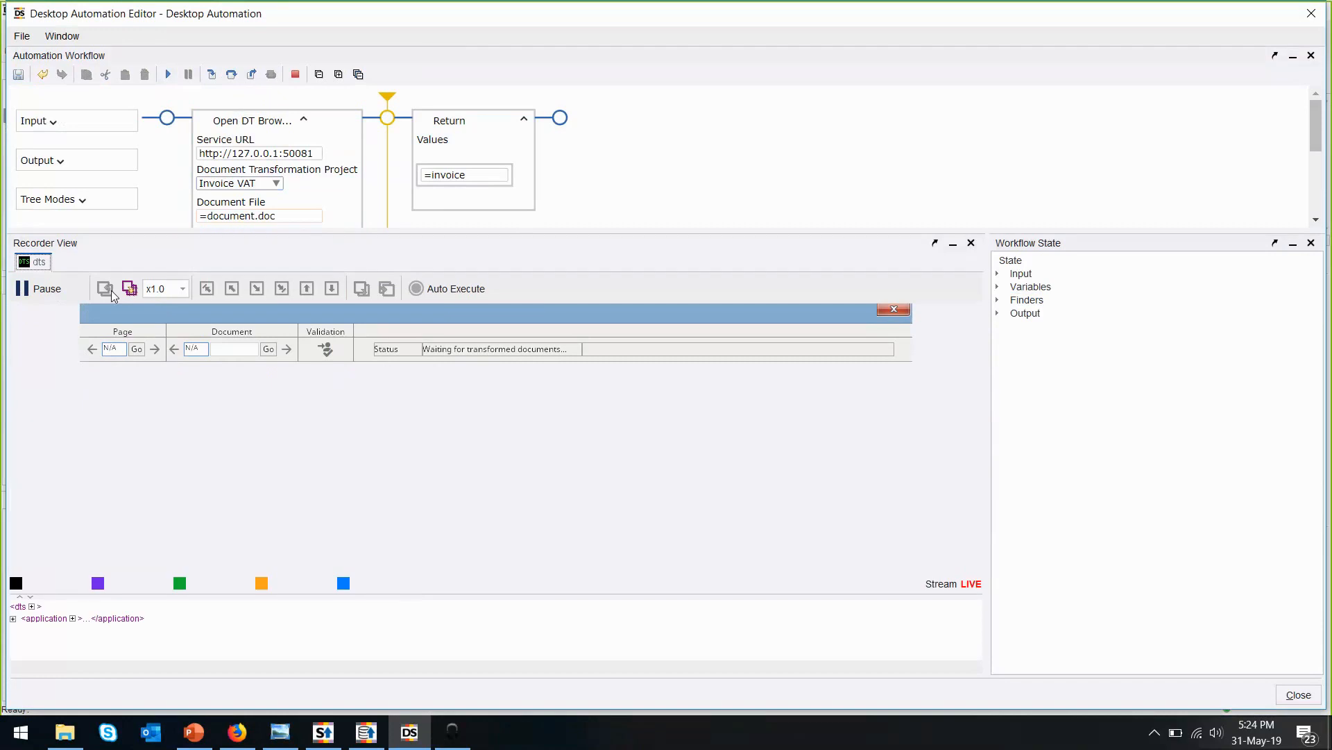
pyautogui.moveTo(385, 348)
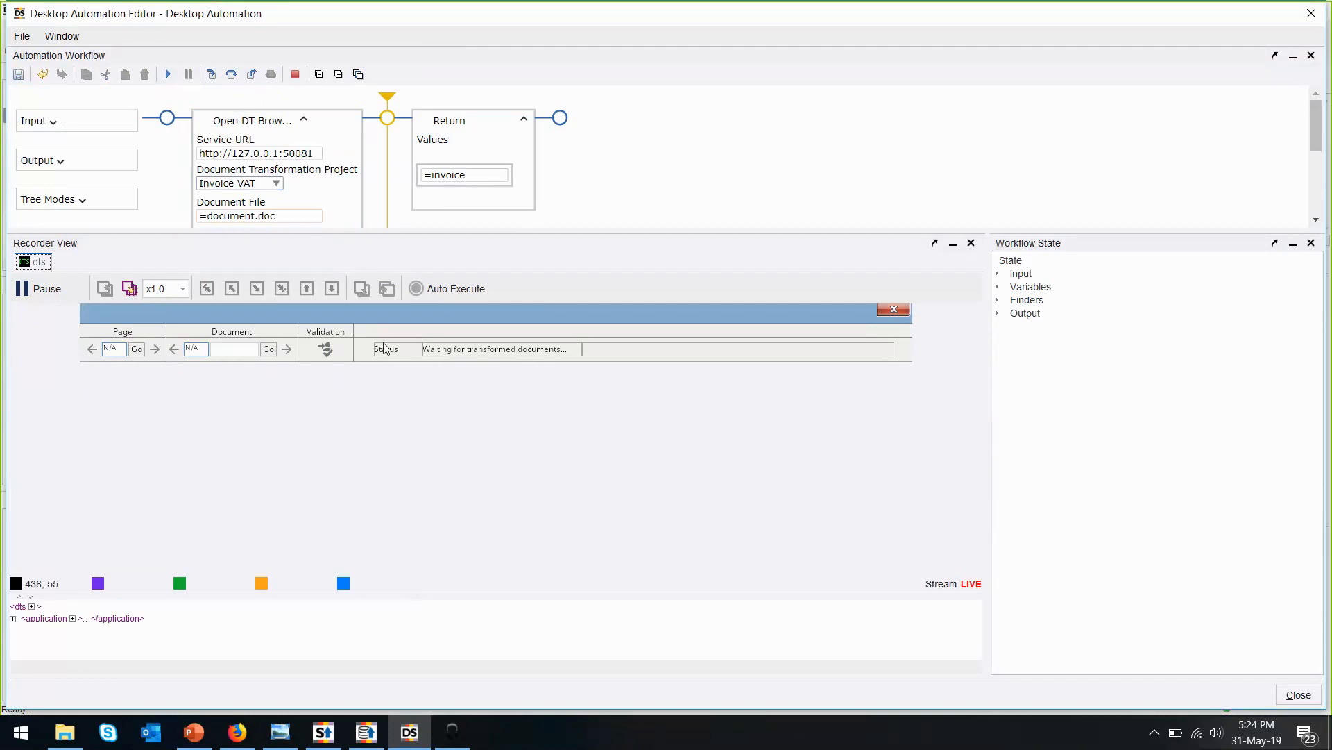
pyautogui.moveTo(435, 361)
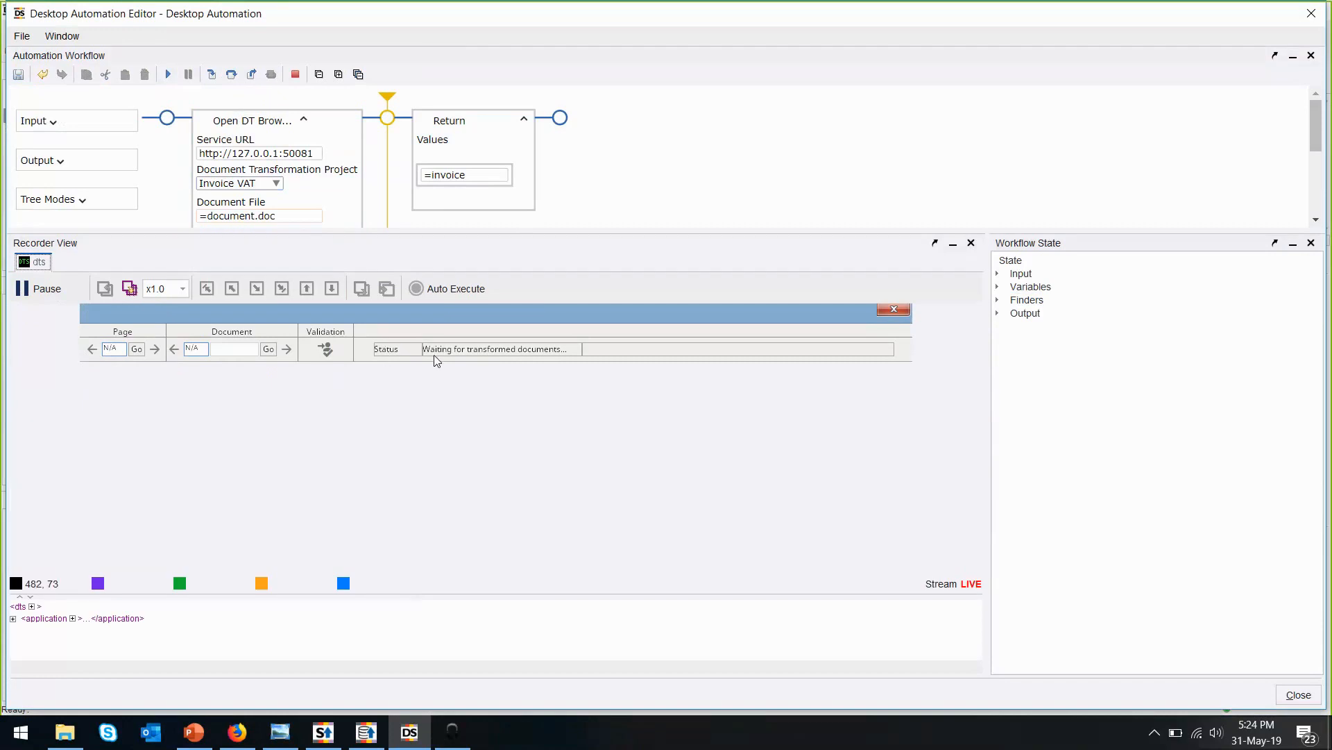
pyautogui.moveTo(557, 356)
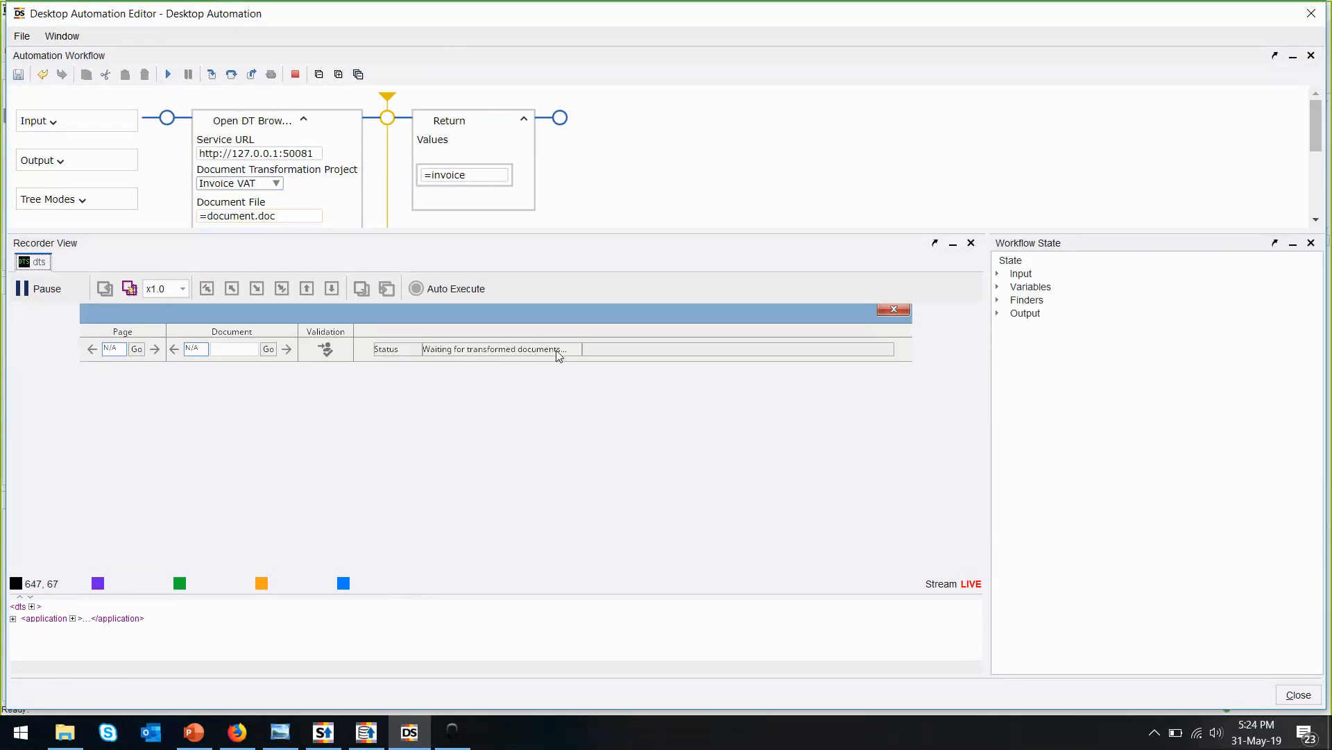
pyautogui.moveTo(371, 405)
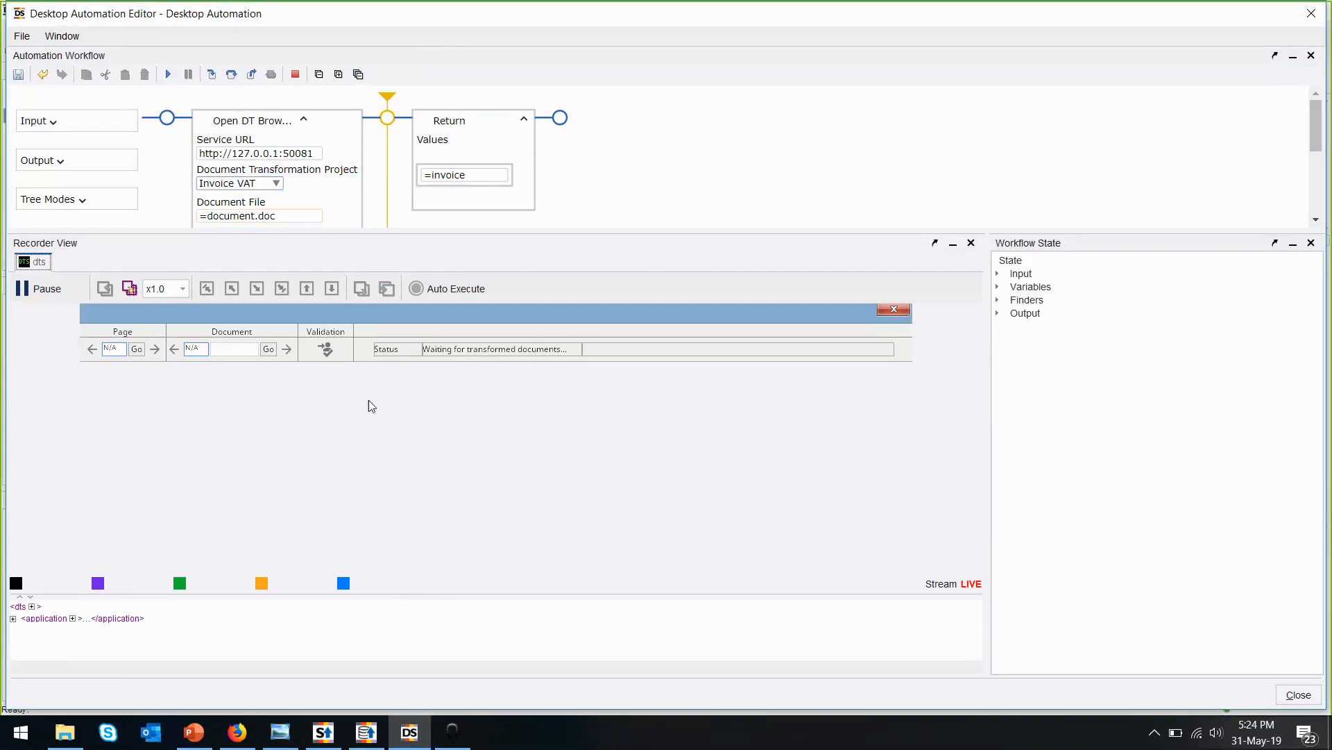
pyautogui.moveTo(566, 383)
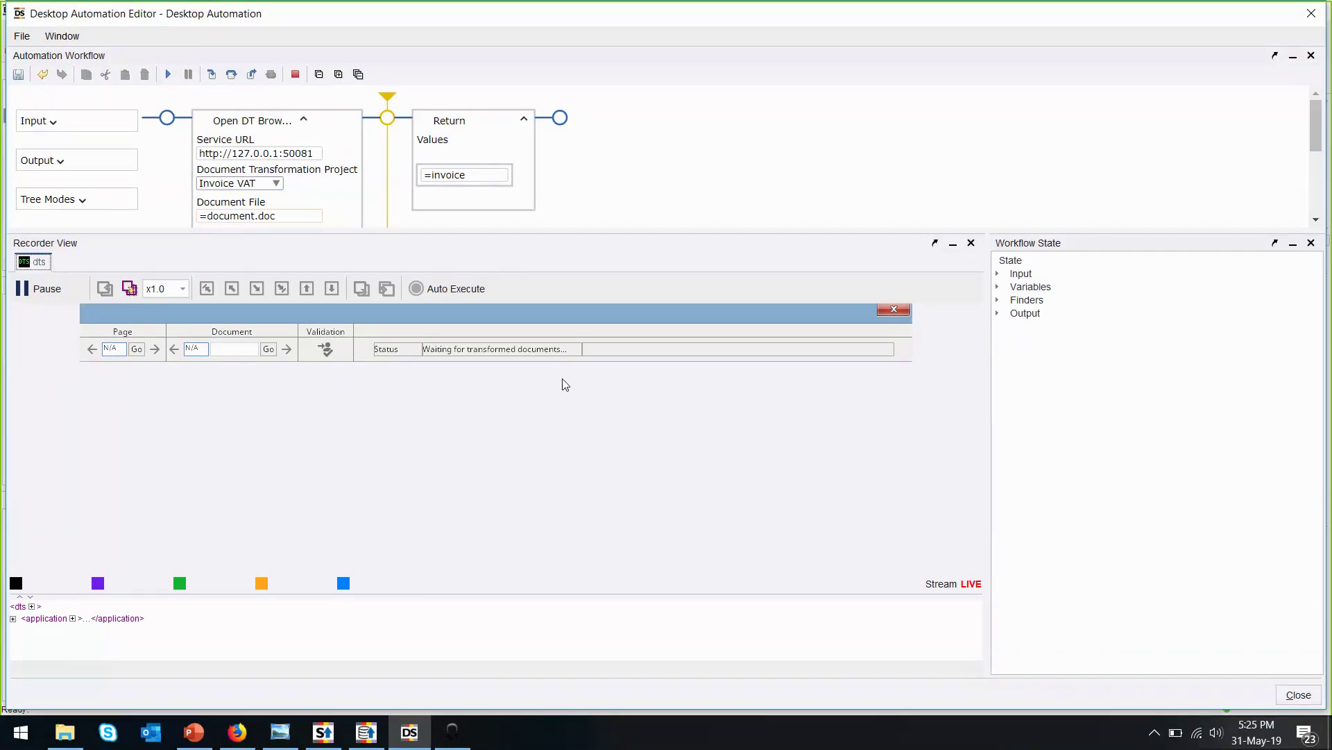
pyautogui.moveTo(551, 389)
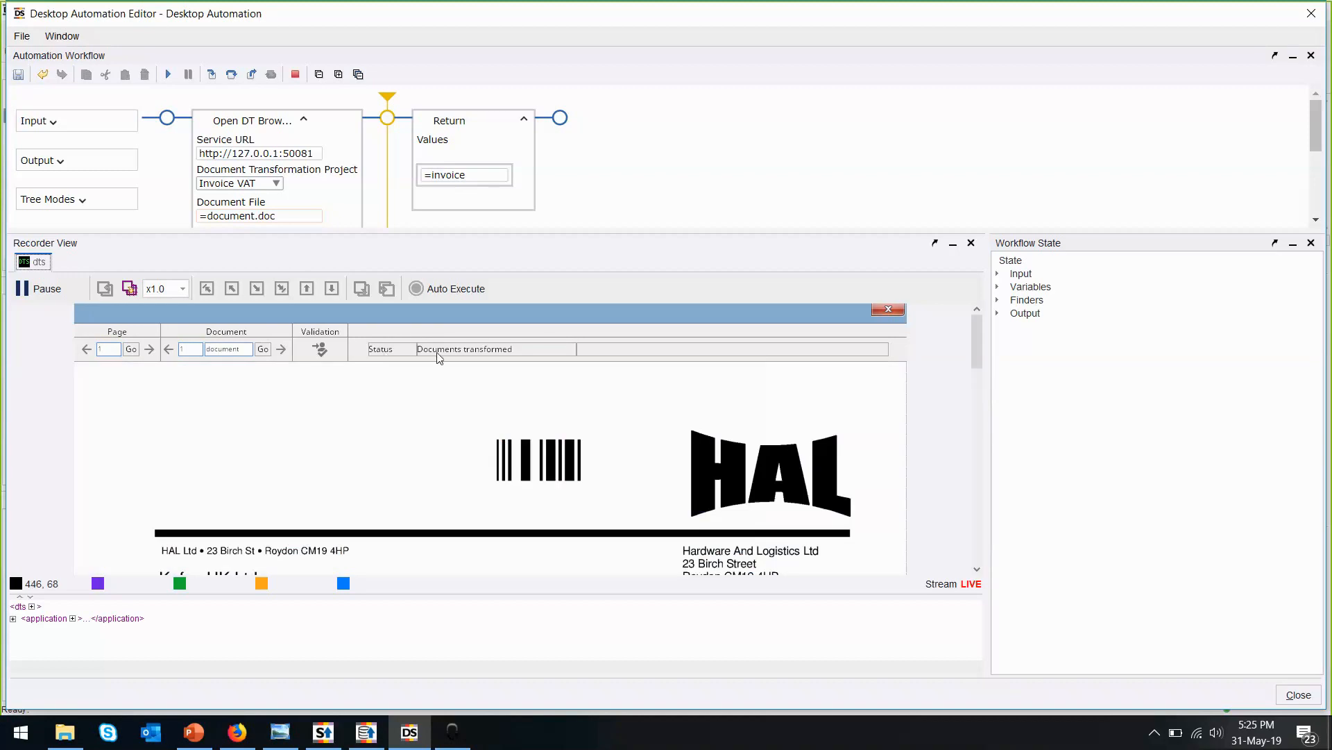
pyautogui.moveTo(474, 359)
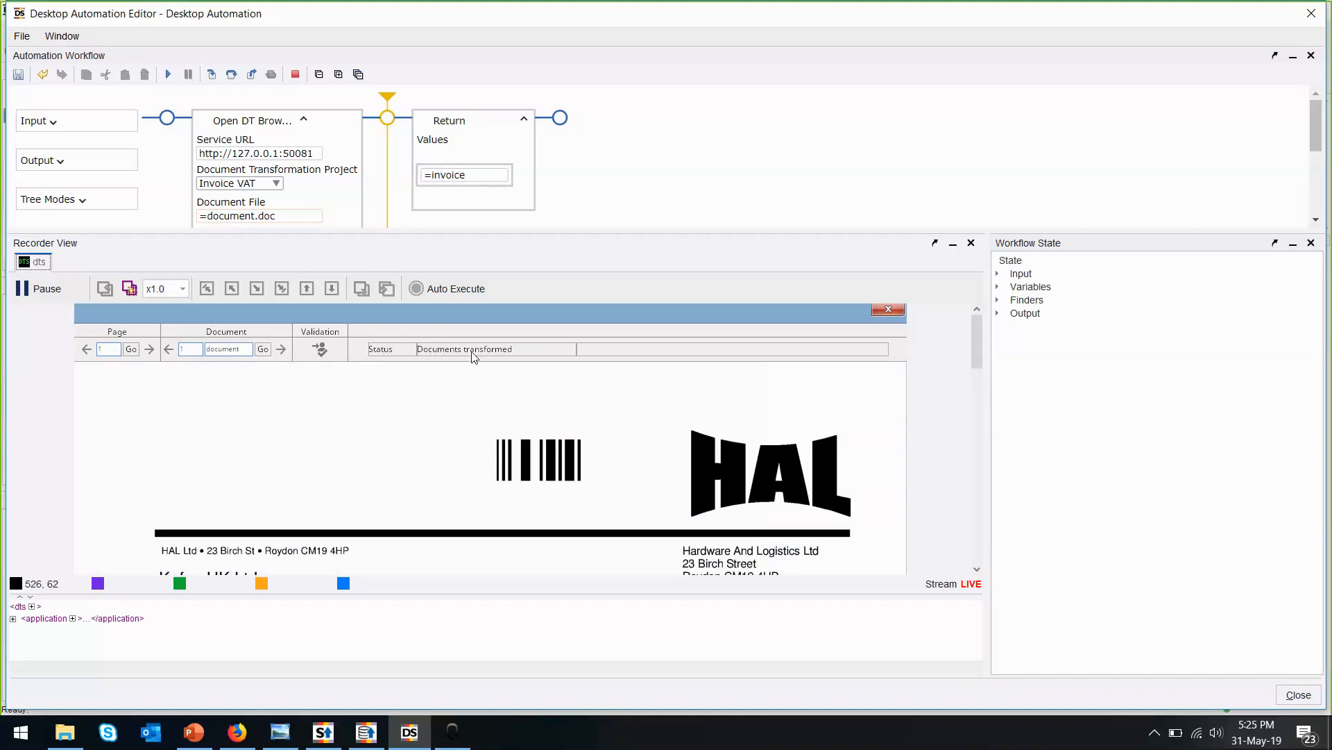
# Inspect the transformed invoice's number, then trace the date 04.11.2010 to its InvoiceDate node
pyautogui.scroll(-3)
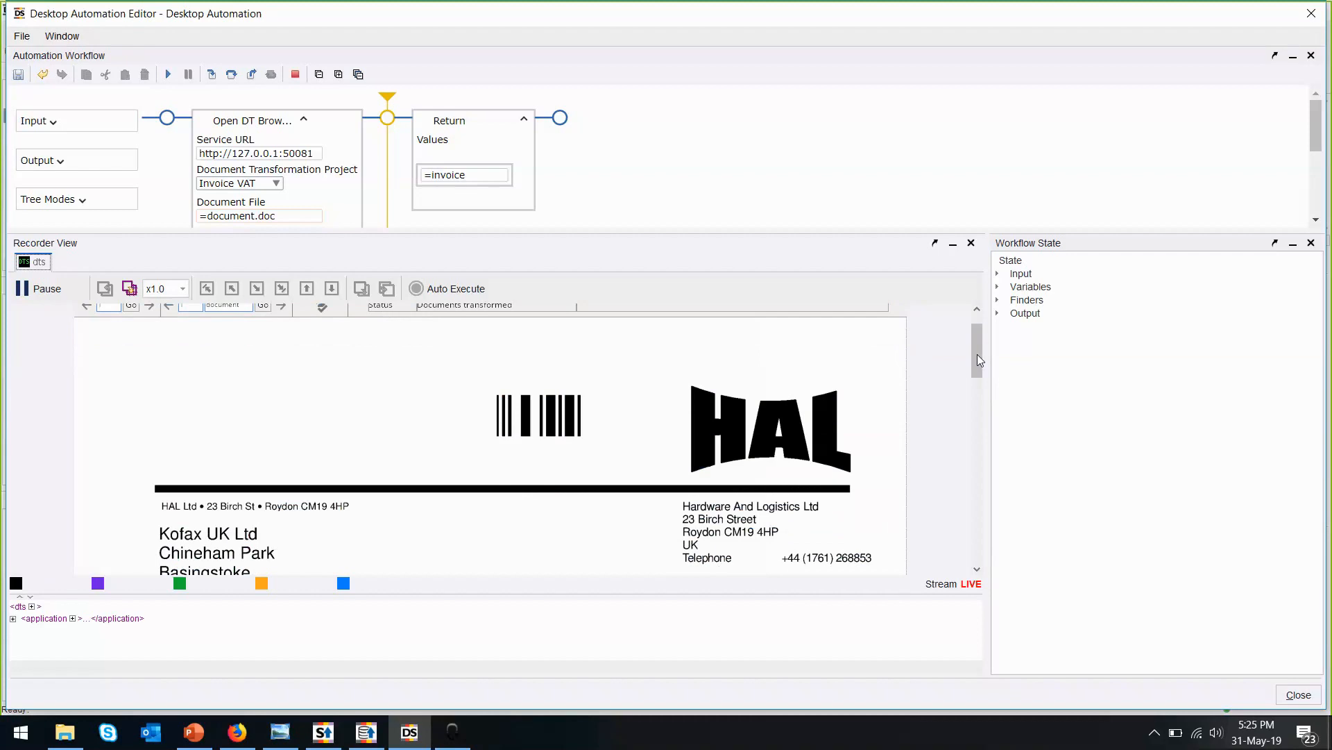
pyautogui.scroll(-3)
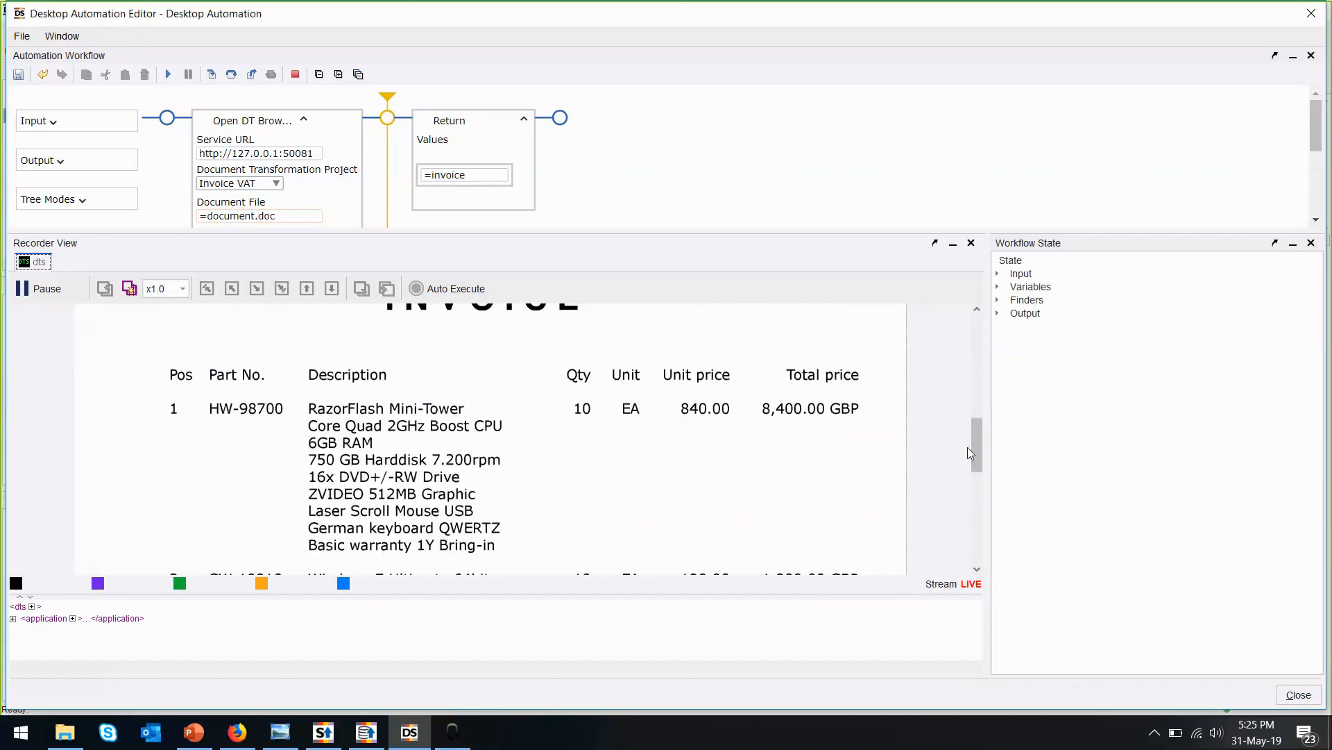
pyautogui.scroll(3)
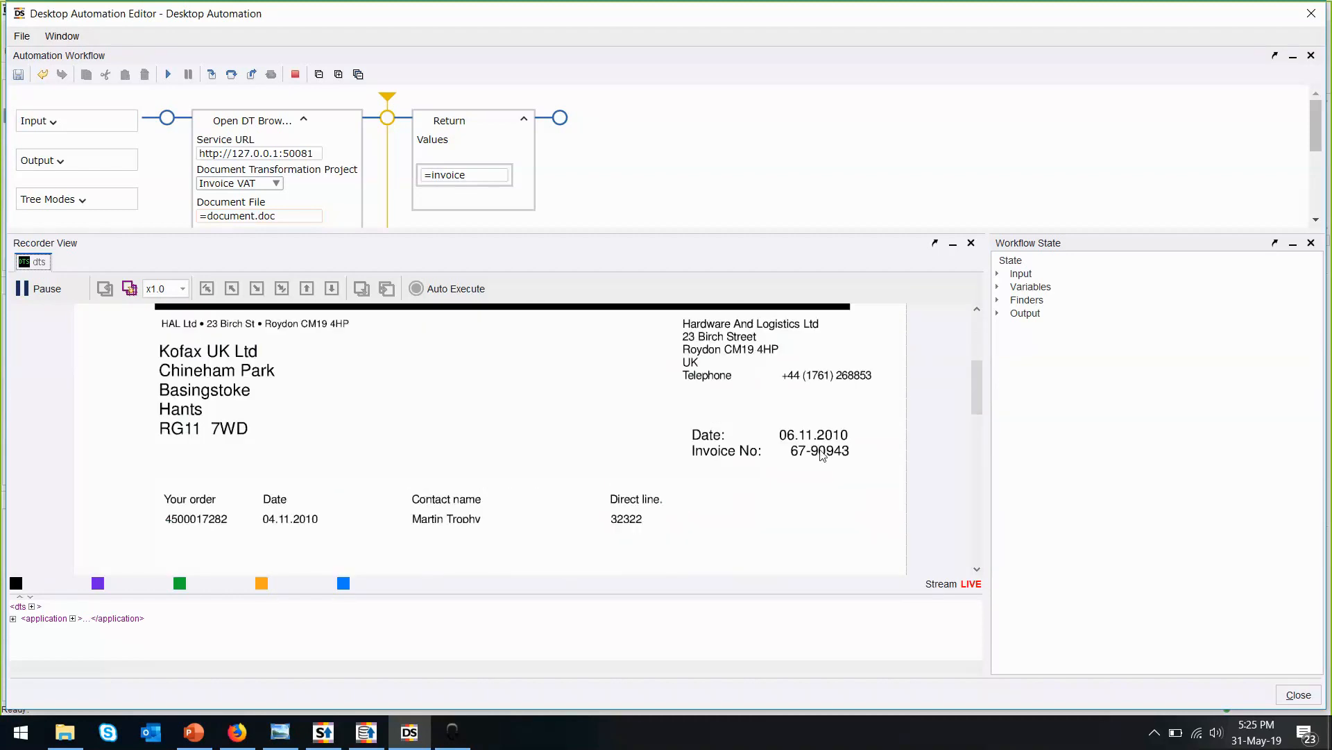
pyautogui.click(802, 451)
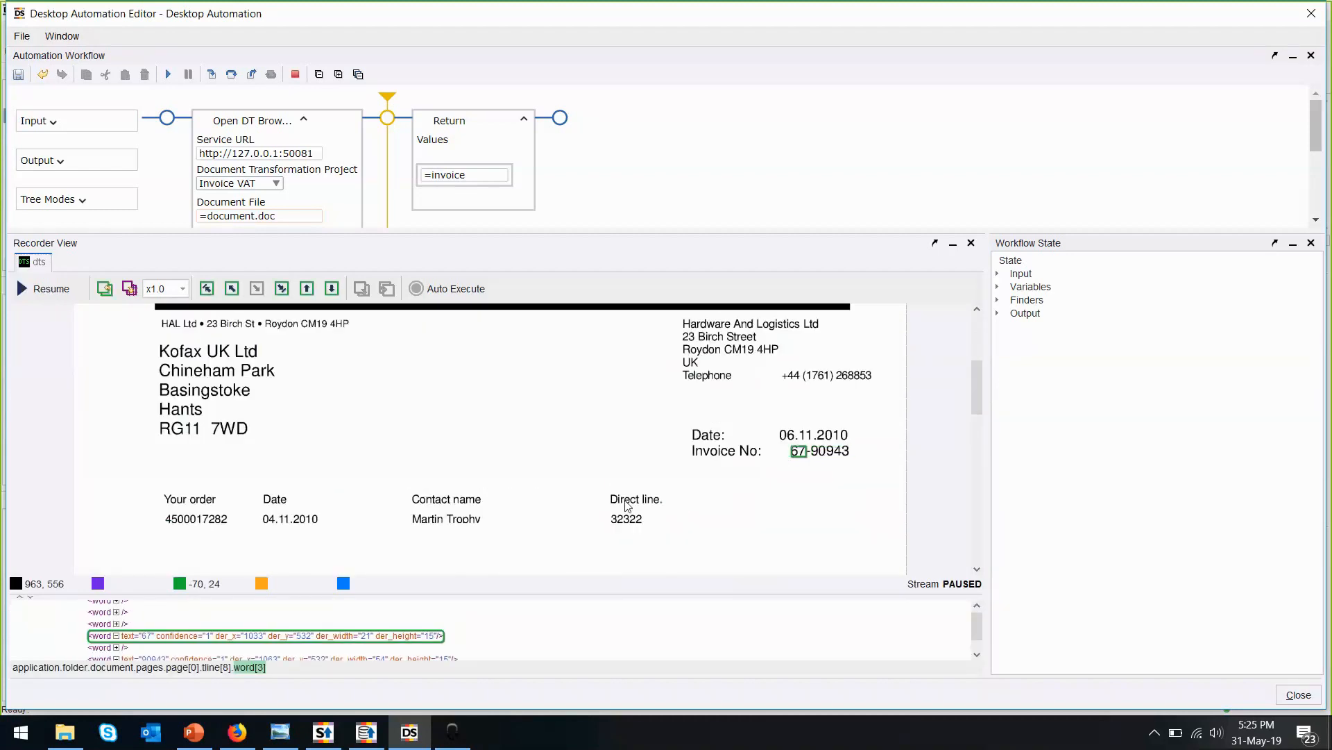
pyautogui.moveTo(330, 525)
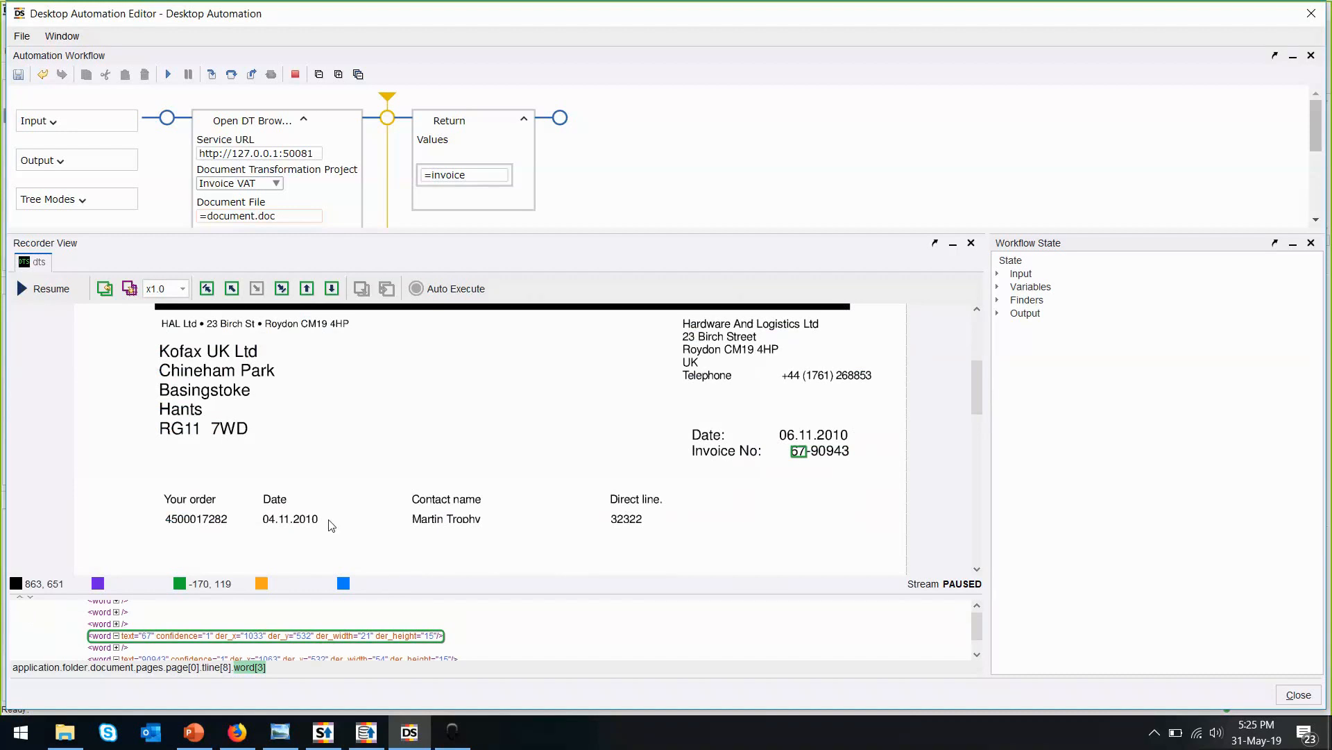
pyautogui.click(290, 519)
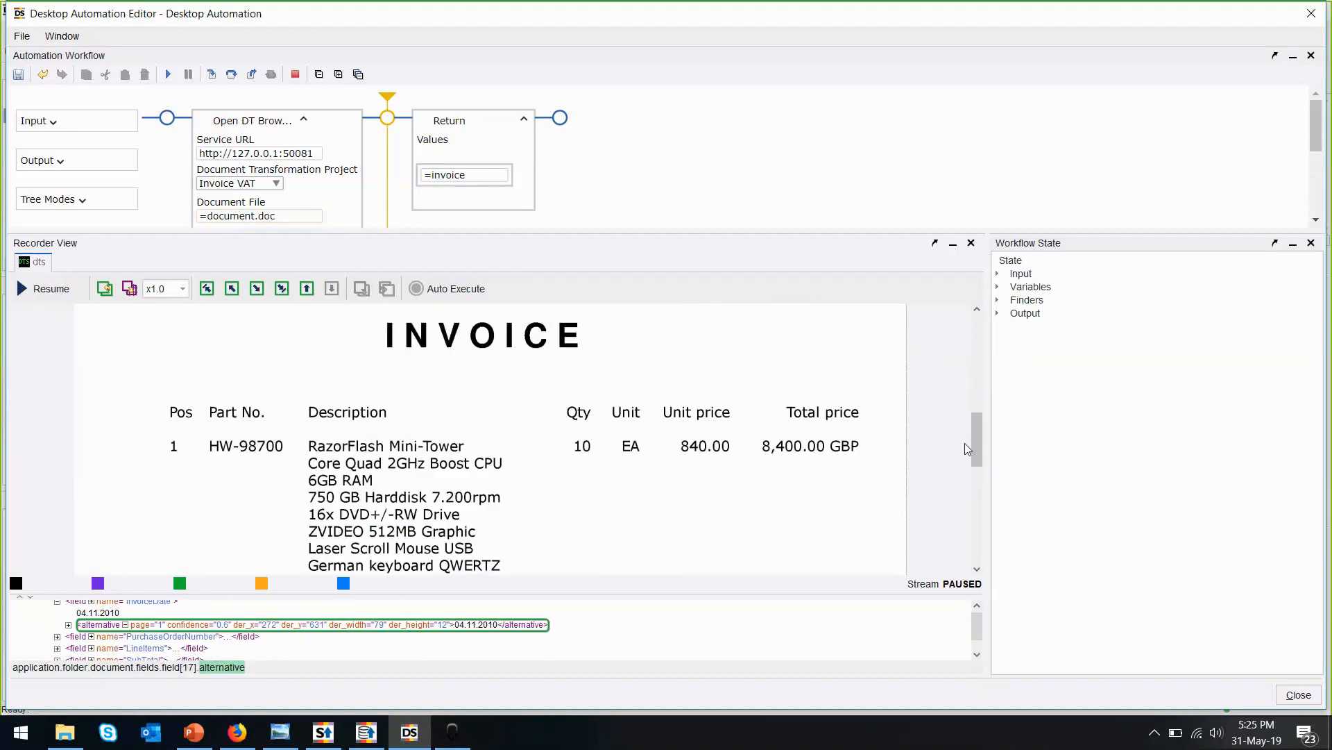
pyautogui.scroll(3)
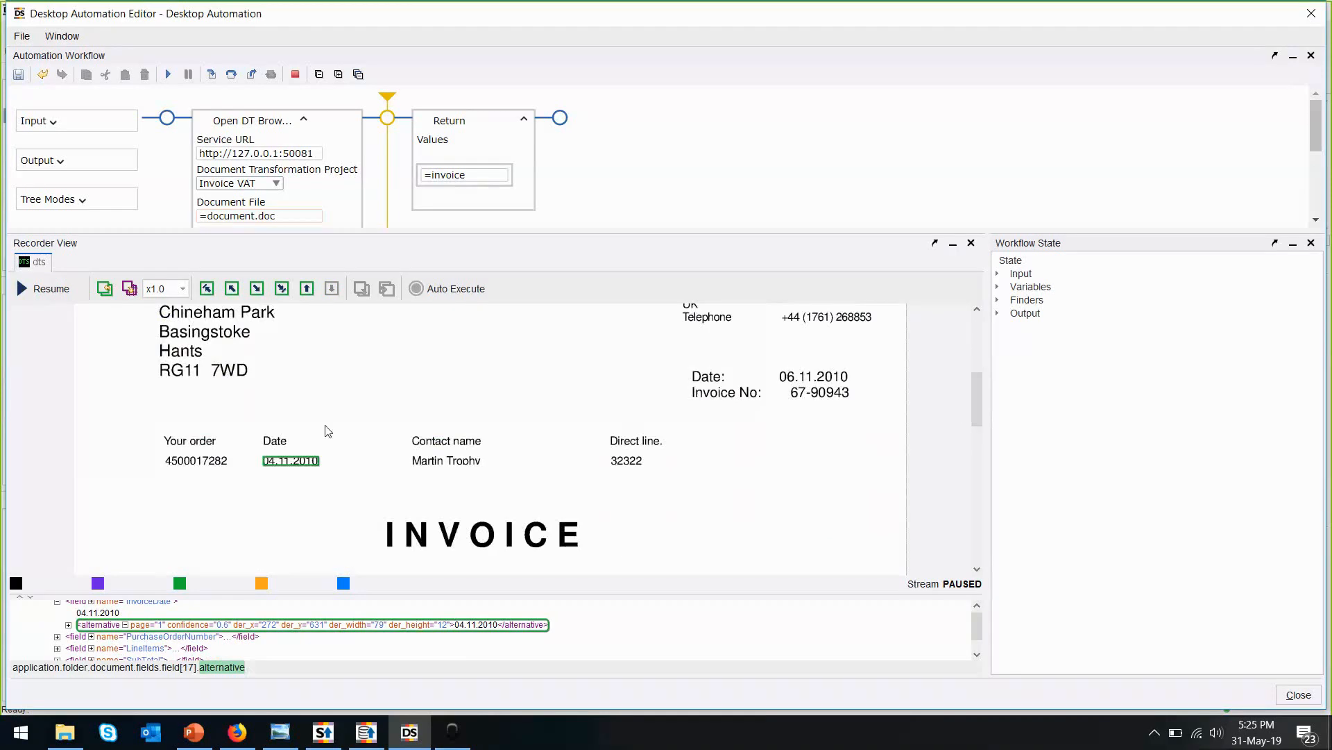
pyautogui.moveTo(389, 417)
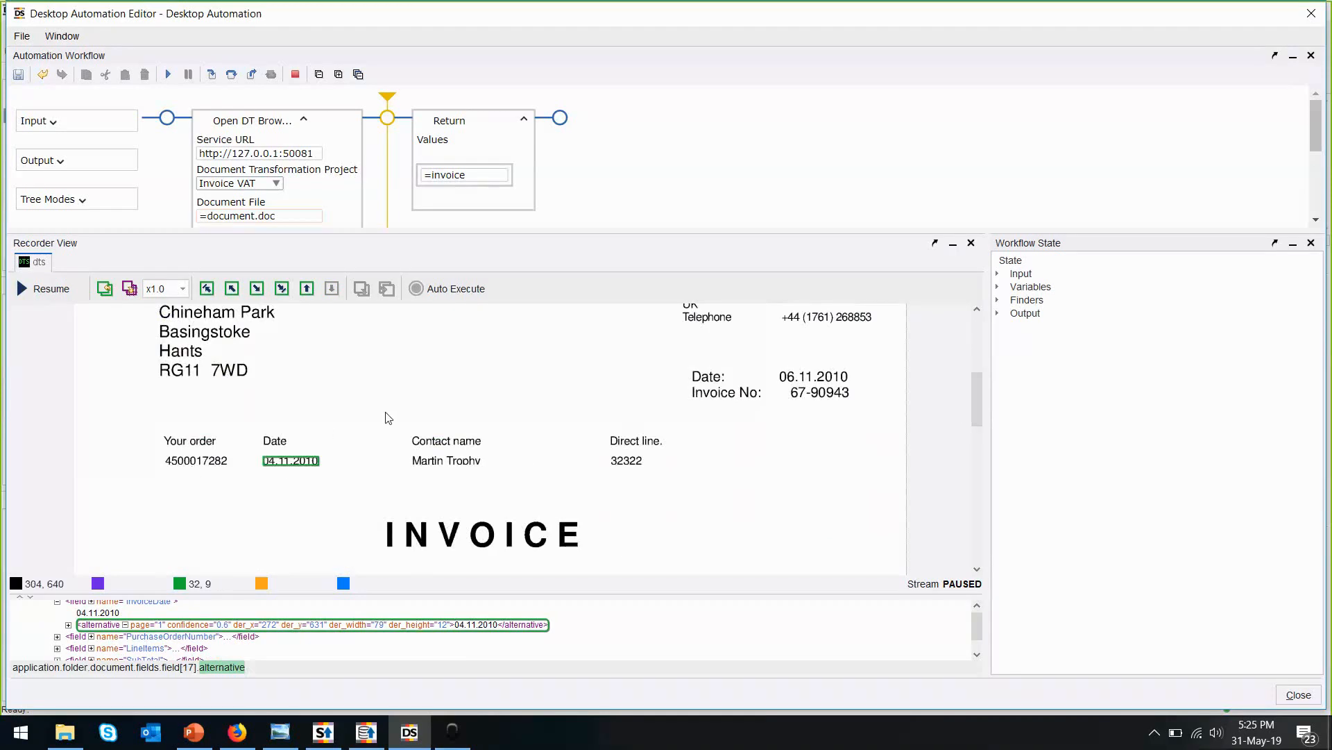
pyautogui.moveTo(392, 493)
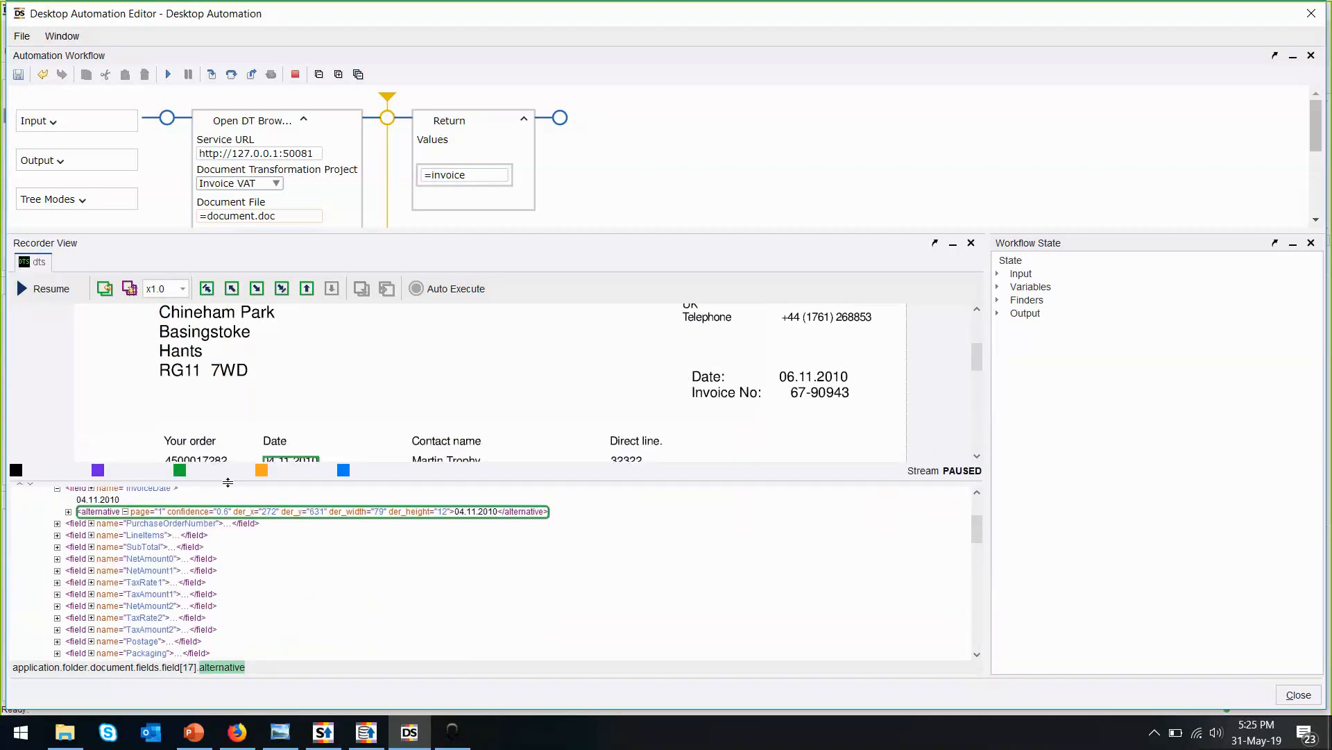
# Extract the date text 04.11.2010 into invoice.invoiceDate and show the workflow variables
pyautogui.rightClick(291, 459)
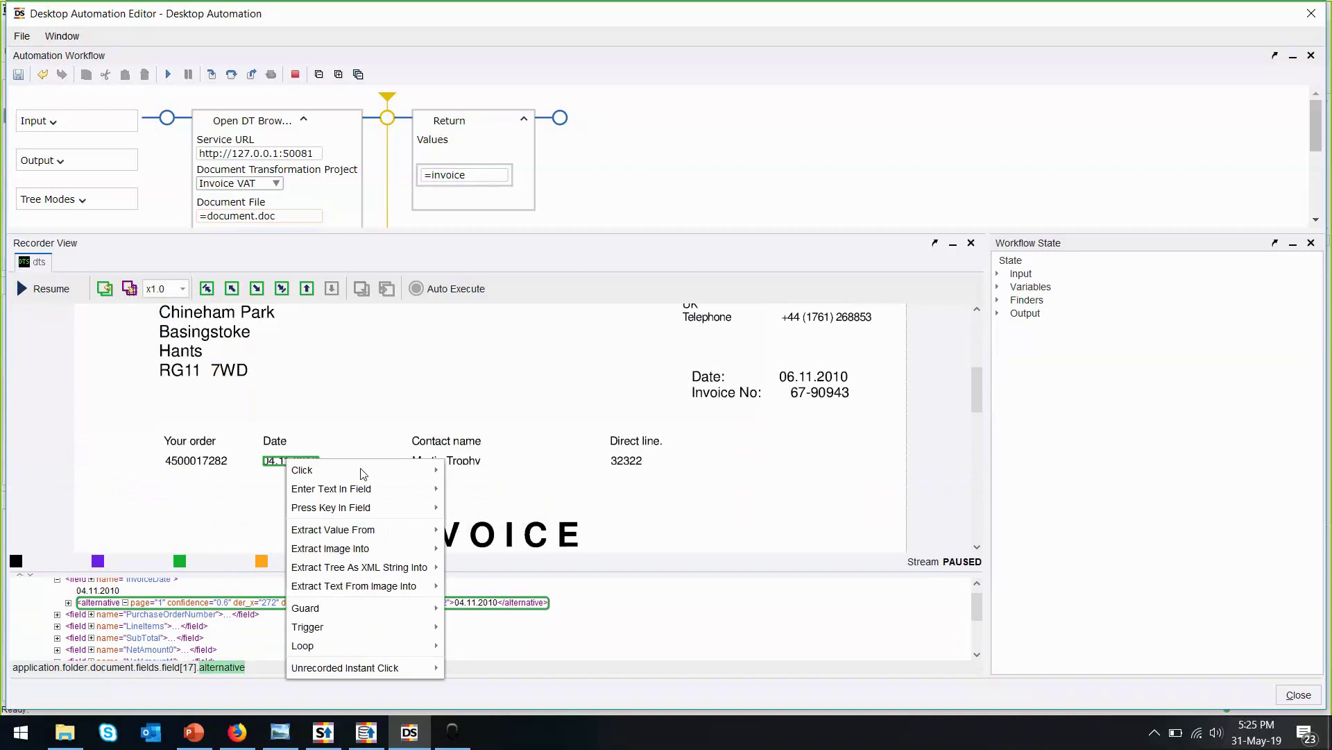
pyautogui.moveTo(333, 529)
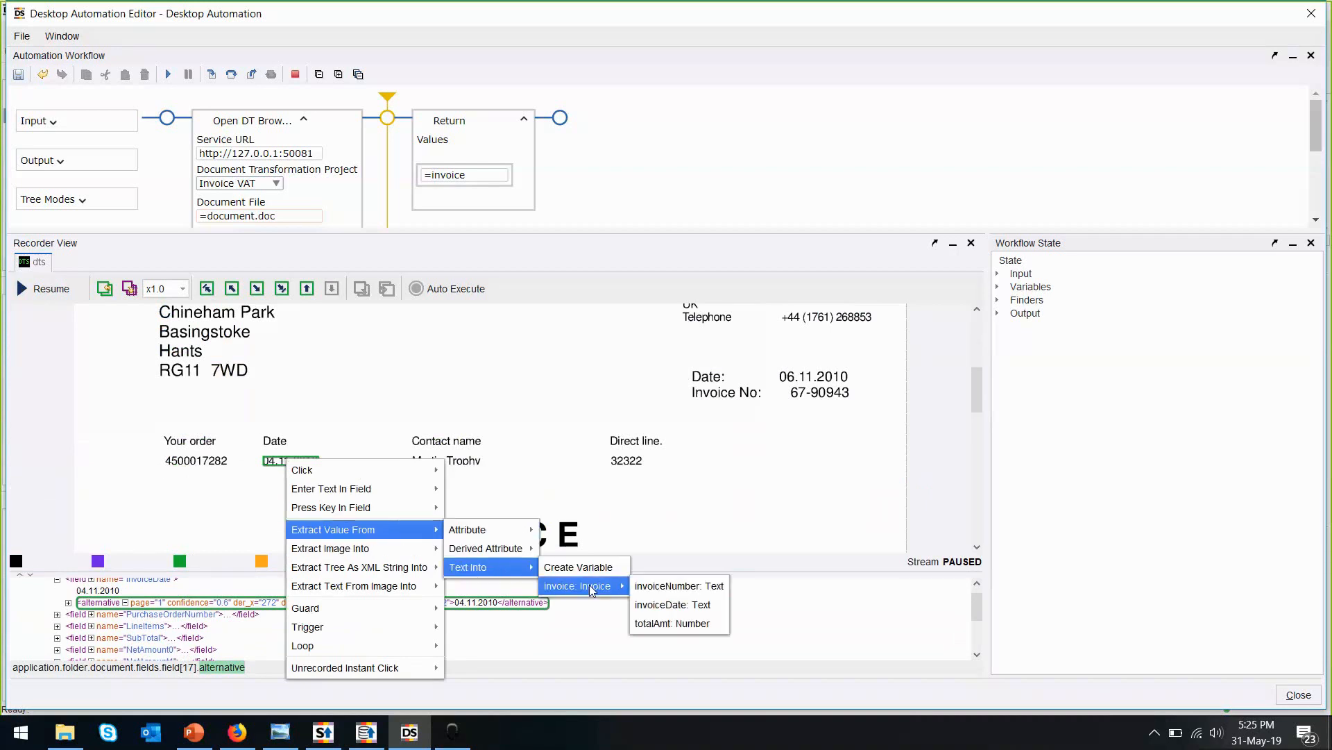
pyautogui.moveTo(675, 604)
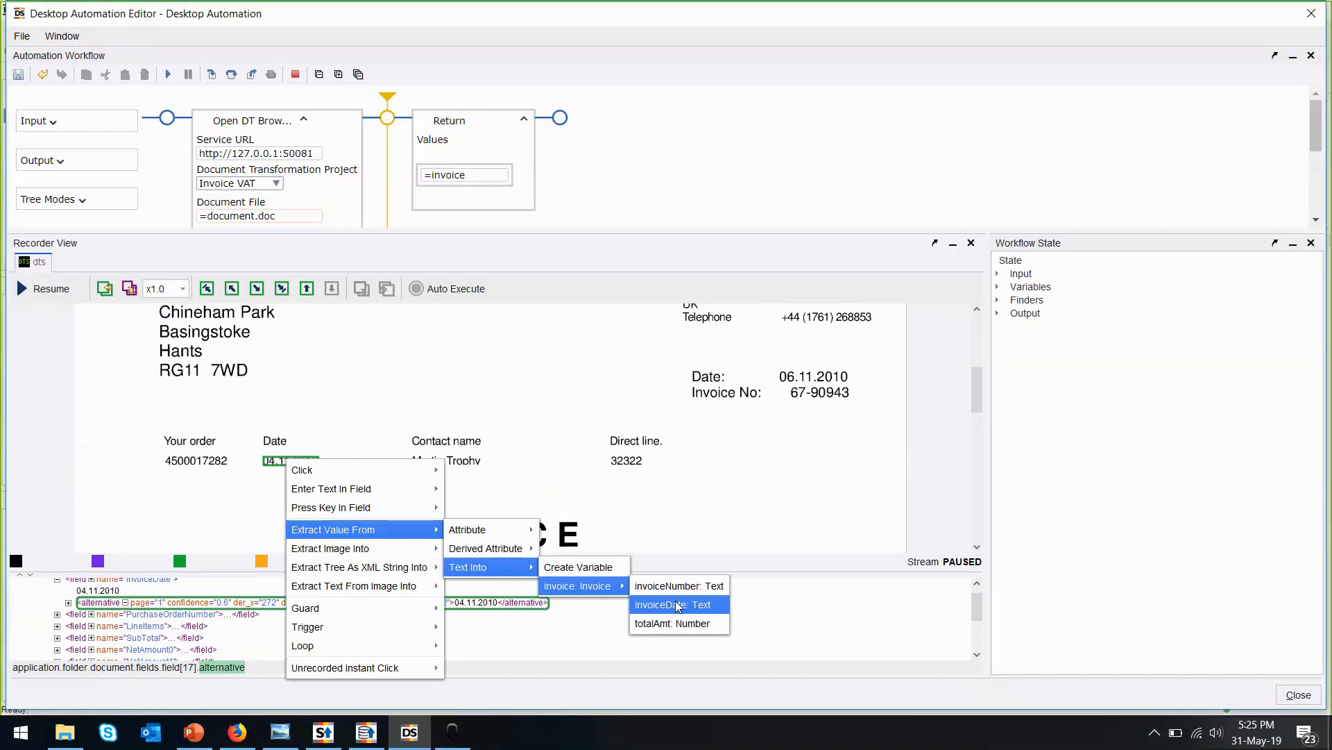
pyautogui.click(673, 605)
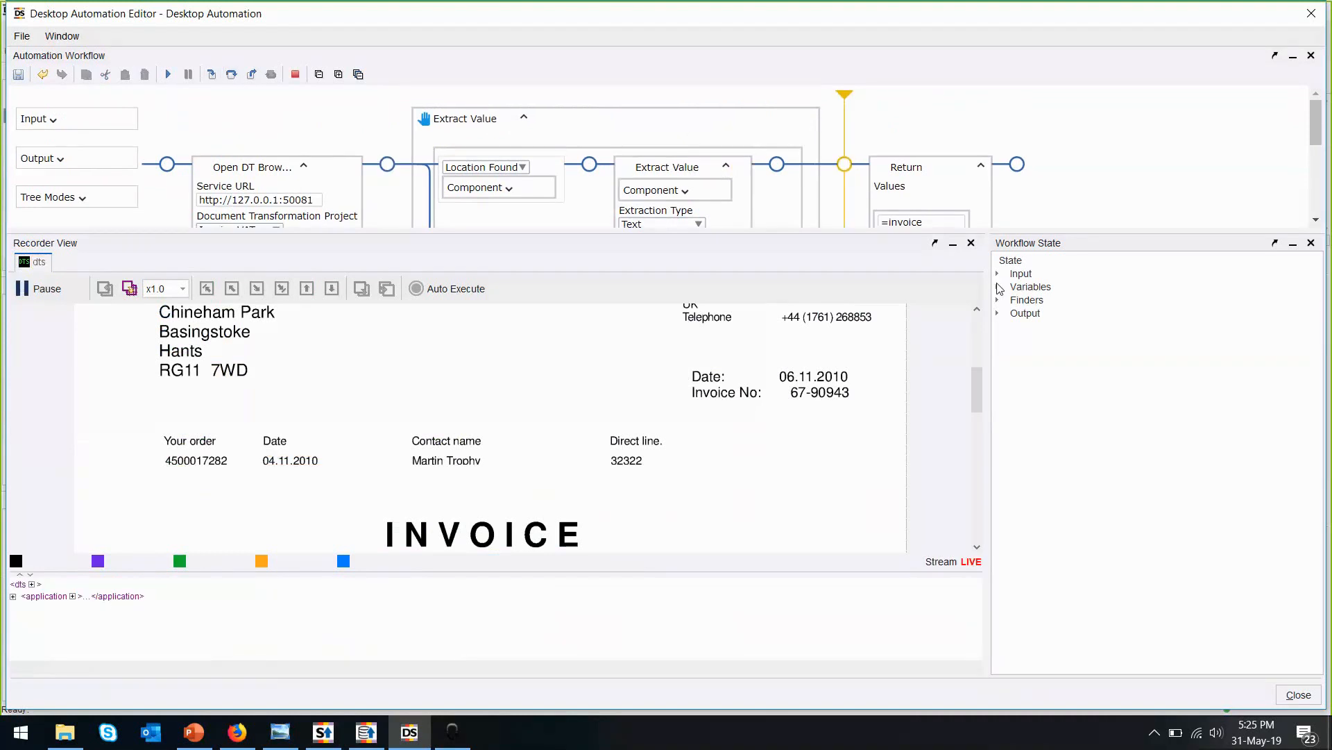
pyautogui.click(999, 300)
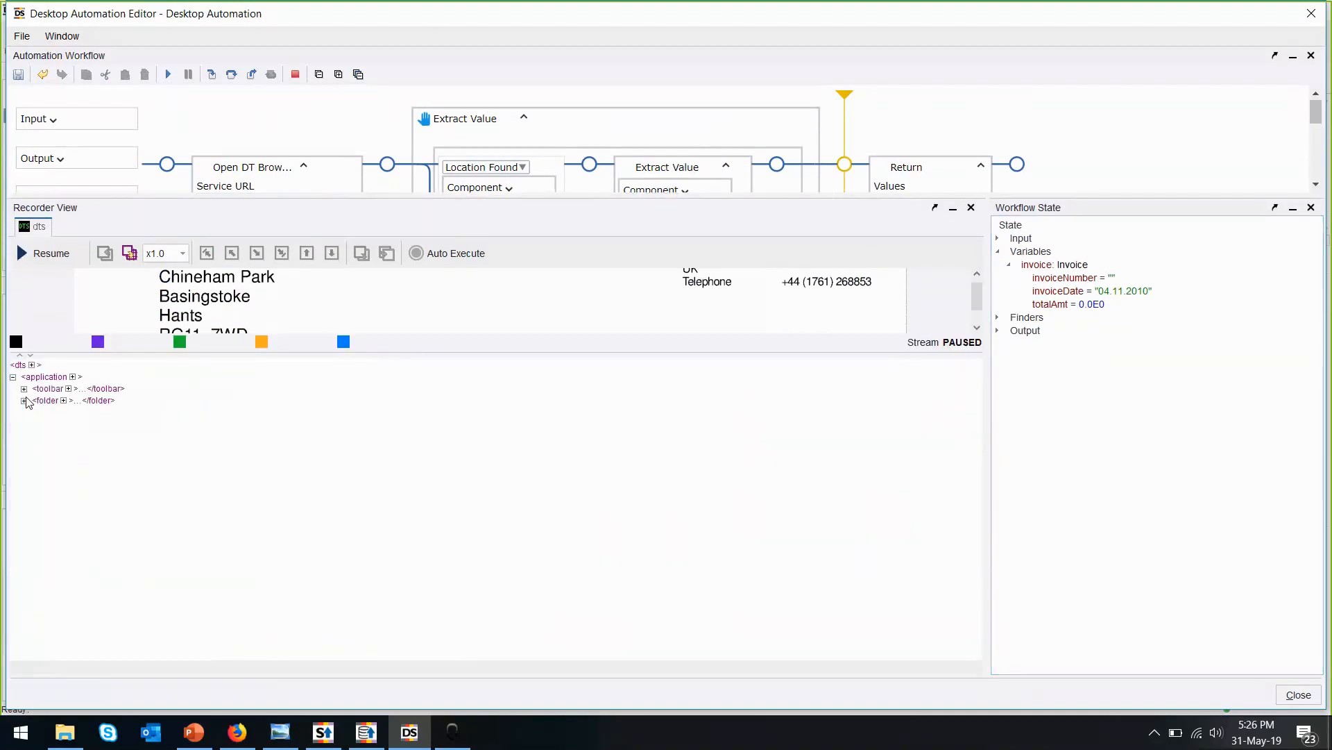
# Expand folder and document nodes, then run the InvoiceNumber extraction, yielding 67-90943
pyautogui.click(25, 401)
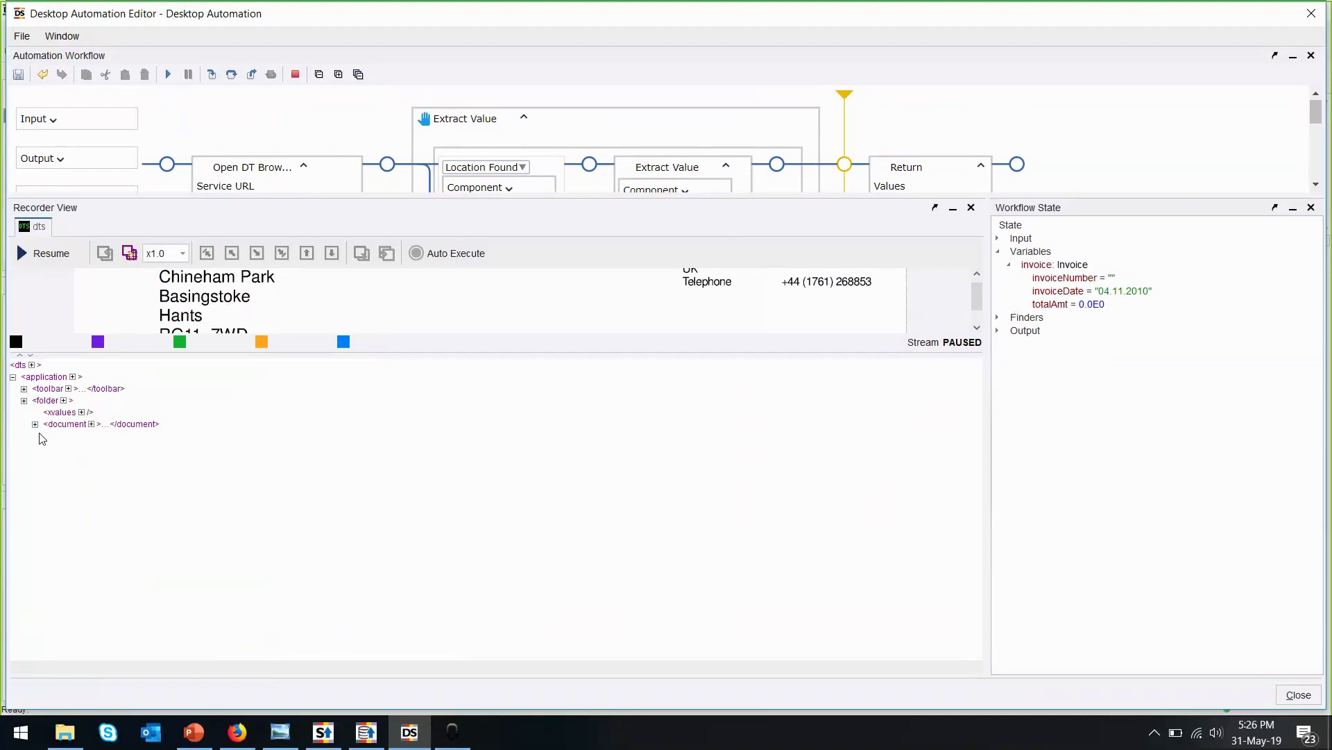
pyautogui.click(34, 413)
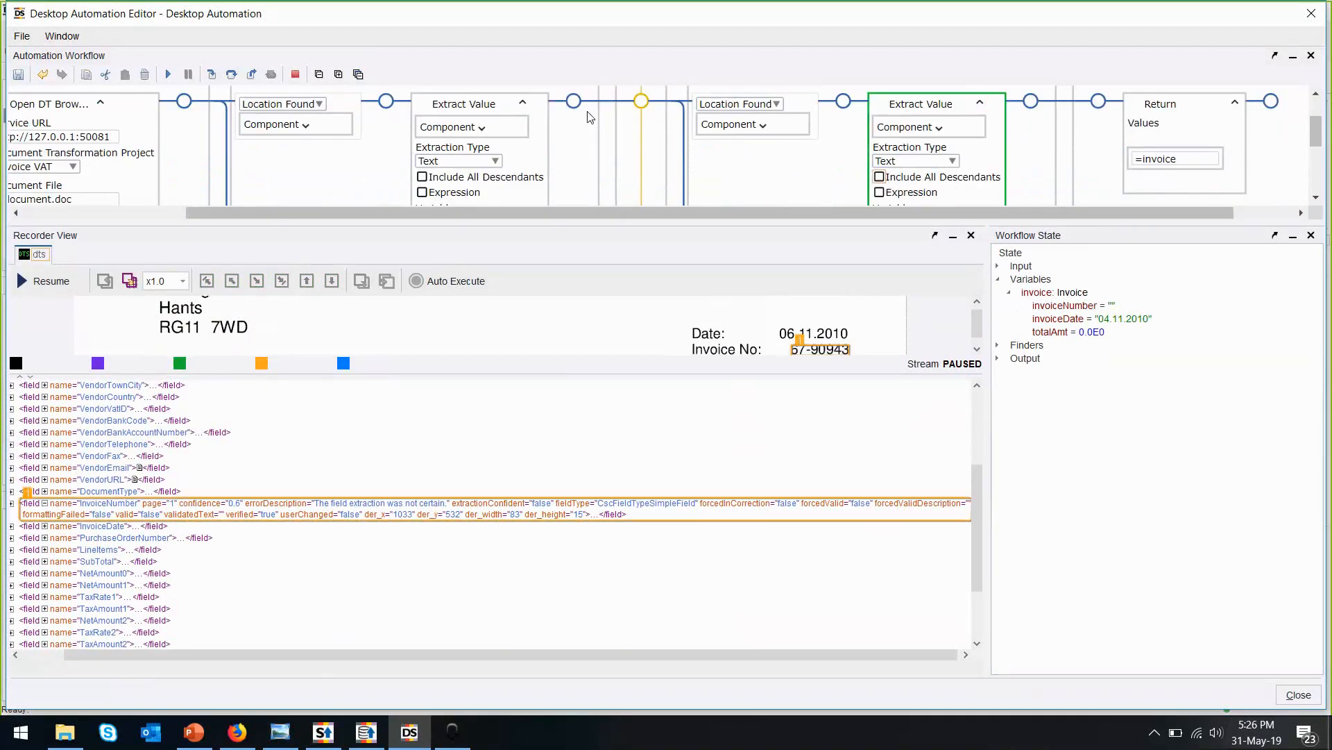
pyautogui.click(46, 280)
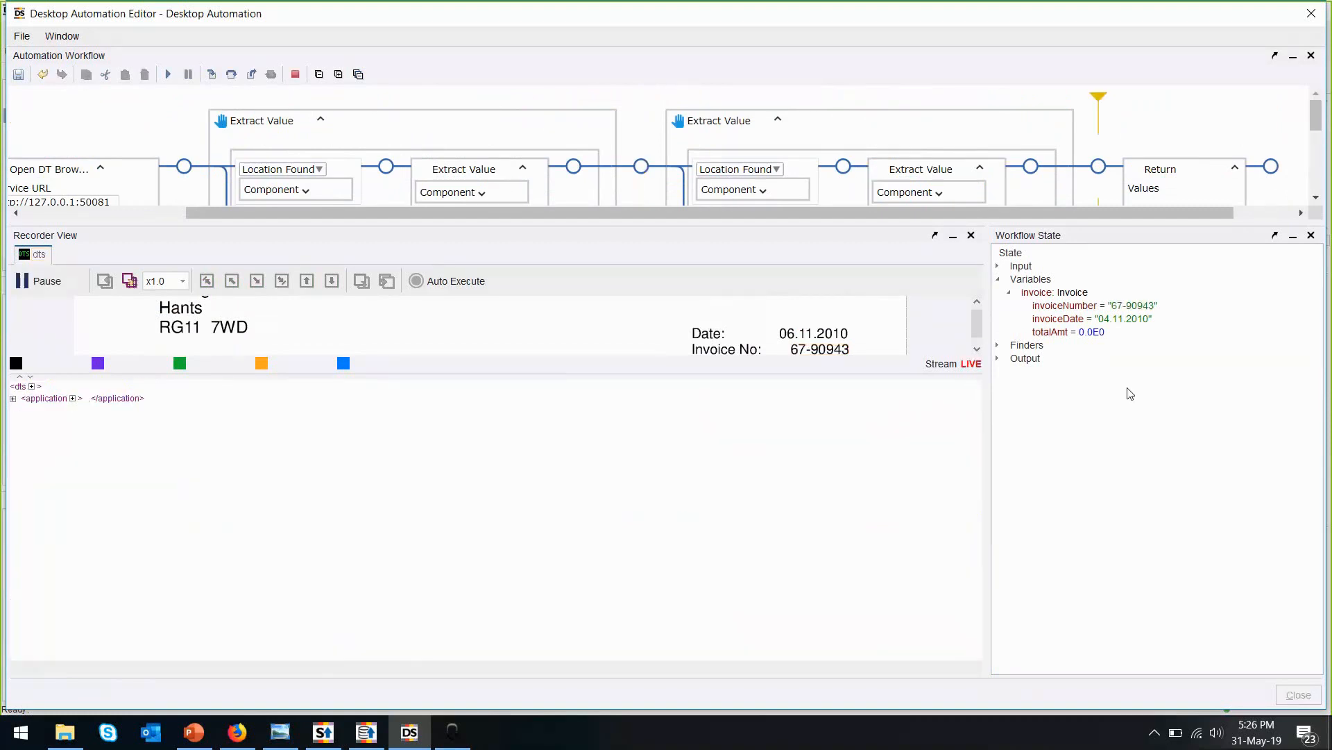
pyautogui.hscroll(-3)
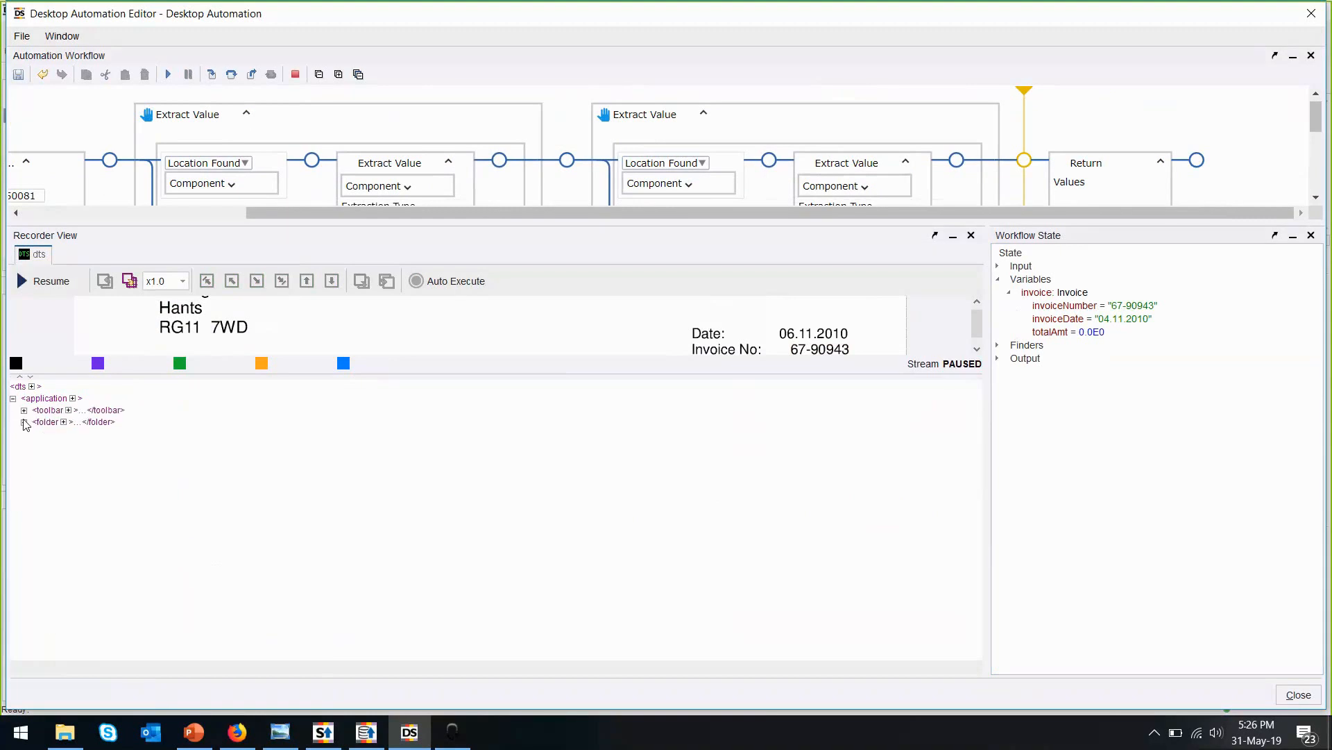
# Extract TotalAmount's doubleValue into invoice.totalAmt and run the workflow to the end
pyautogui.click(24, 421)
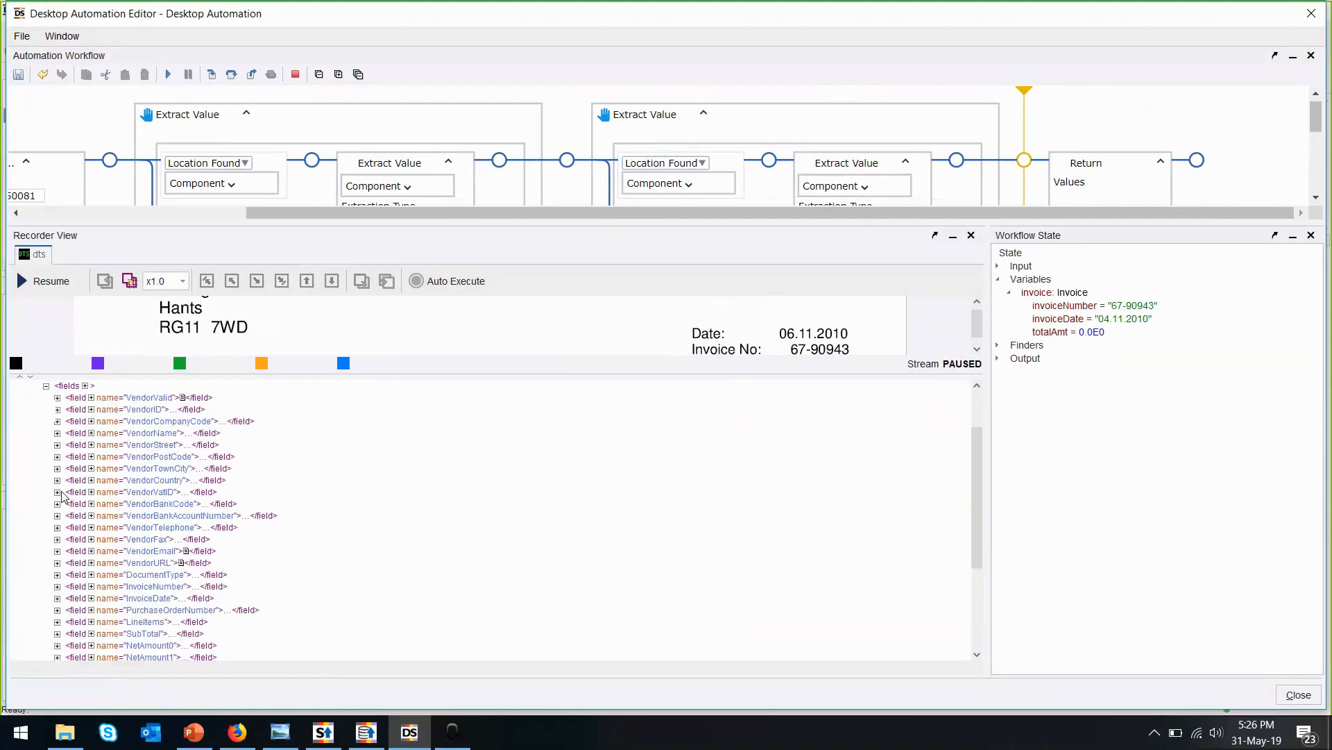
pyautogui.scroll(-3)
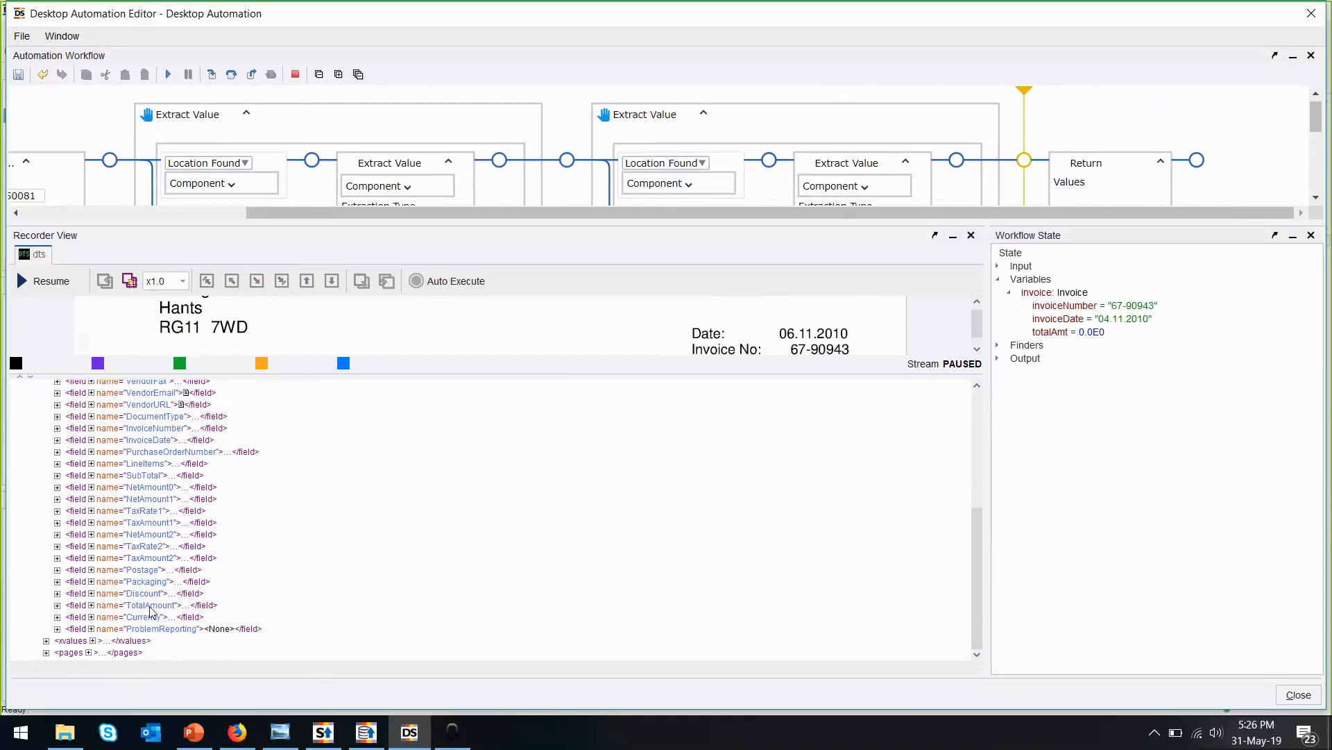
pyautogui.rightClick(153, 605)
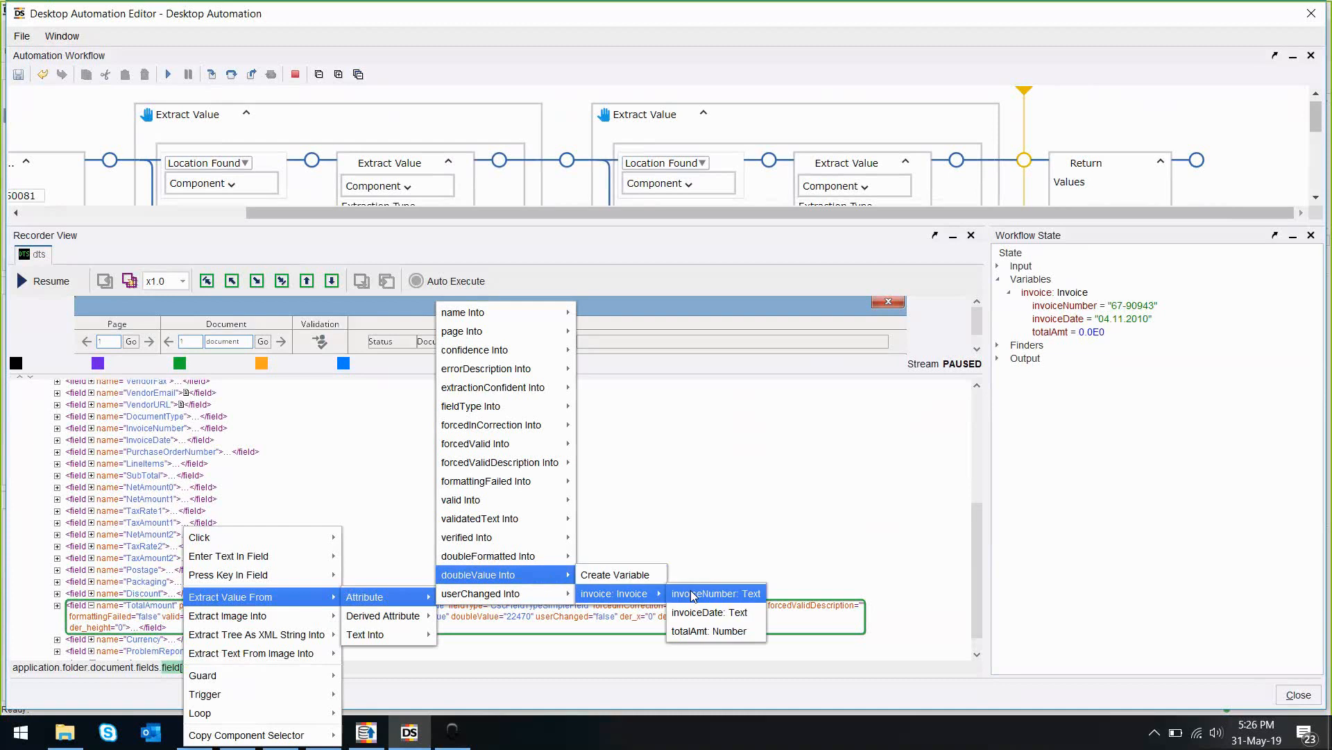
pyautogui.moveTo(717, 631)
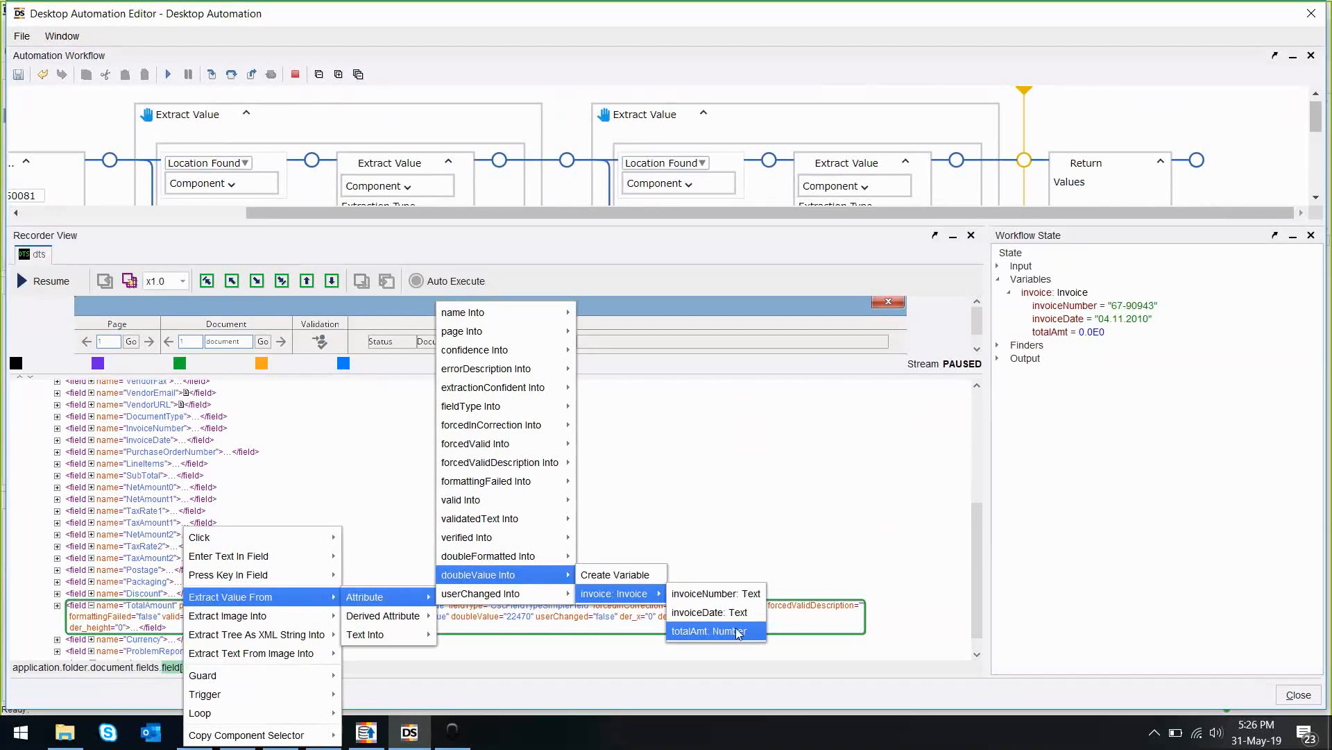
pyautogui.click(712, 631)
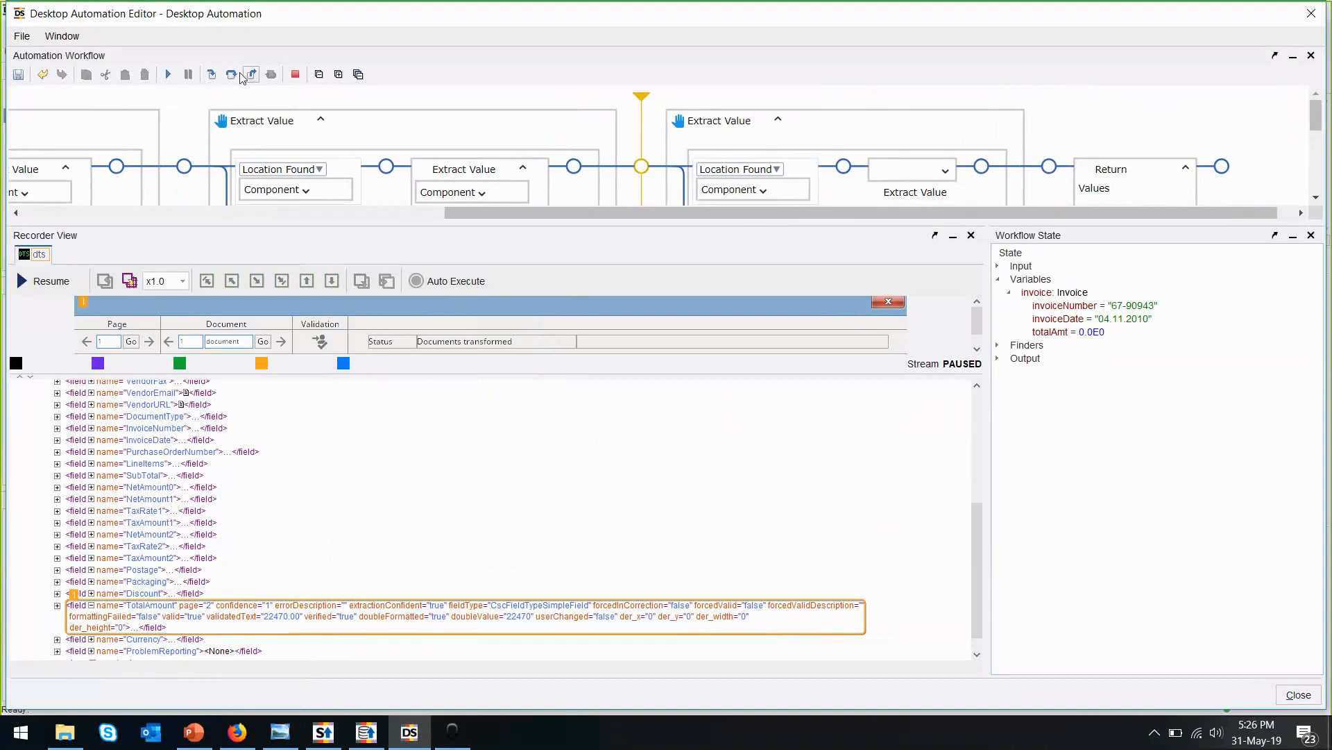
pyautogui.click(44, 280)
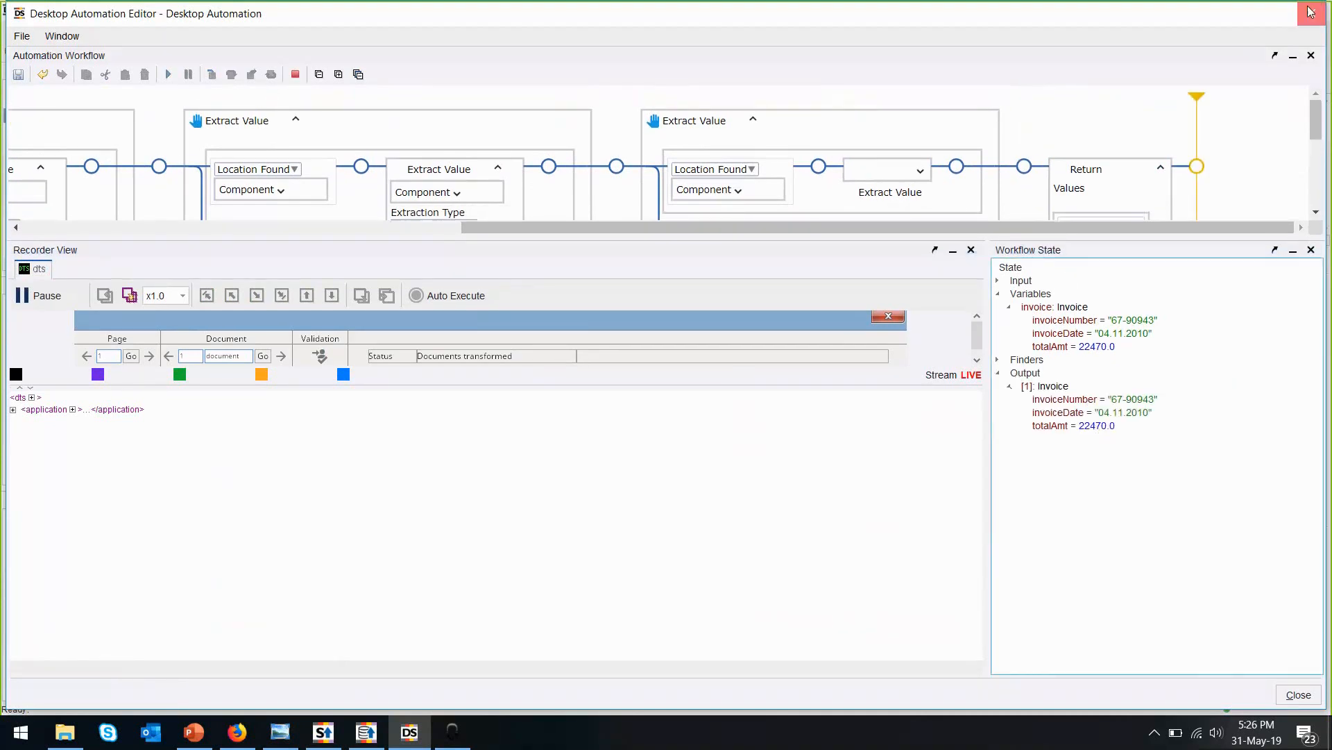
# Add a Return Value step after Desktop Automation that returns the invoice variable
pyautogui.rightClick(348, 129)
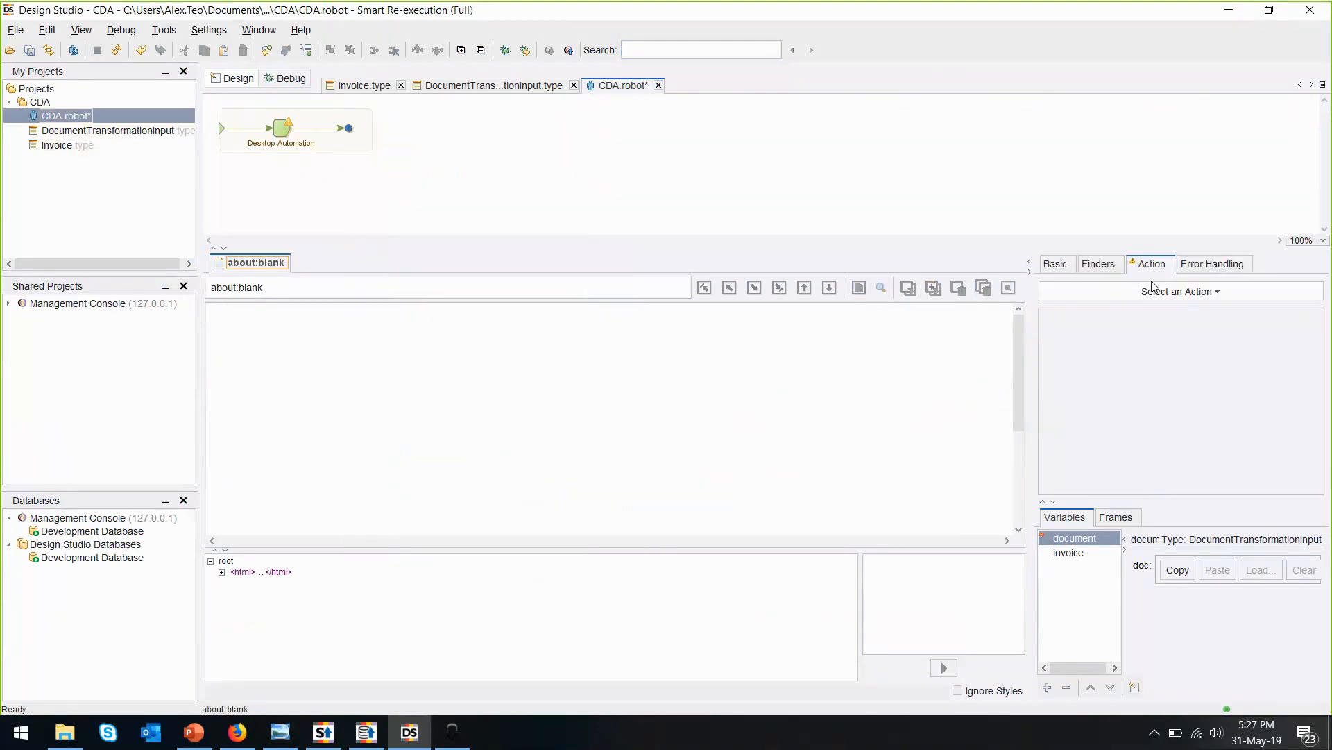
pyautogui.click(1178, 291)
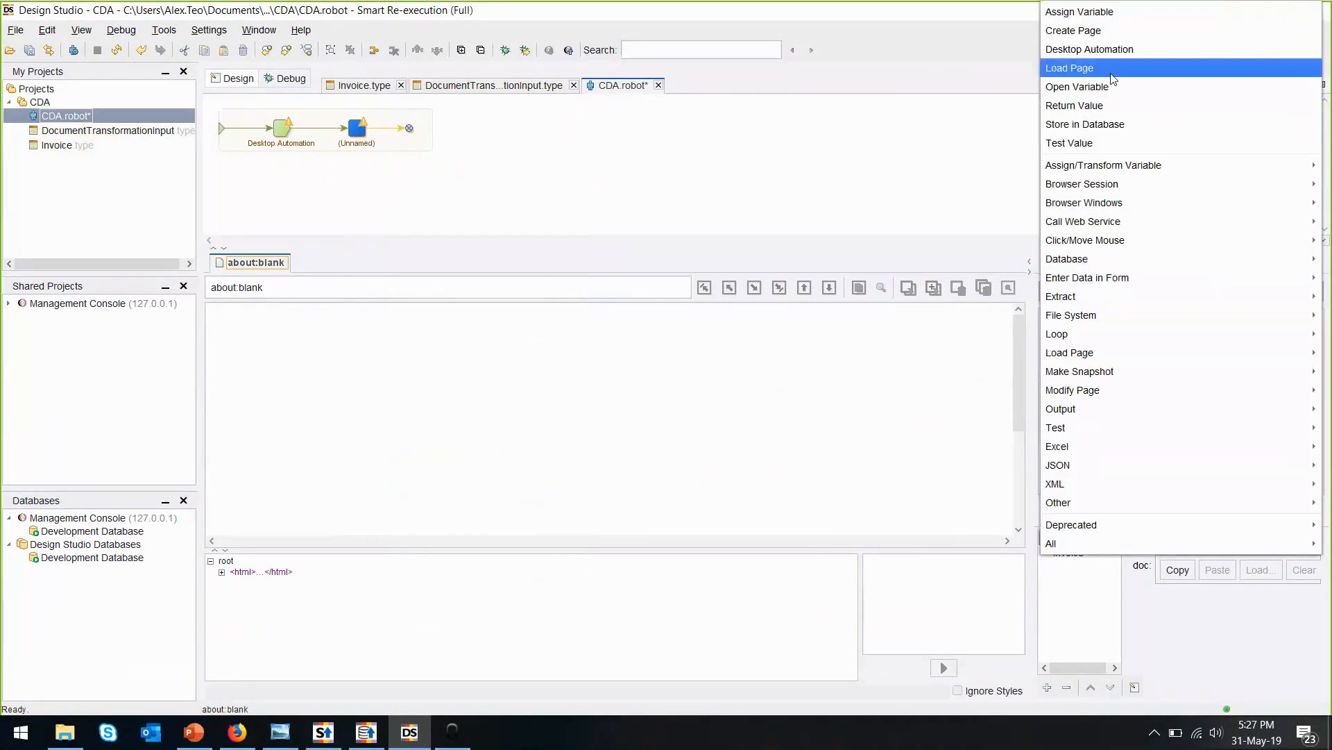
pyautogui.click(1075, 105)
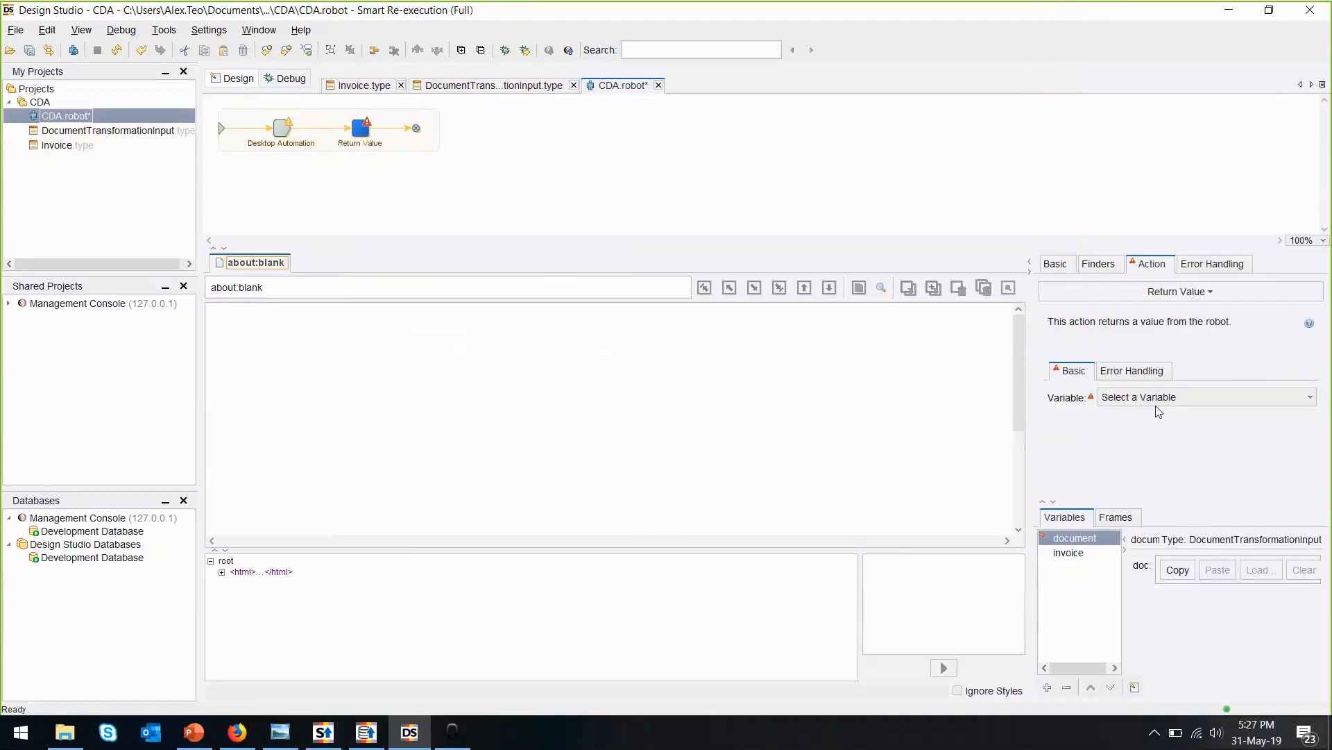
pyautogui.click(1205, 397)
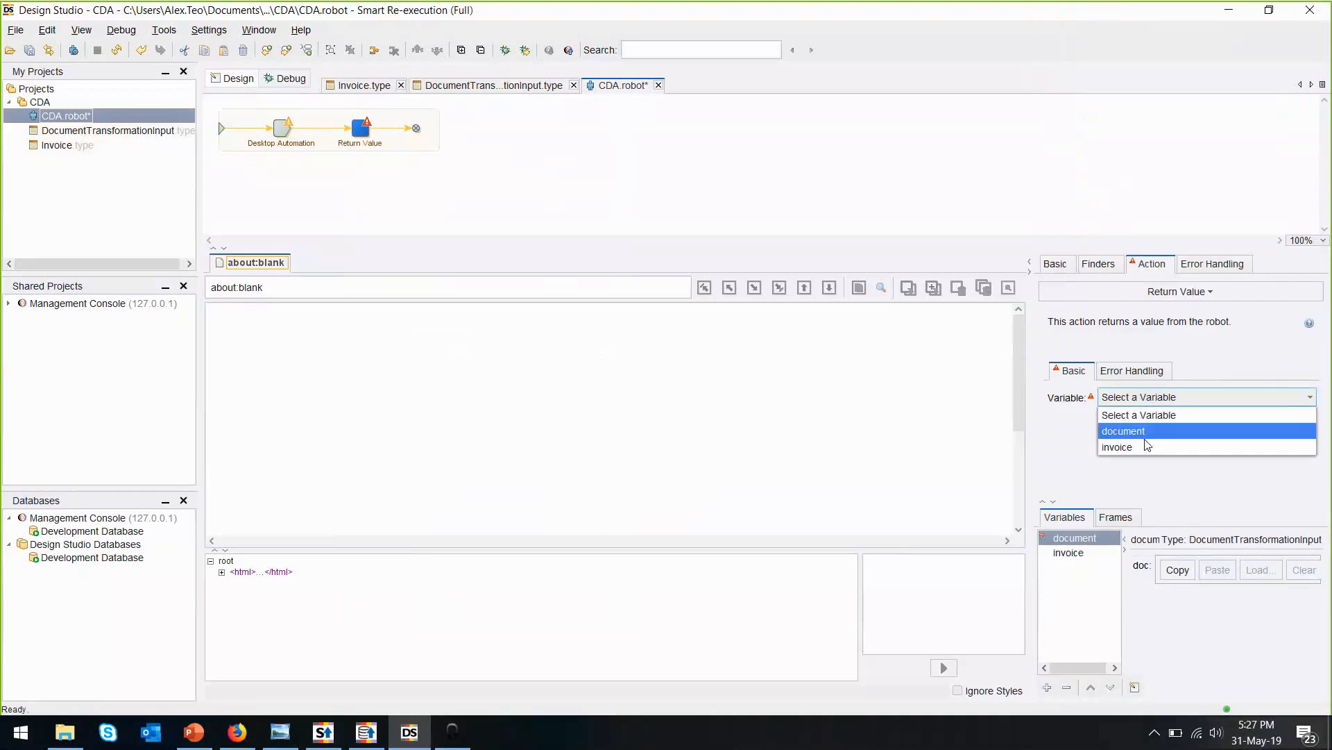
pyautogui.click(1117, 446)
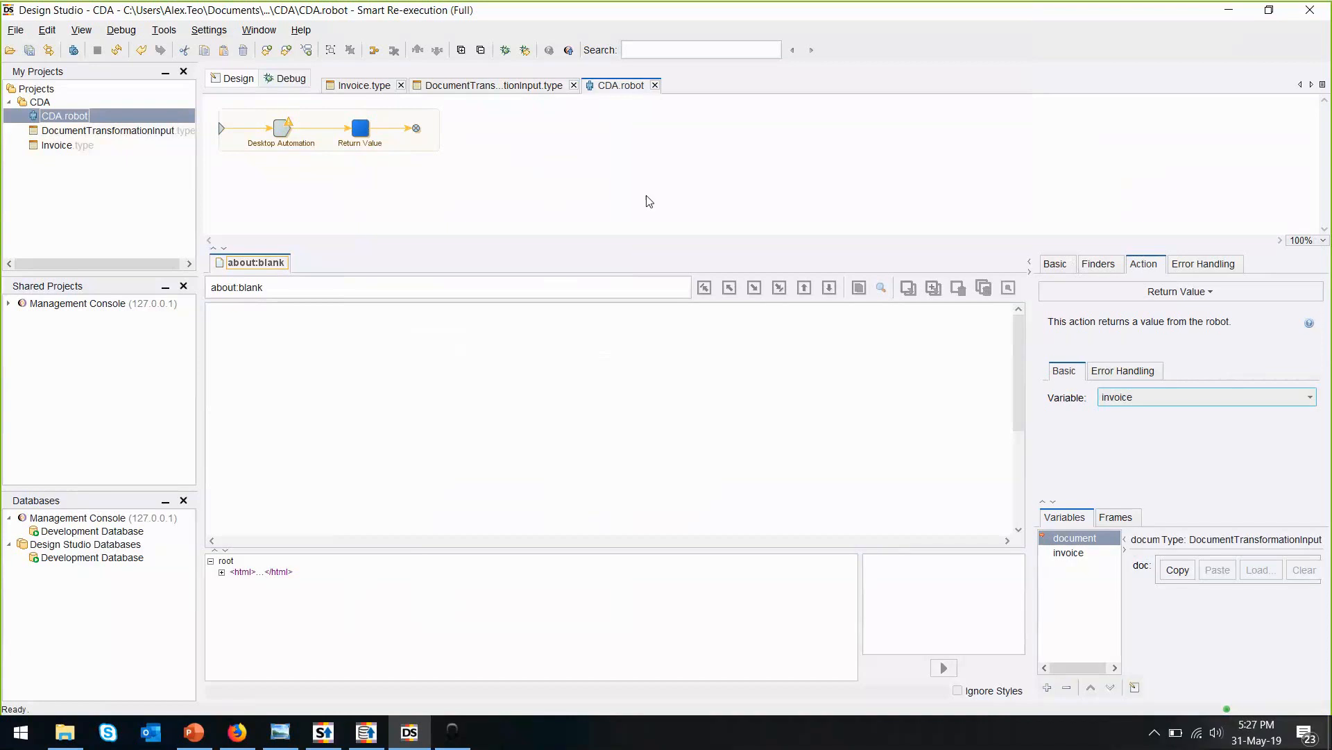
pyautogui.moveTo(504, 388)
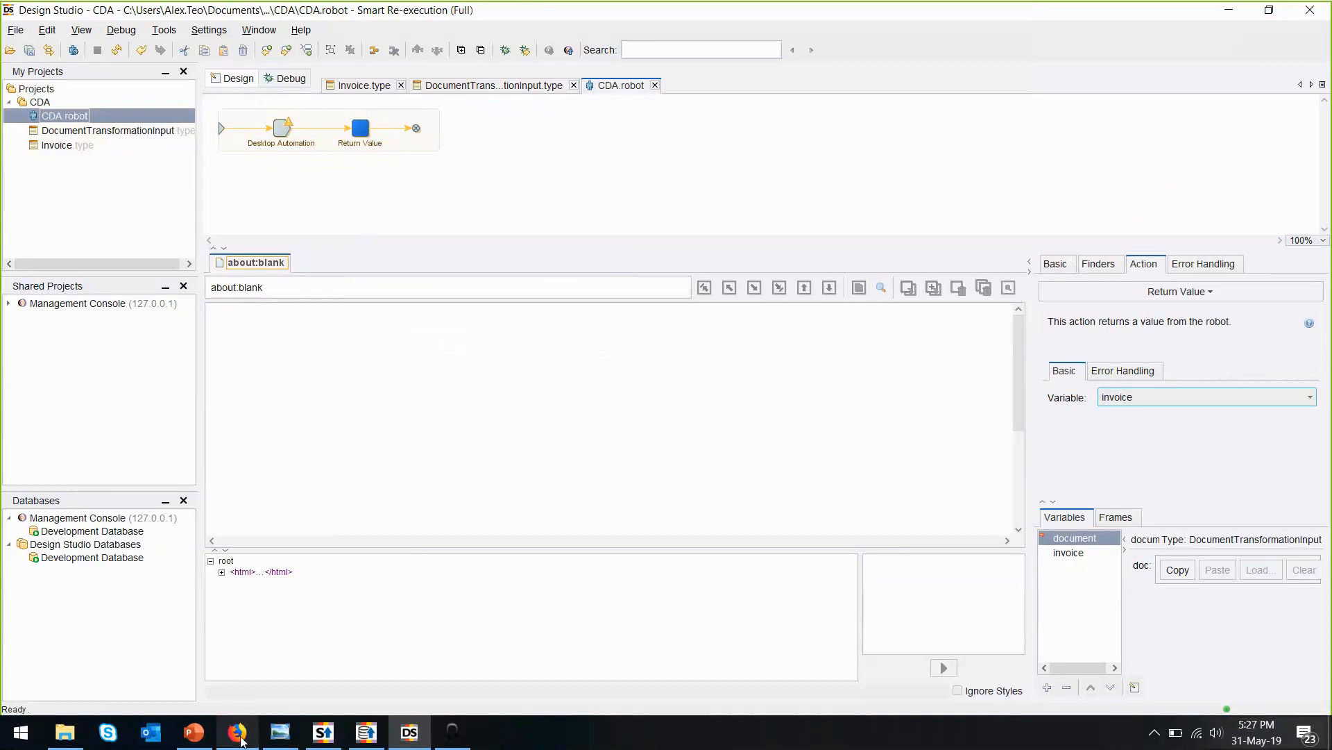
# Attach InvoiceExampleDocument.tif as the Basic CDA kapplet's DOC input and start a run
pyautogui.click(237, 731)
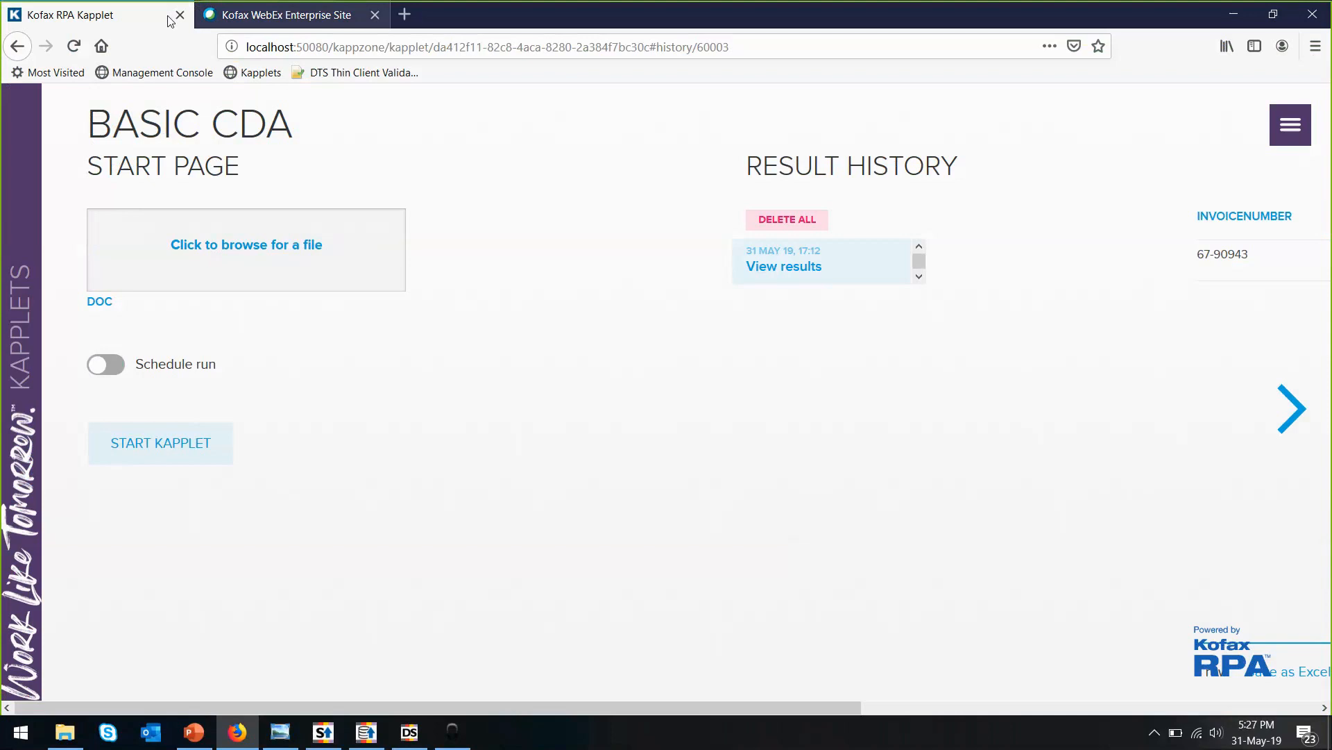
pyautogui.moveTo(295, 164)
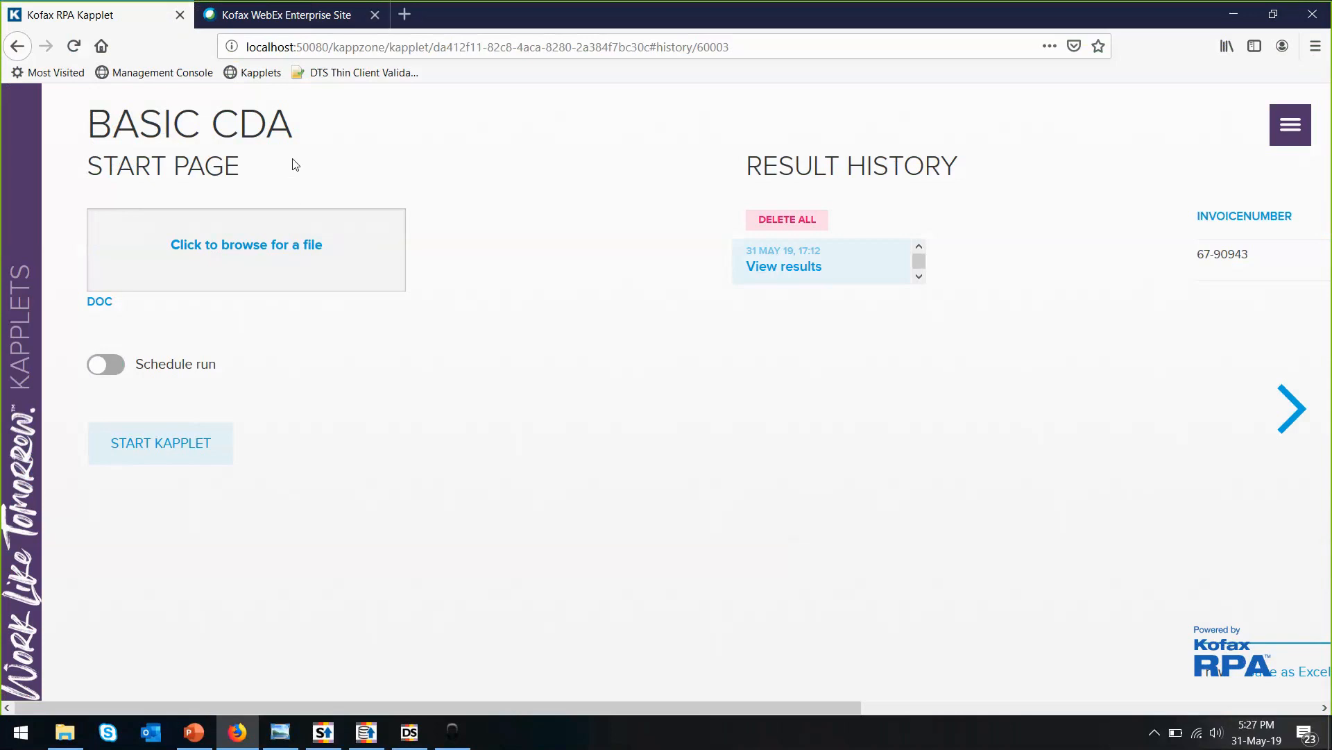
pyautogui.moveTo(284, 250)
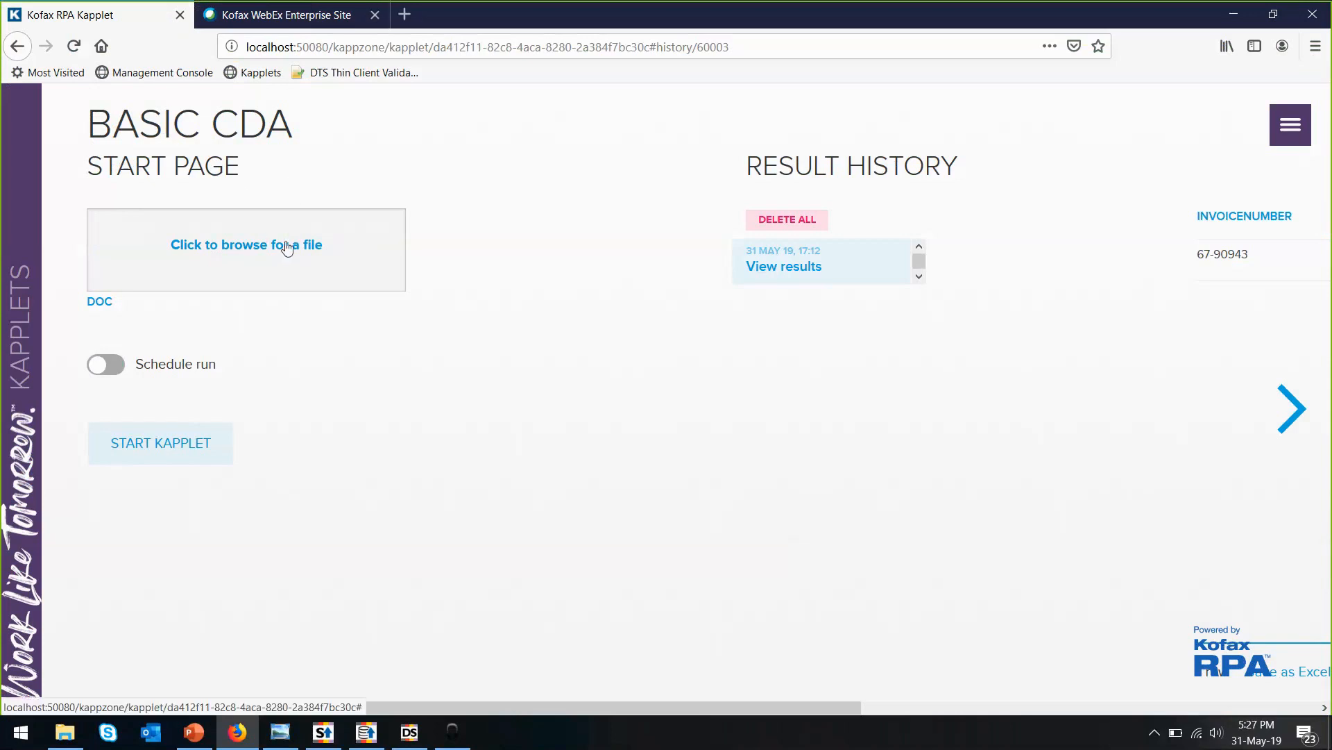
pyautogui.click(246, 245)
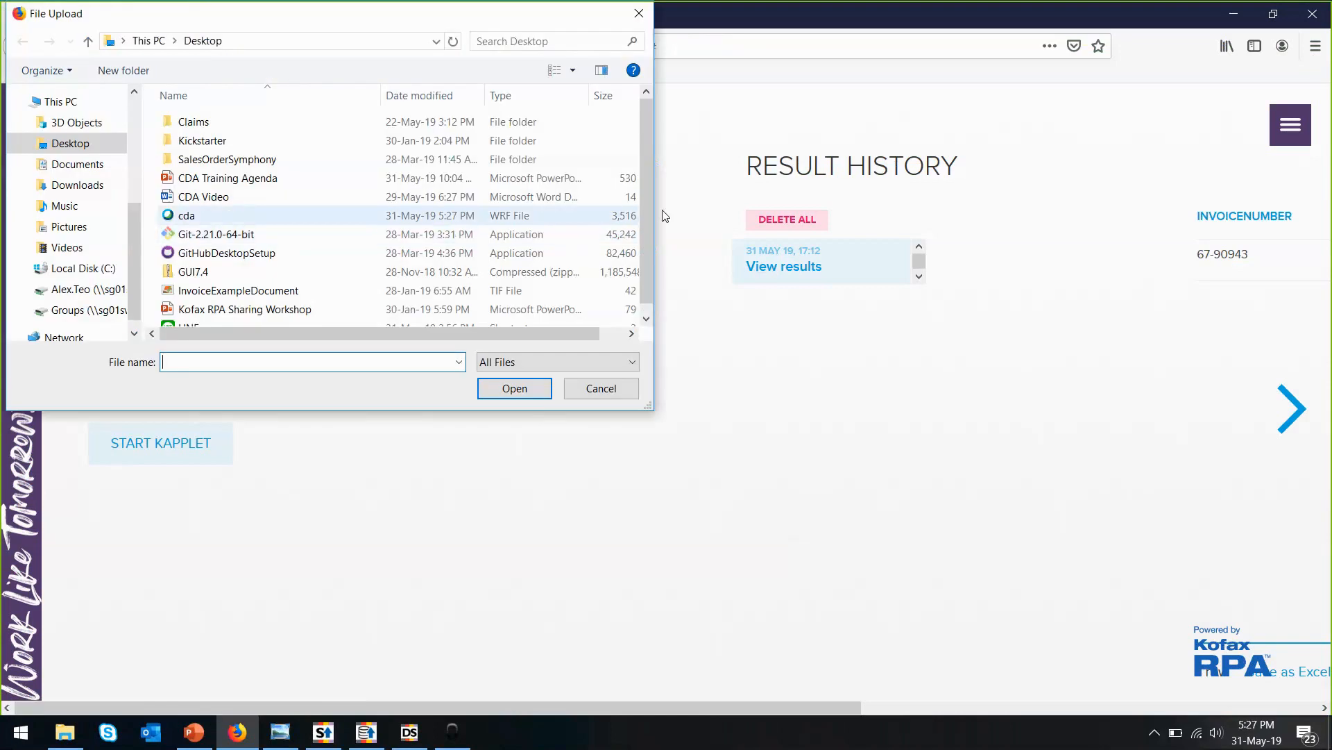
pyautogui.click(238, 279)
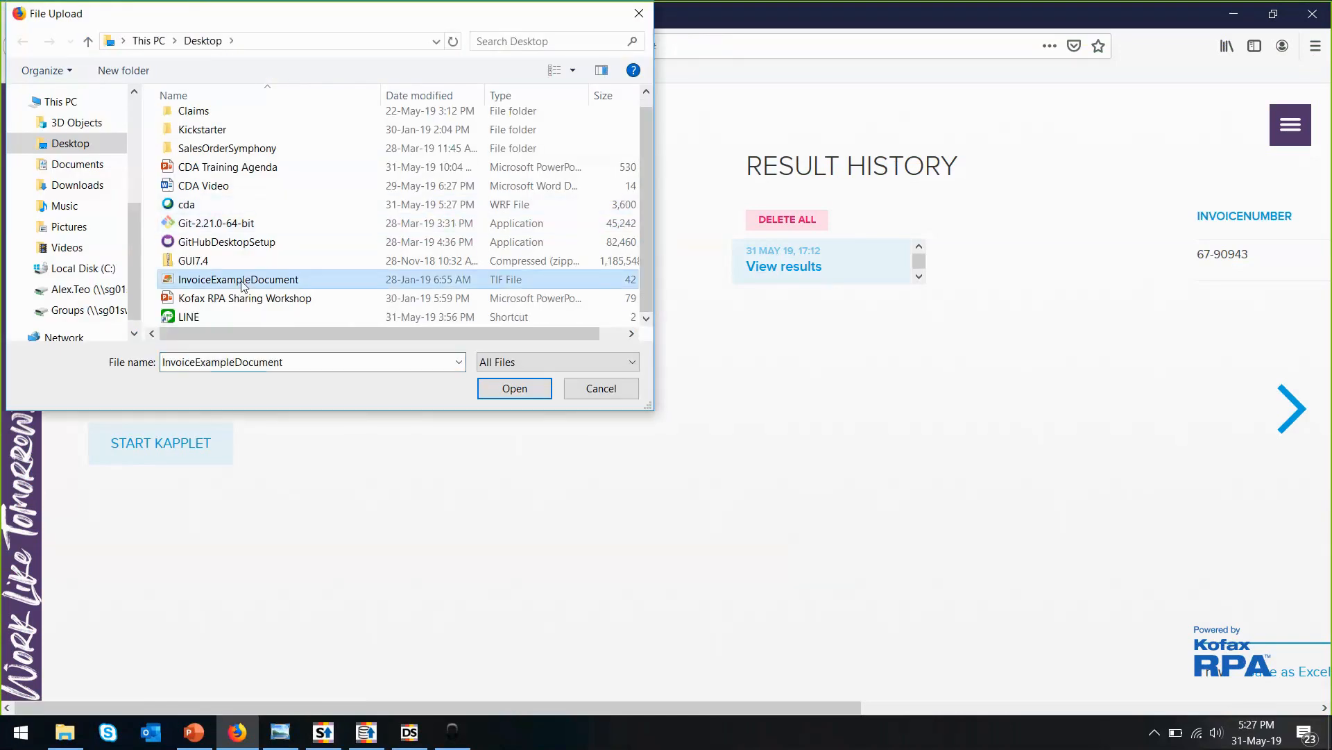
pyautogui.click(515, 387)
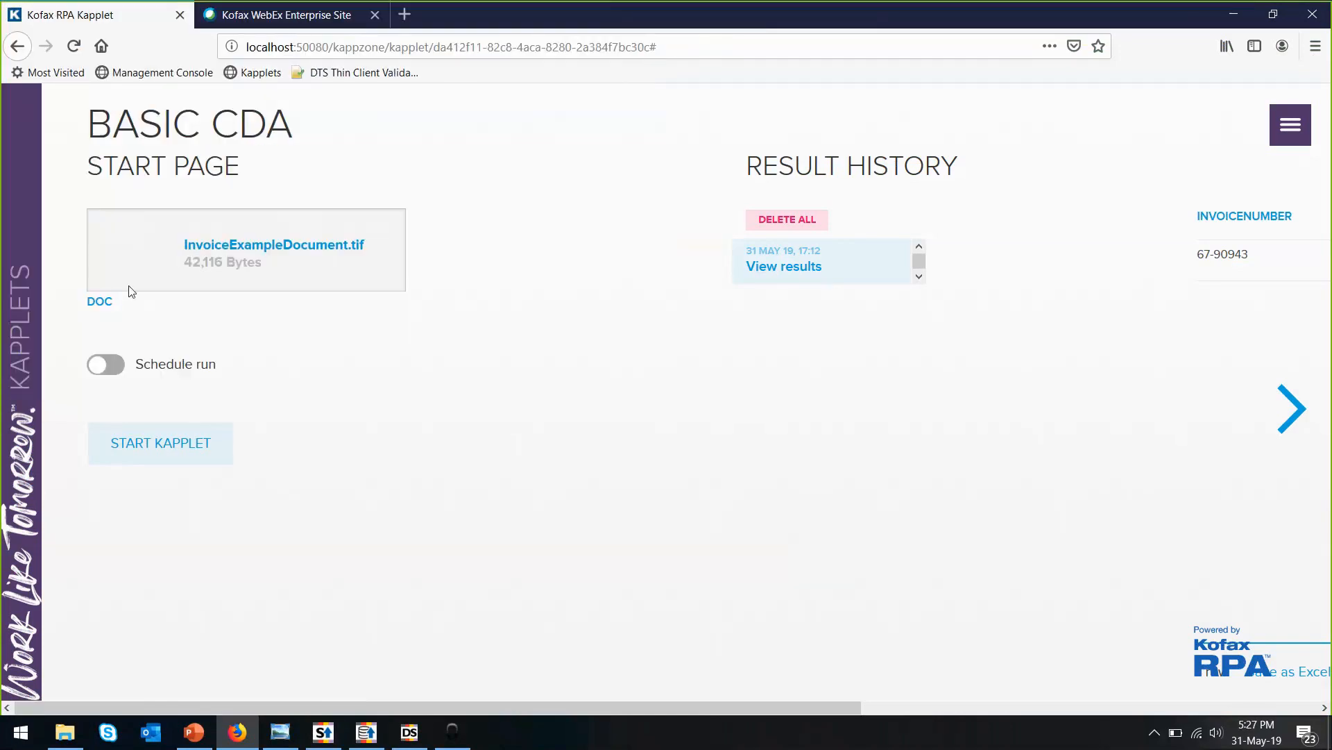
pyautogui.click(159, 443)
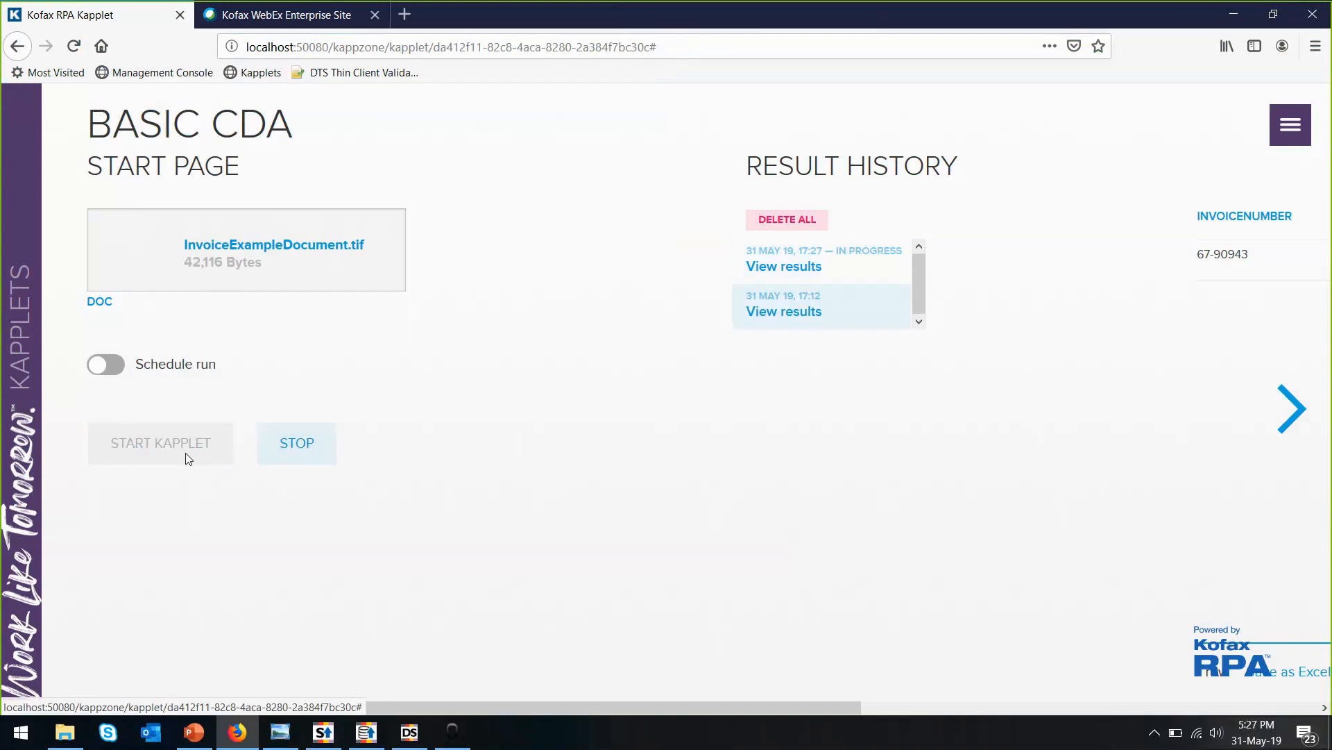
pyautogui.moveTo(891, 363)
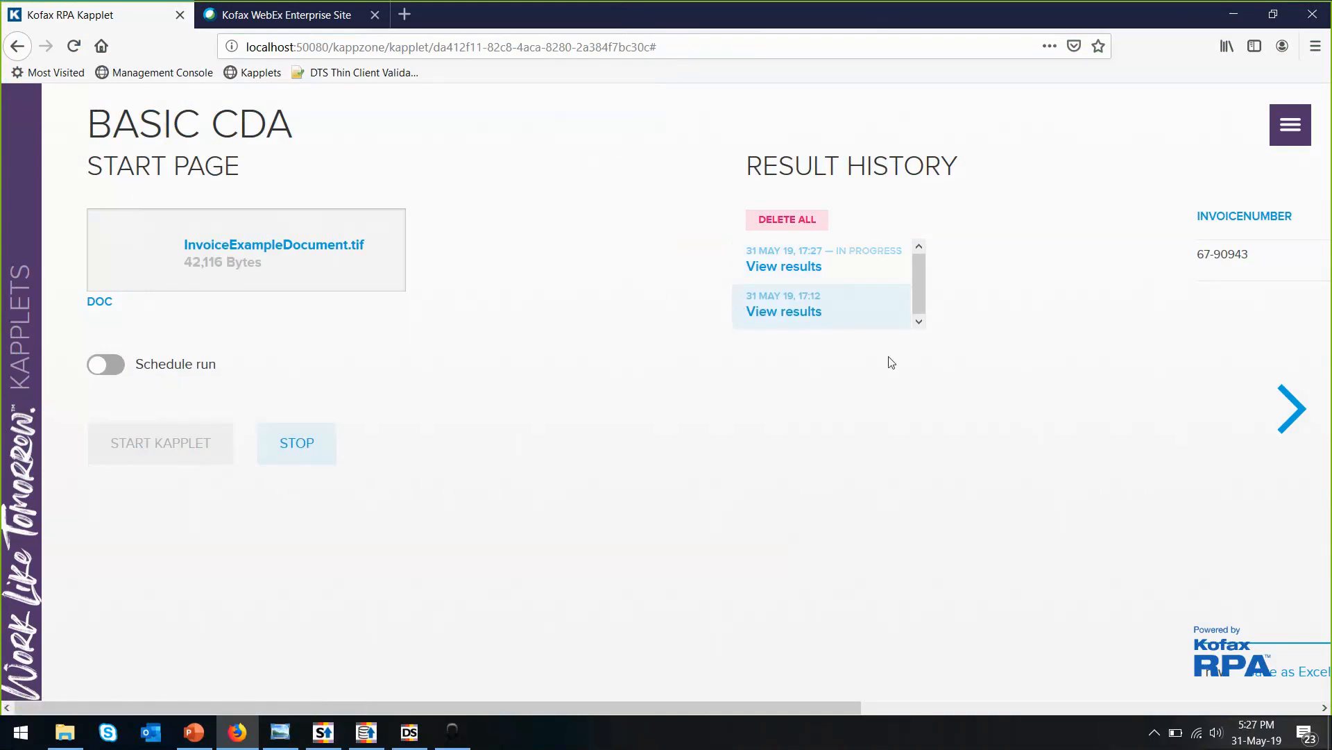
pyautogui.moveTo(906, 391)
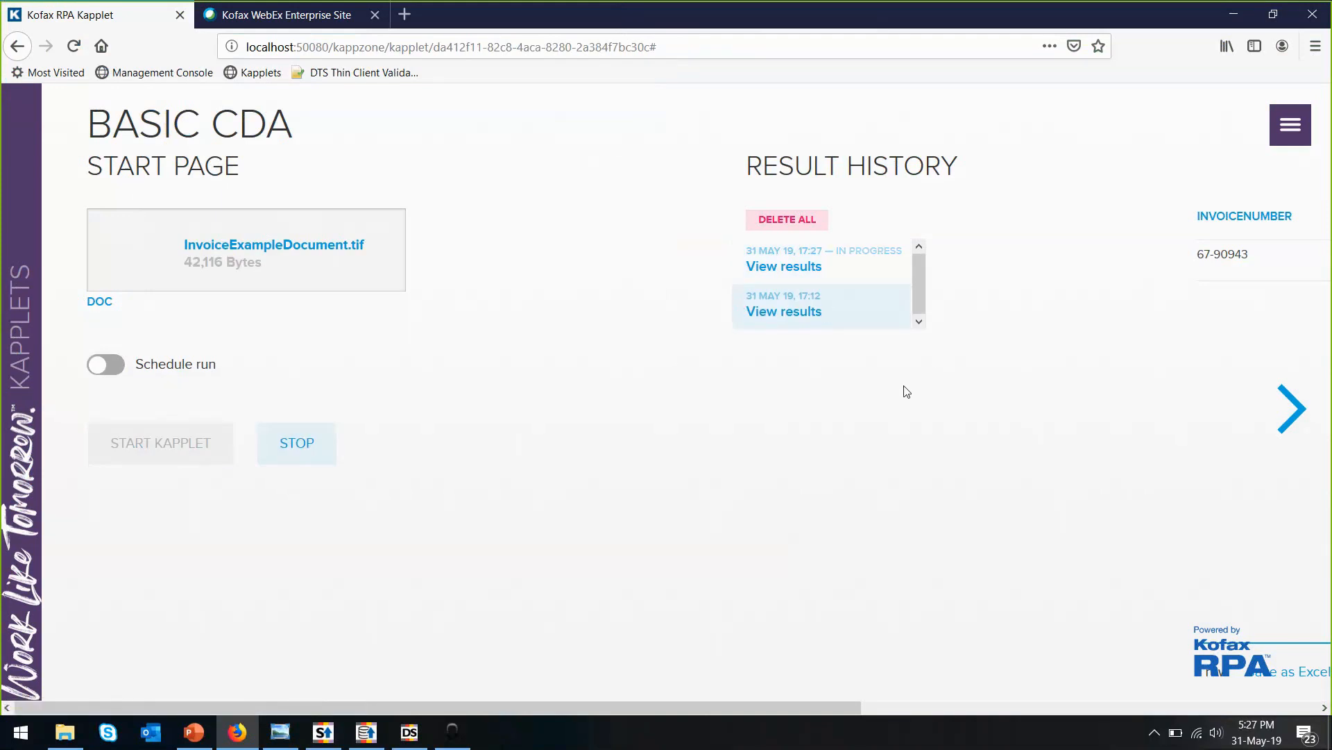
pyautogui.moveTo(685, 659)
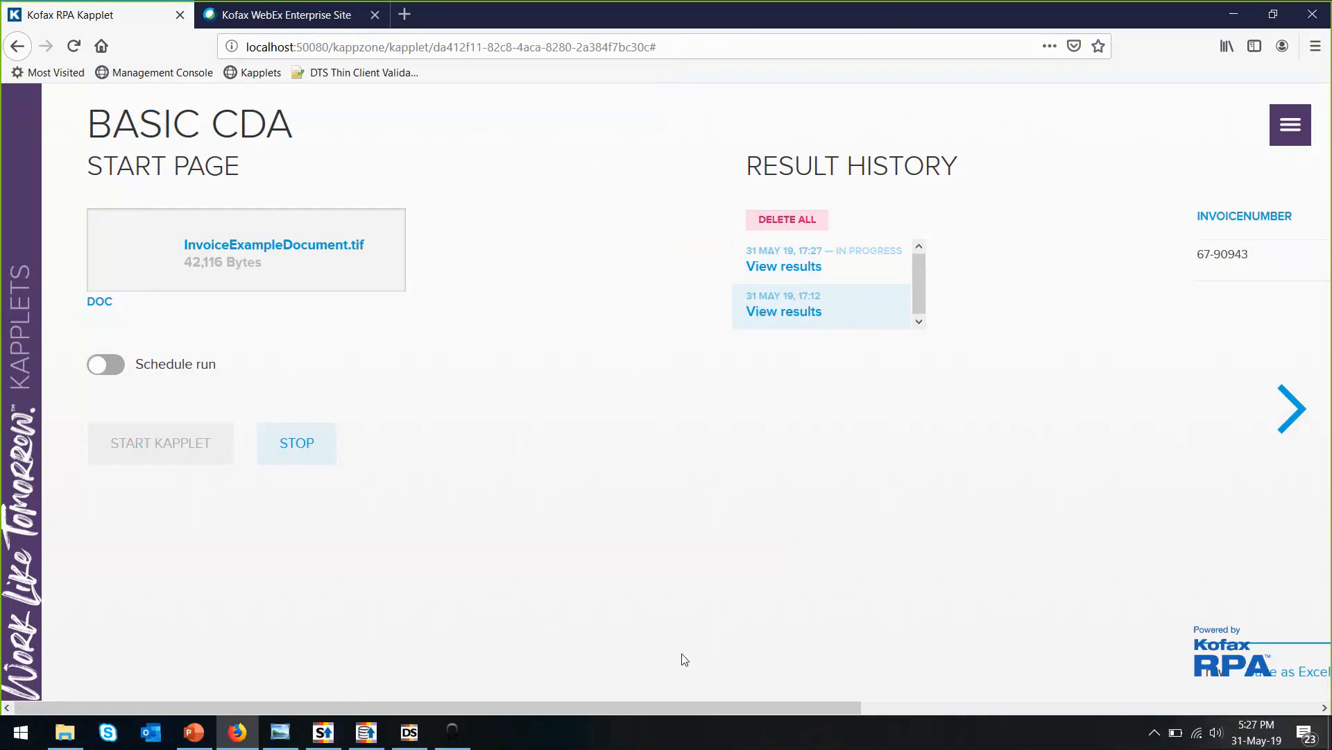
pyautogui.moveTo(818, 341)
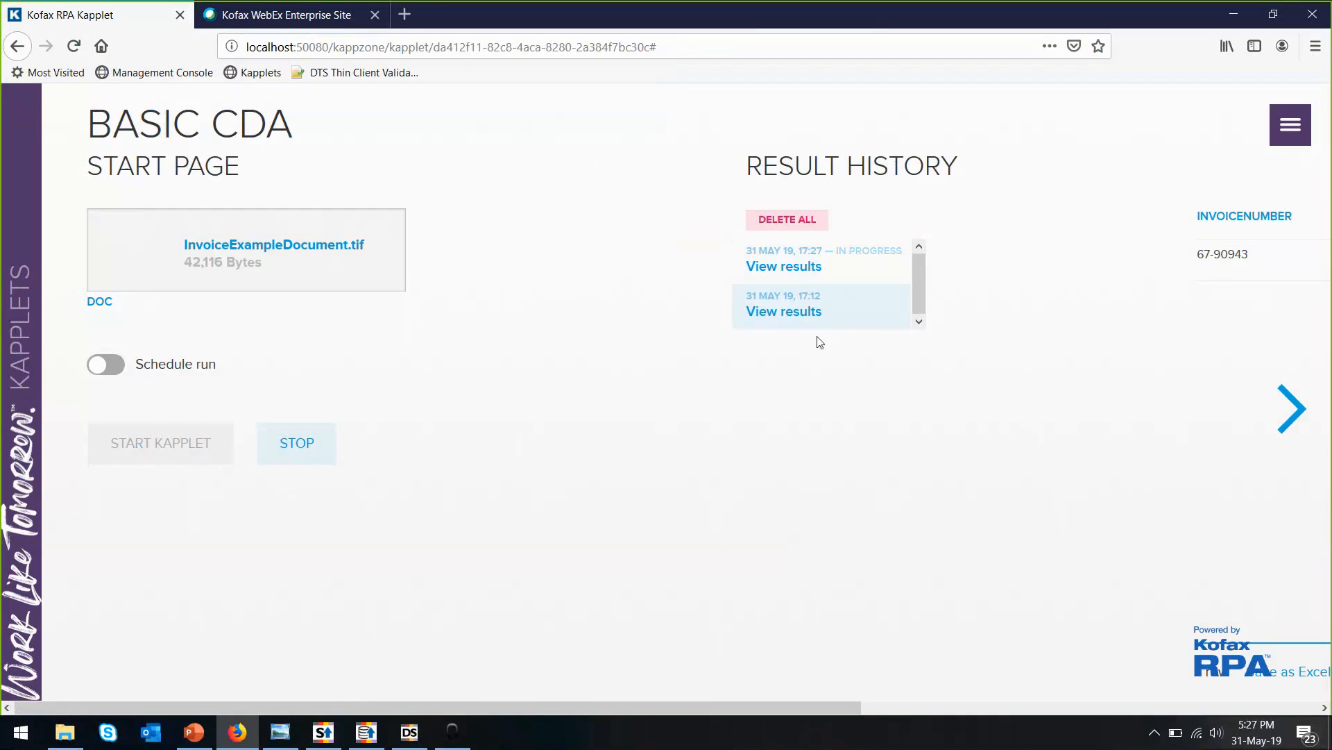
pyautogui.moveTo(815, 346)
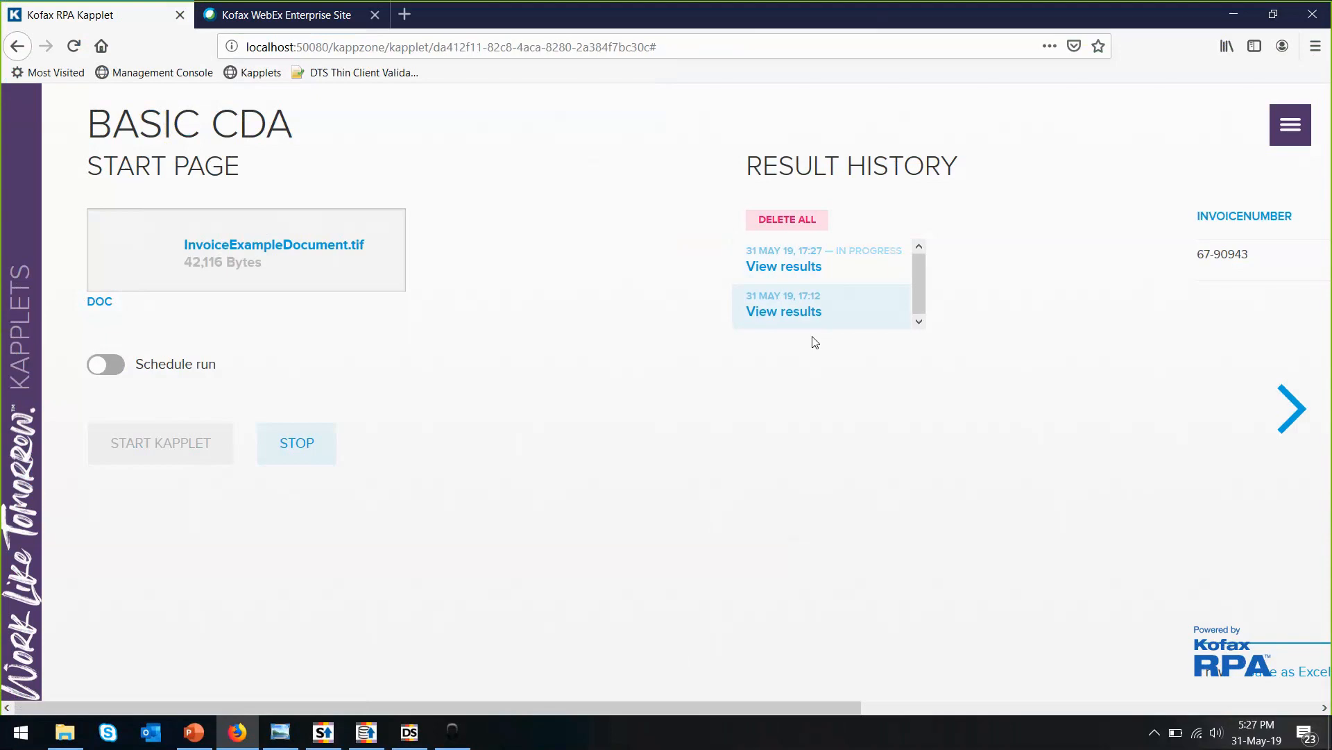
pyautogui.moveTo(959, 317)
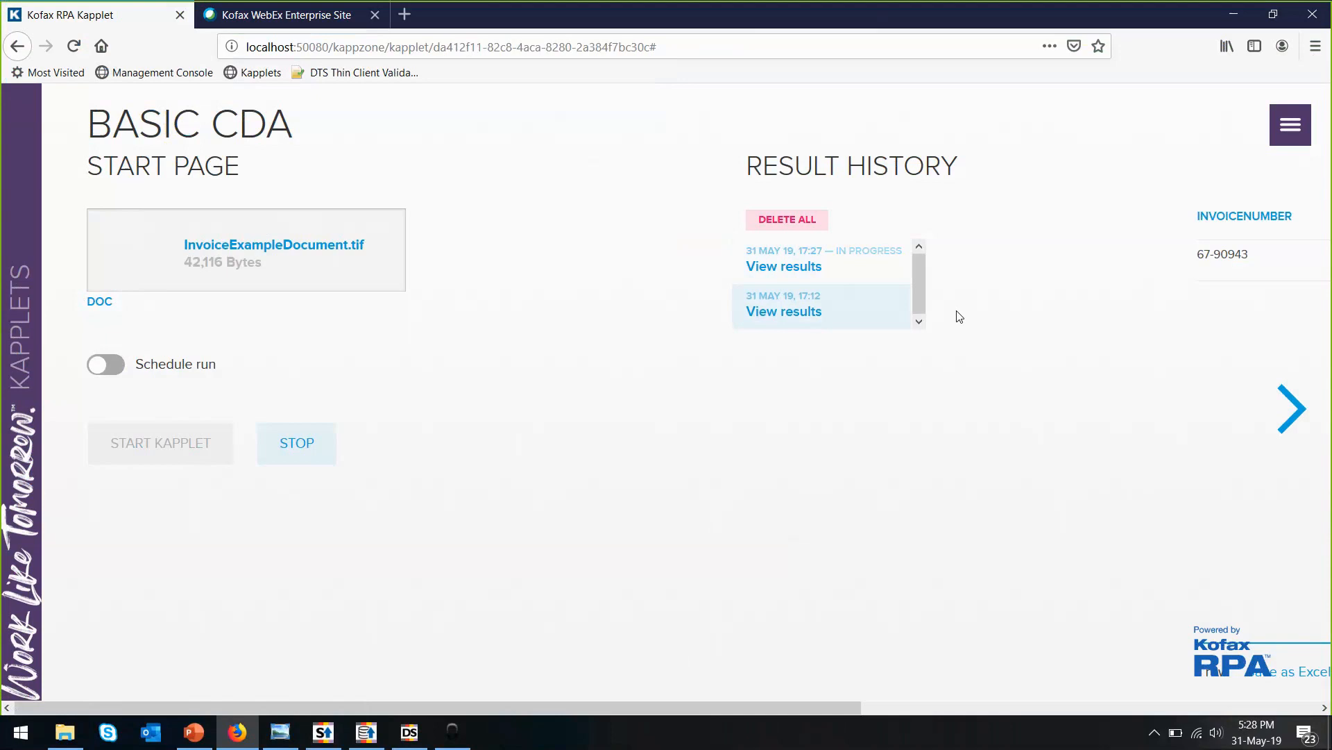
# View the 17:27 run's results (67-90943, 04.11.2010, 22,470.00) and bring up Photo Viewer
pyautogui.click(784, 266)
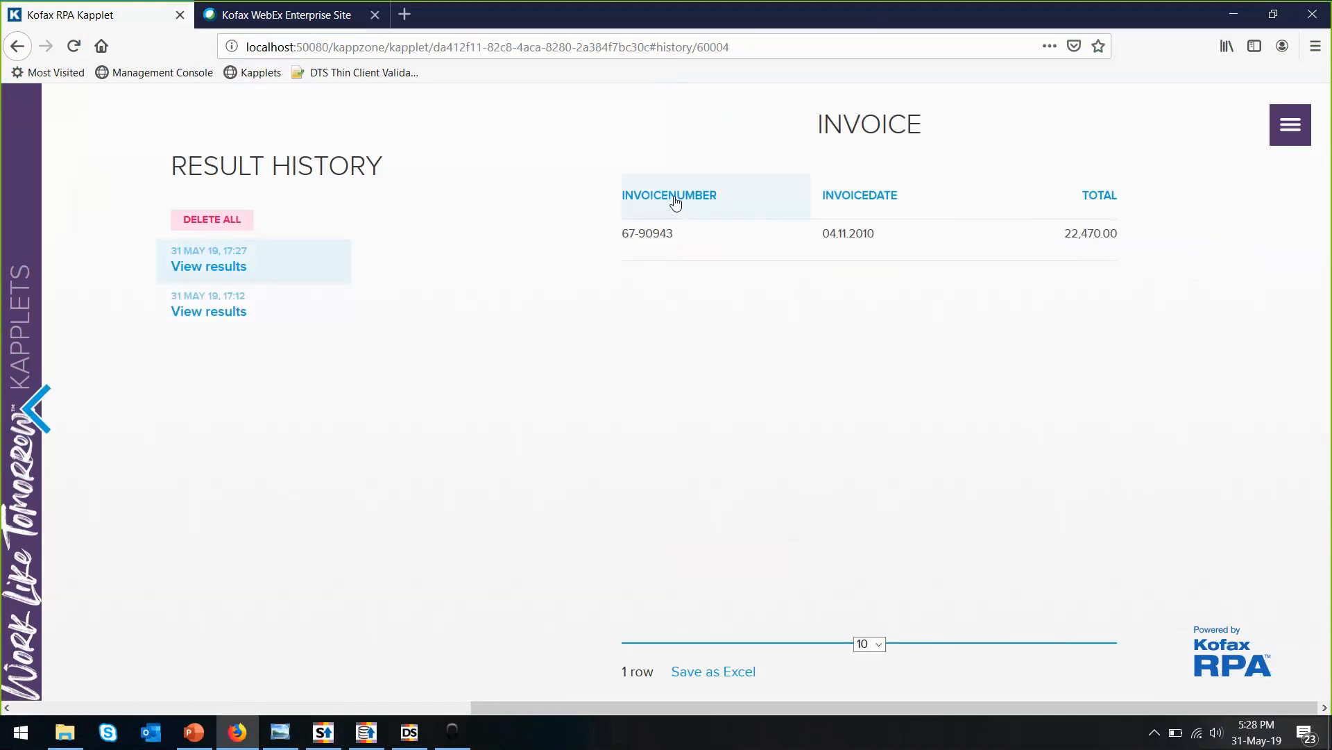
pyautogui.moveTo(1130, 236)
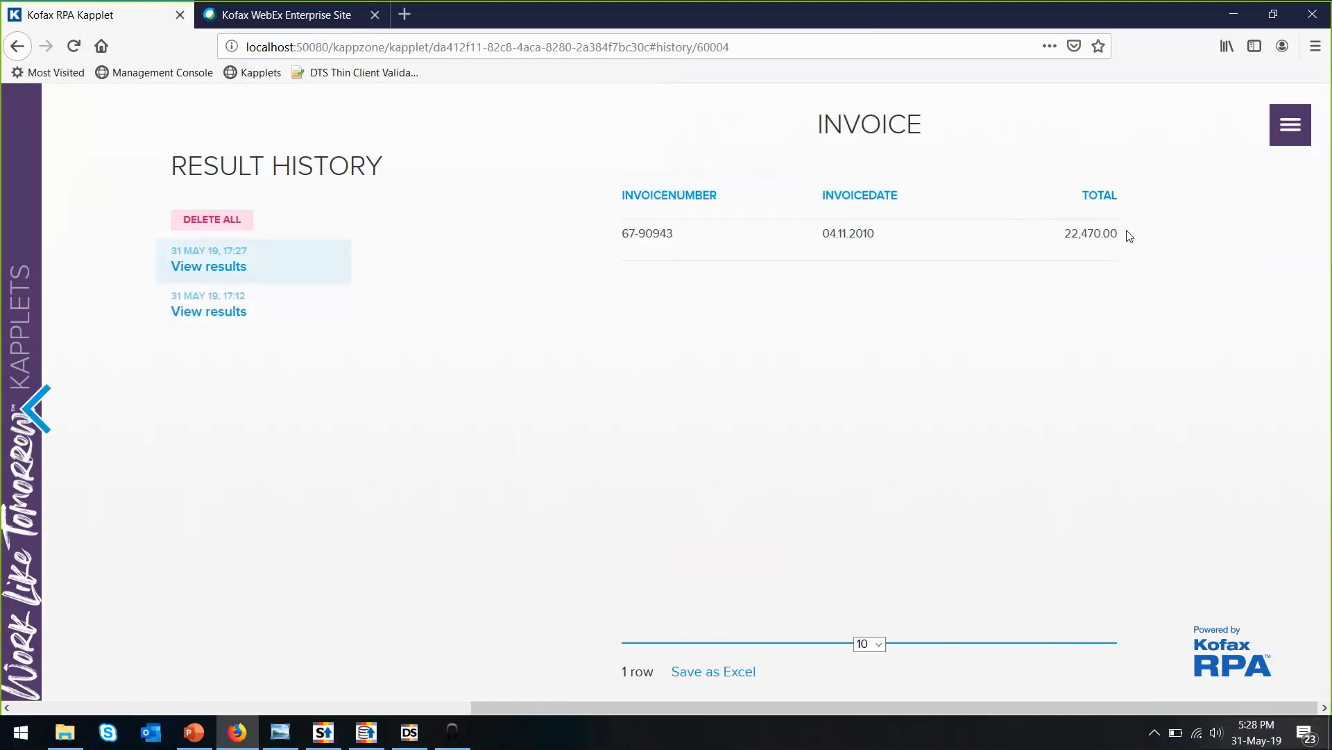
pyautogui.click(280, 731)
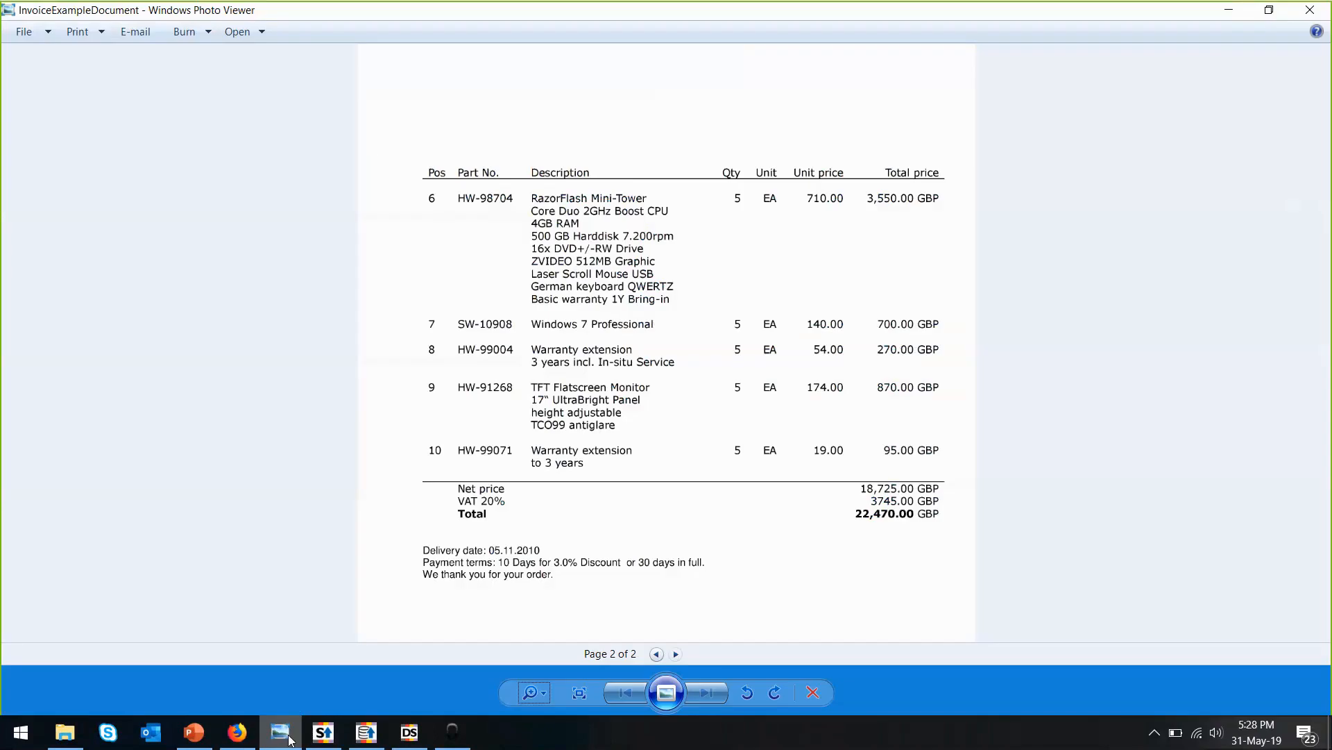
# Check both invoice pages against the results, then return to Firefox
pyautogui.scroll(3)
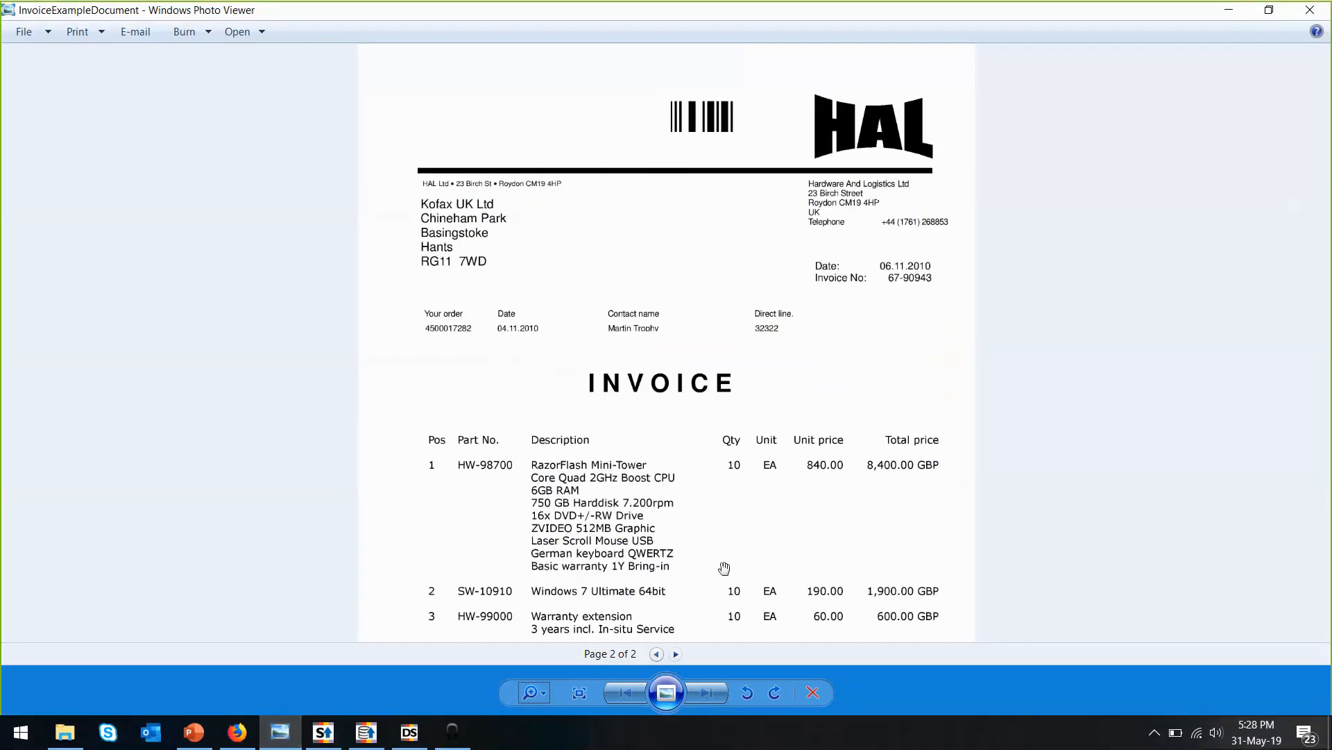
pyautogui.click(656, 654)
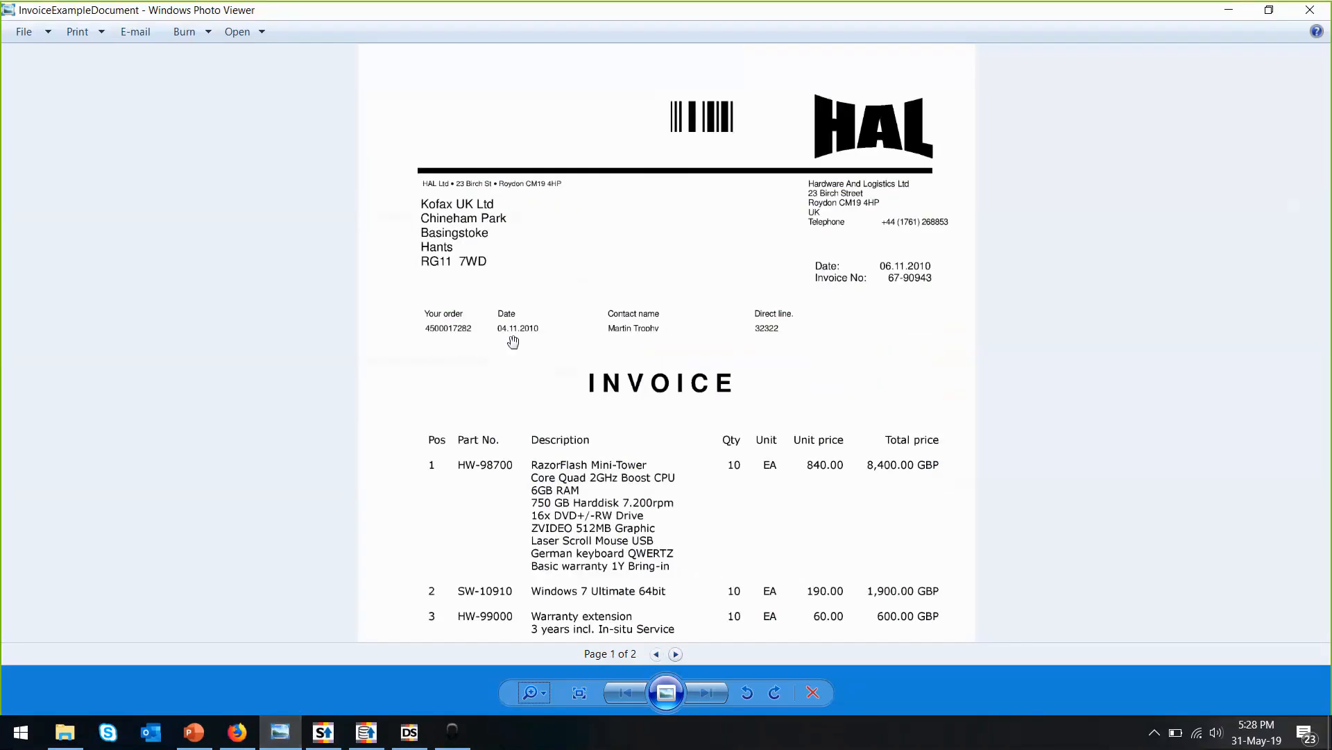
pyautogui.scroll(-3)
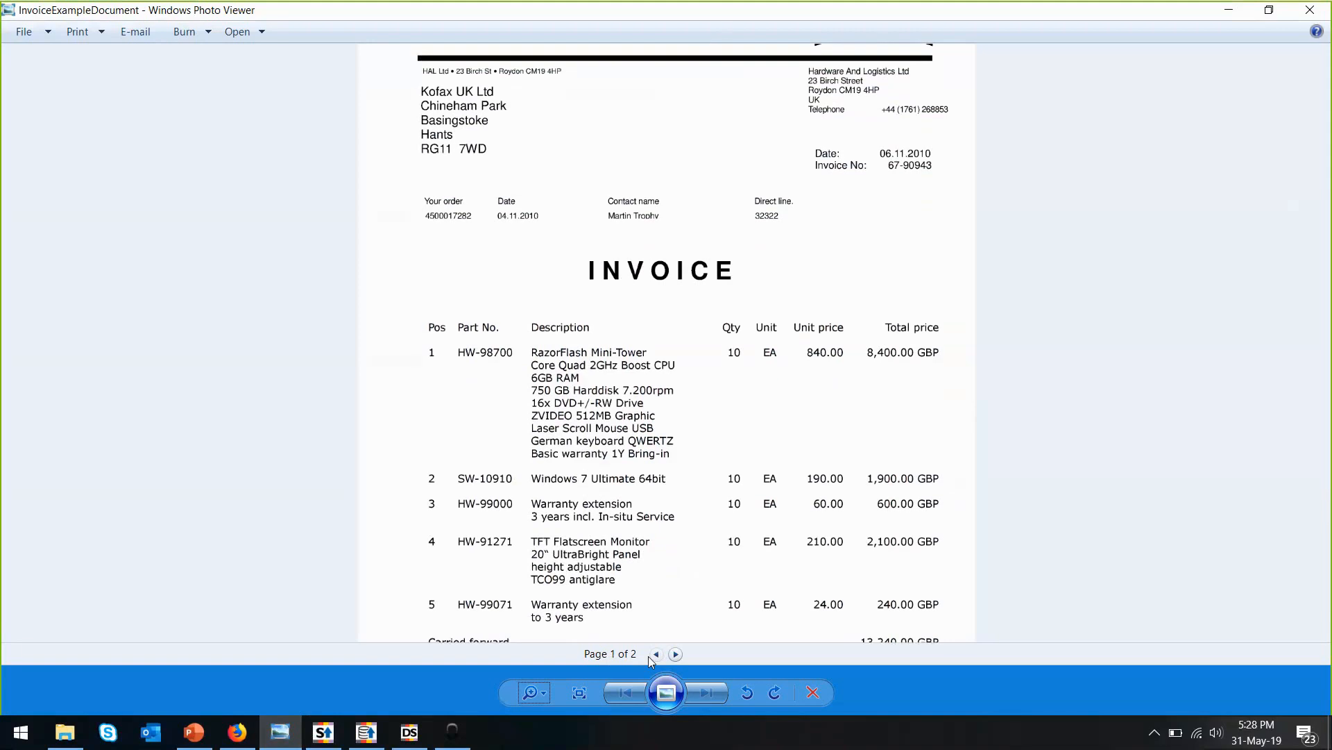
pyautogui.click(675, 653)
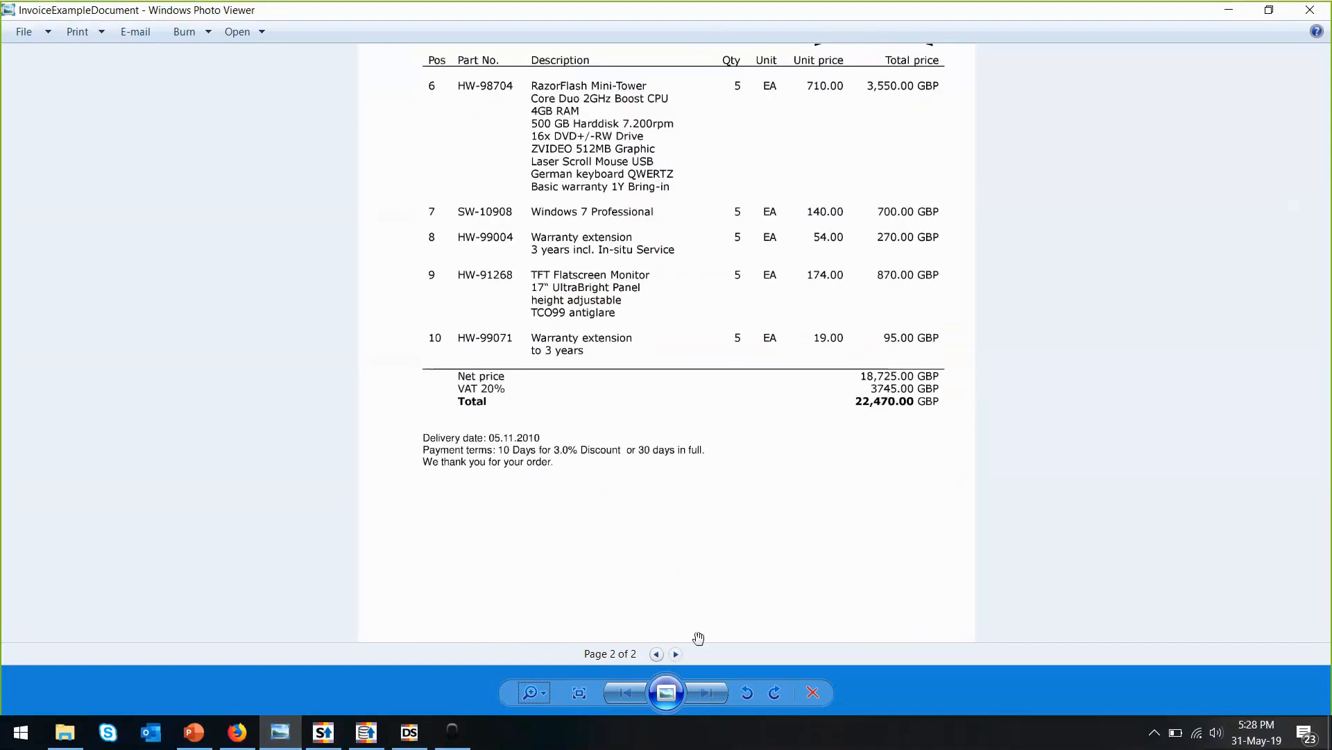
pyautogui.moveTo(239, 732)
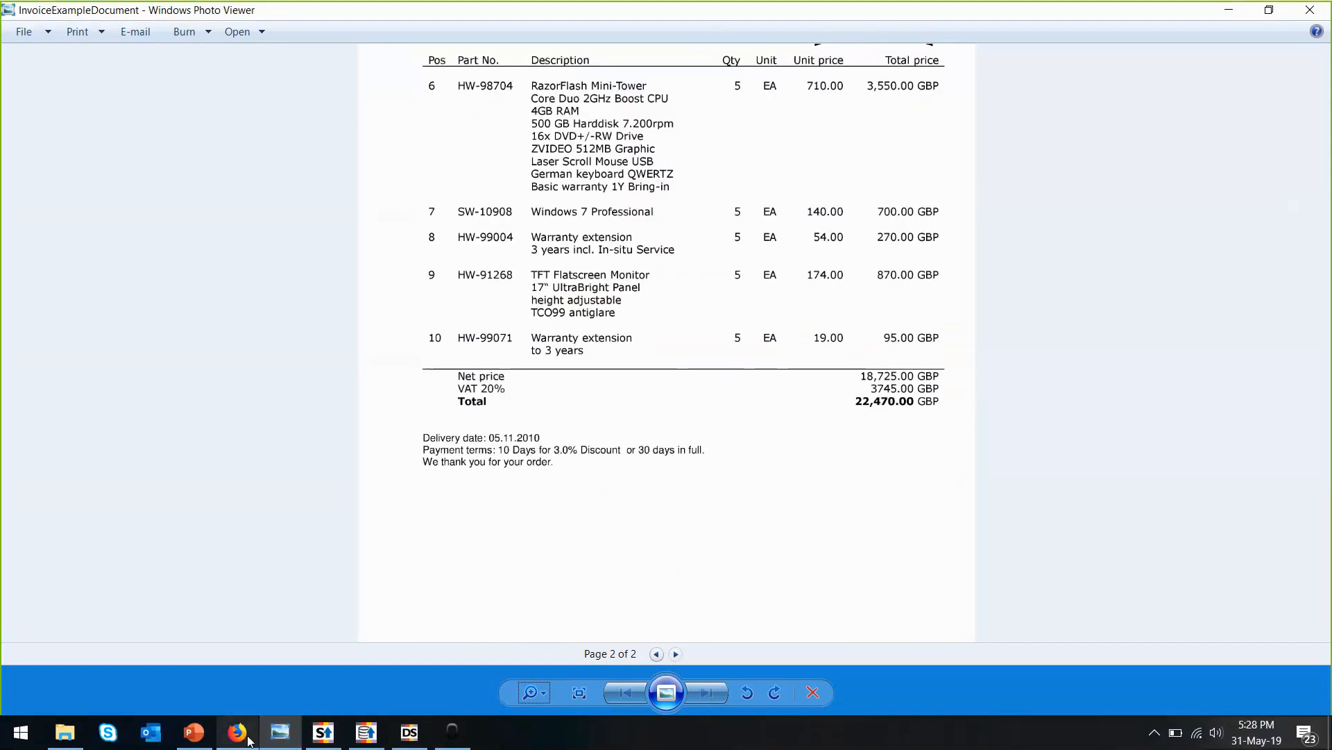
pyautogui.click(237, 730)
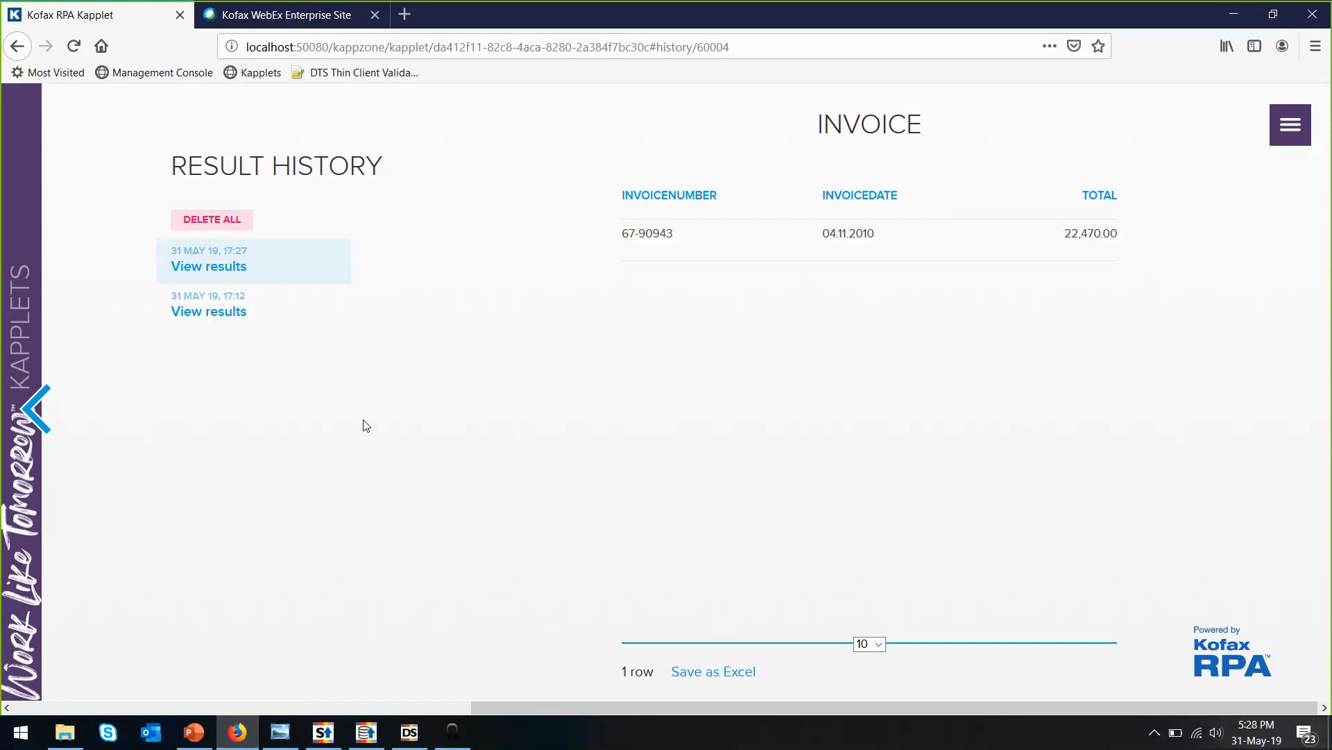
pyautogui.moveTo(575, 301)
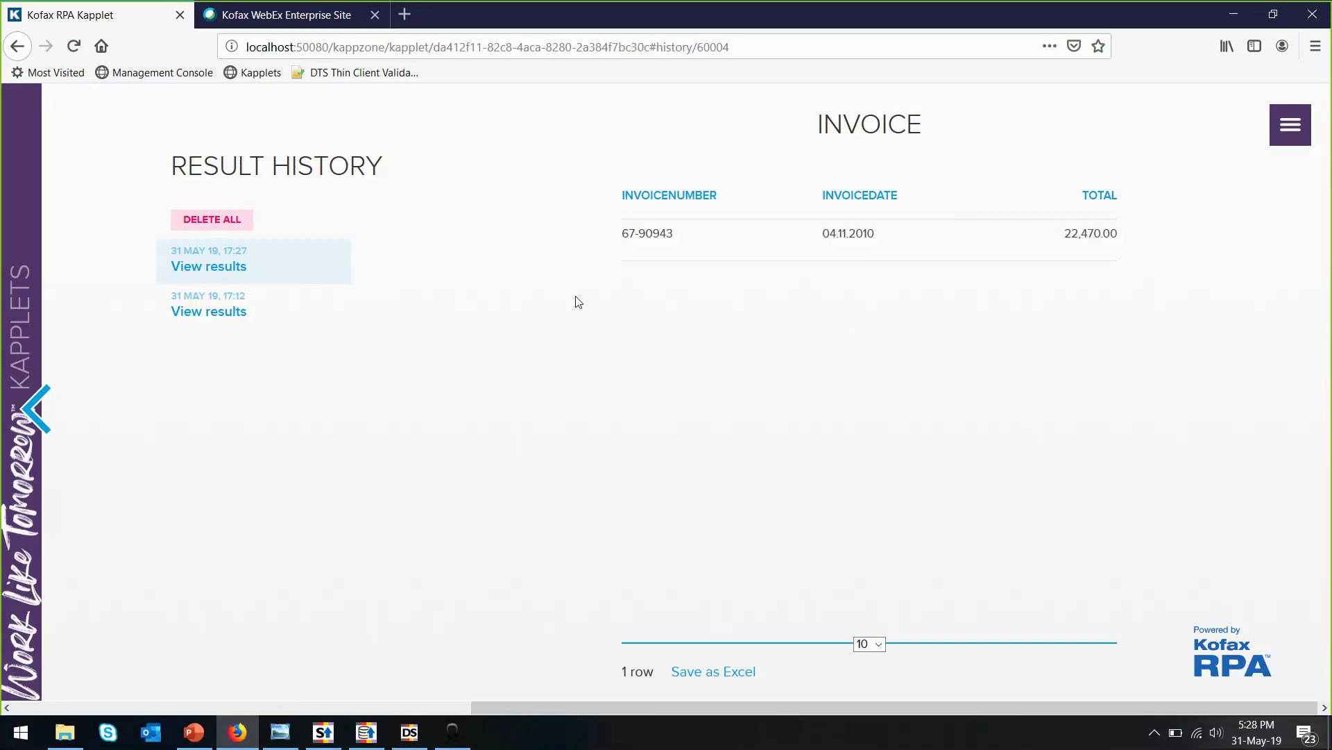